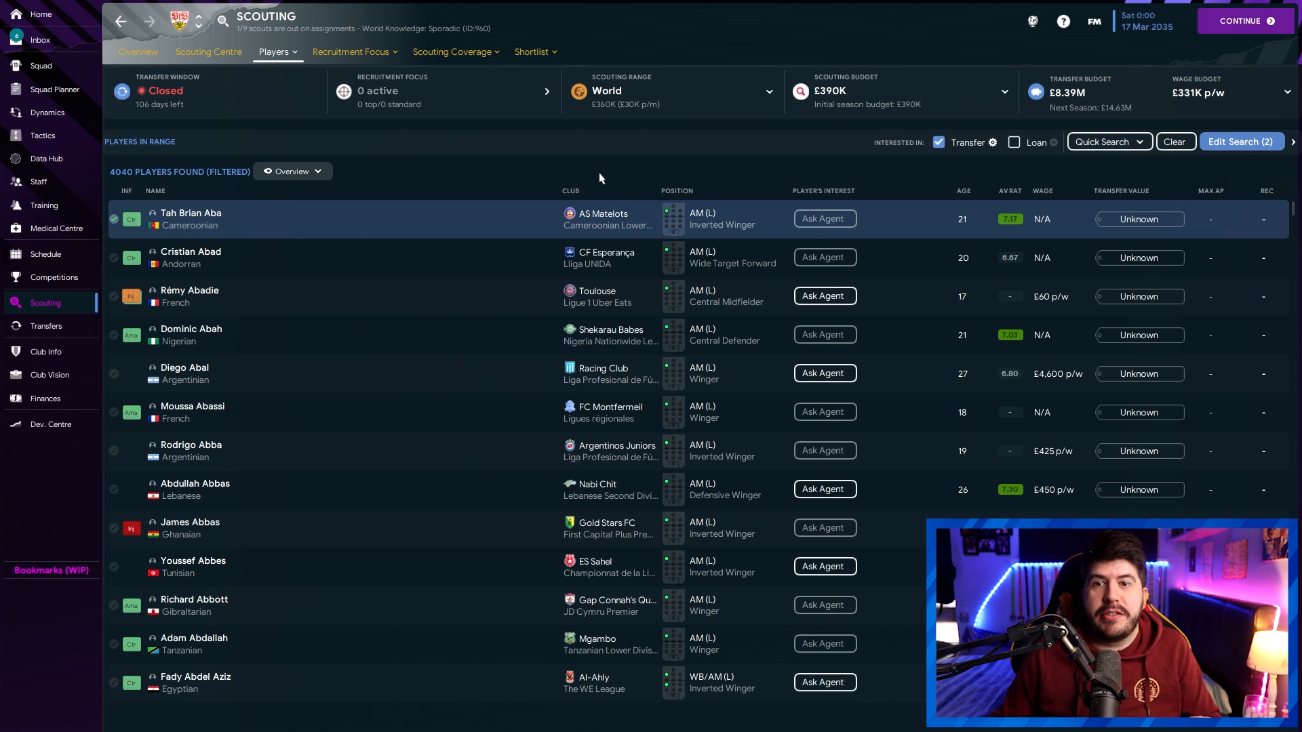
pyautogui.moveTo(605, 160)
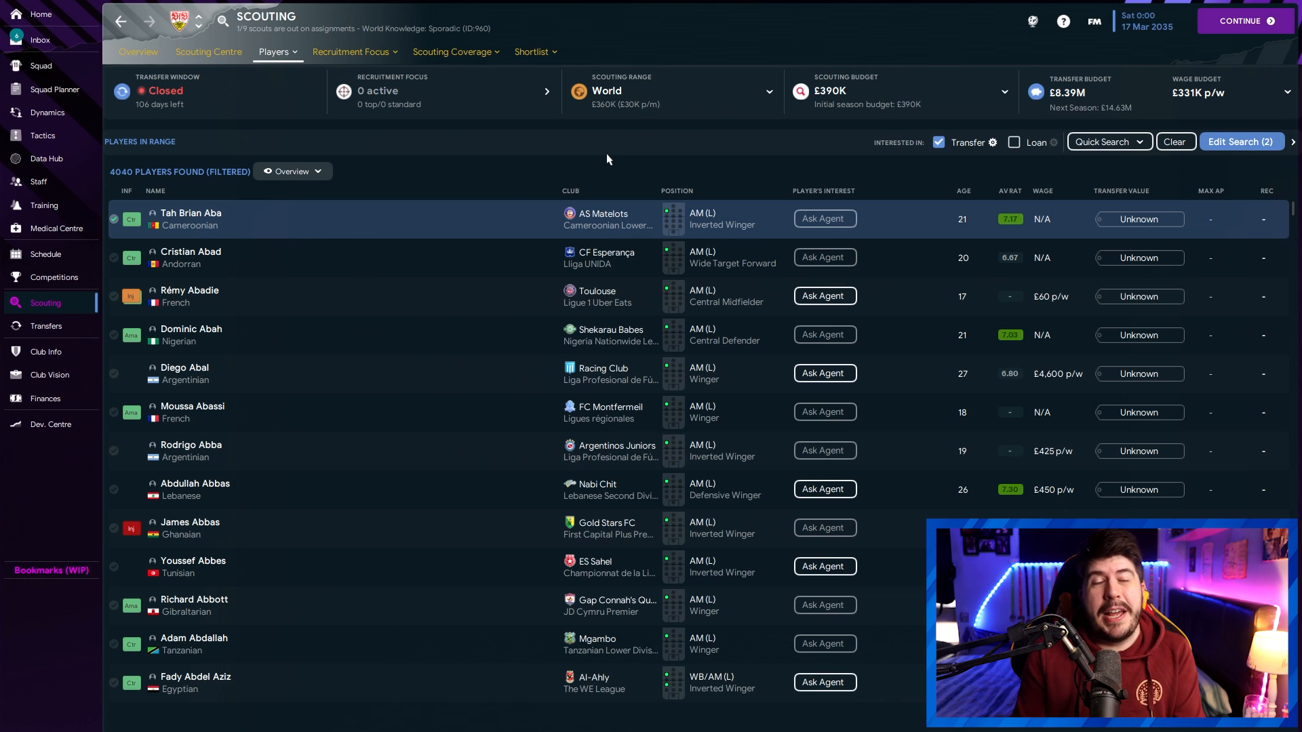
# Switch the scouting player list view from Overview to Technical attributes
pyautogui.click(291, 170)
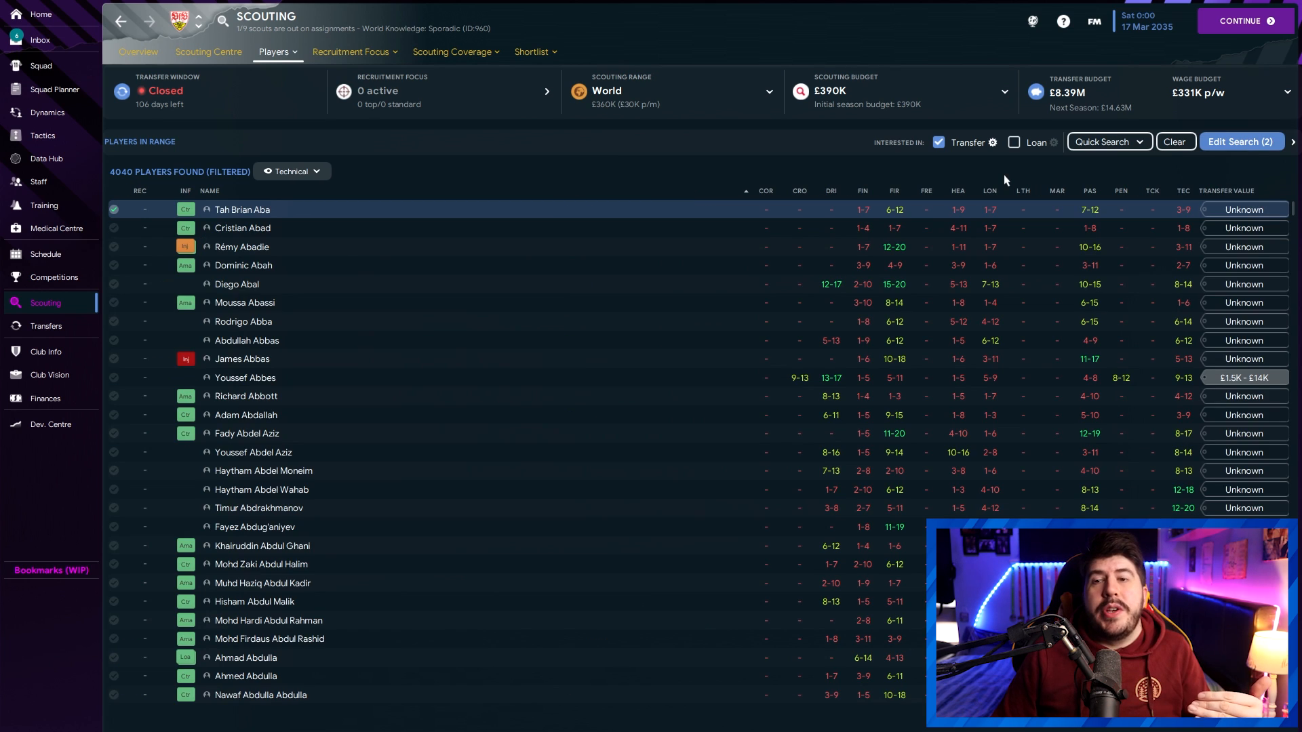
pyautogui.moveTo(999, 179)
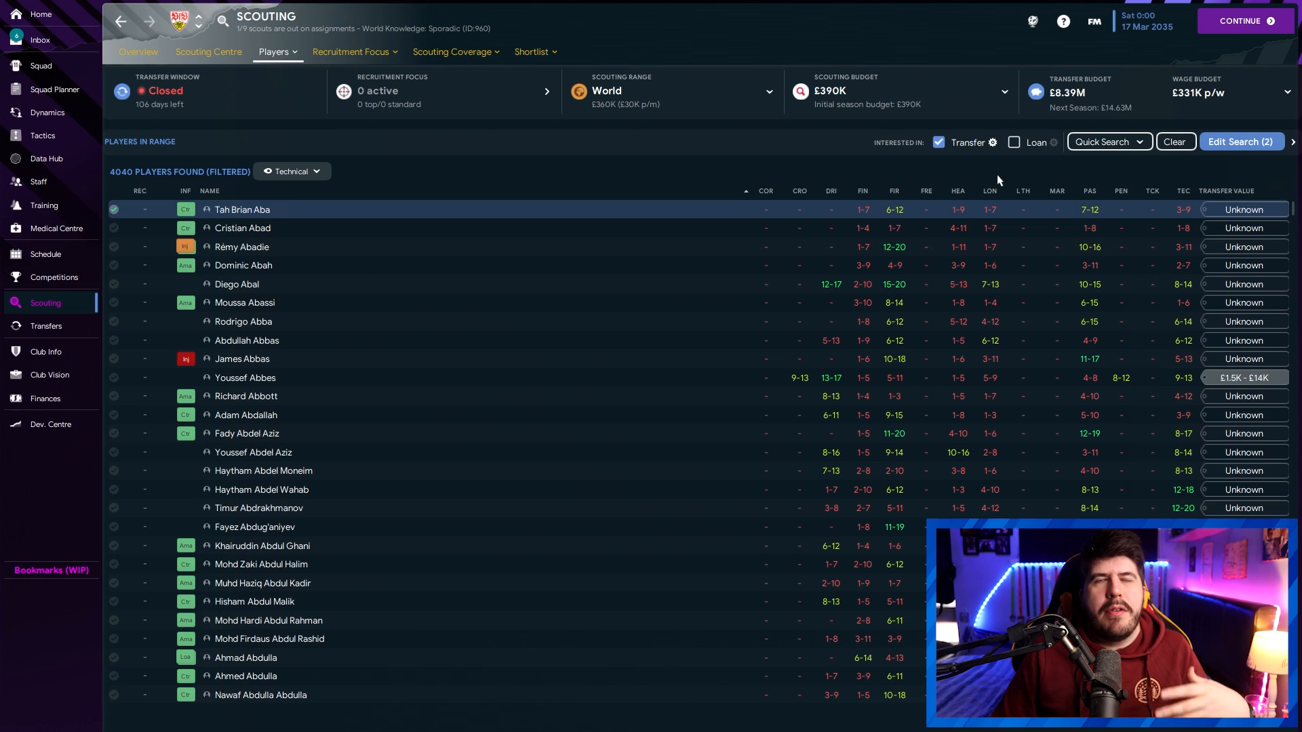
pyautogui.moveTo(984, 175)
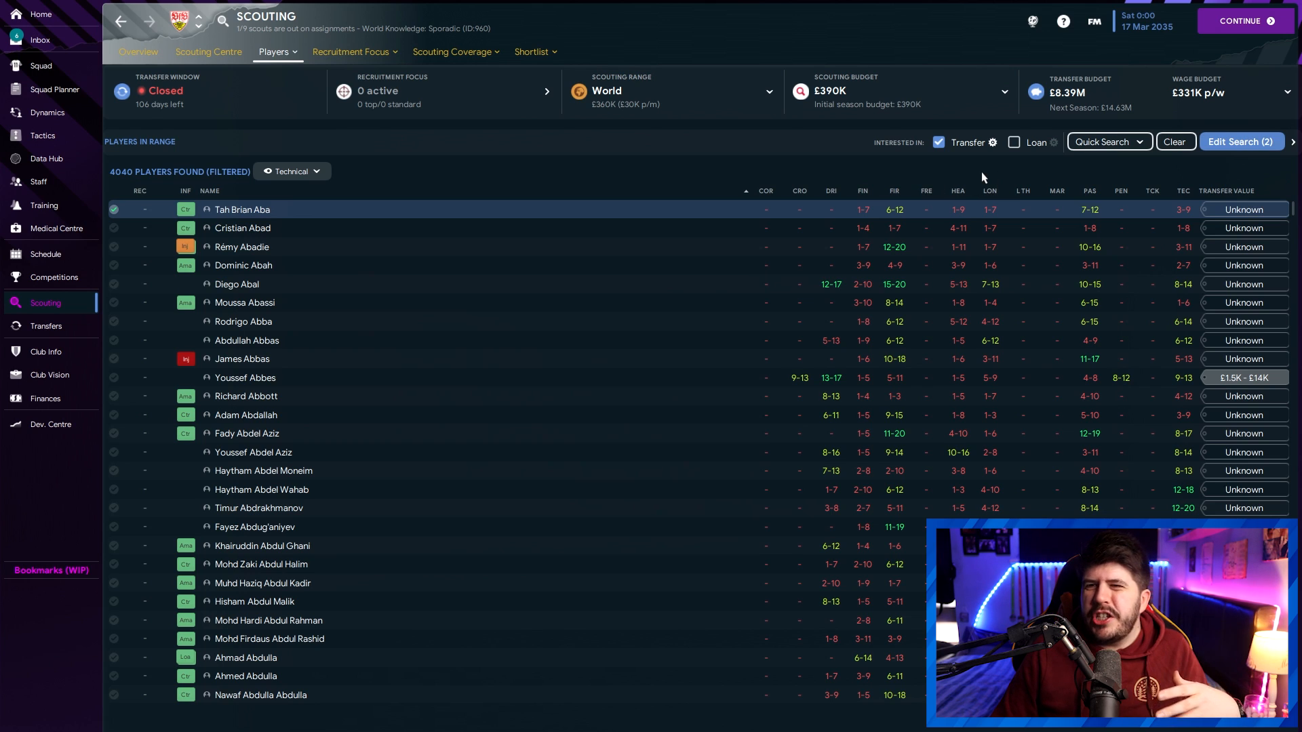
pyautogui.moveTo(755, 264)
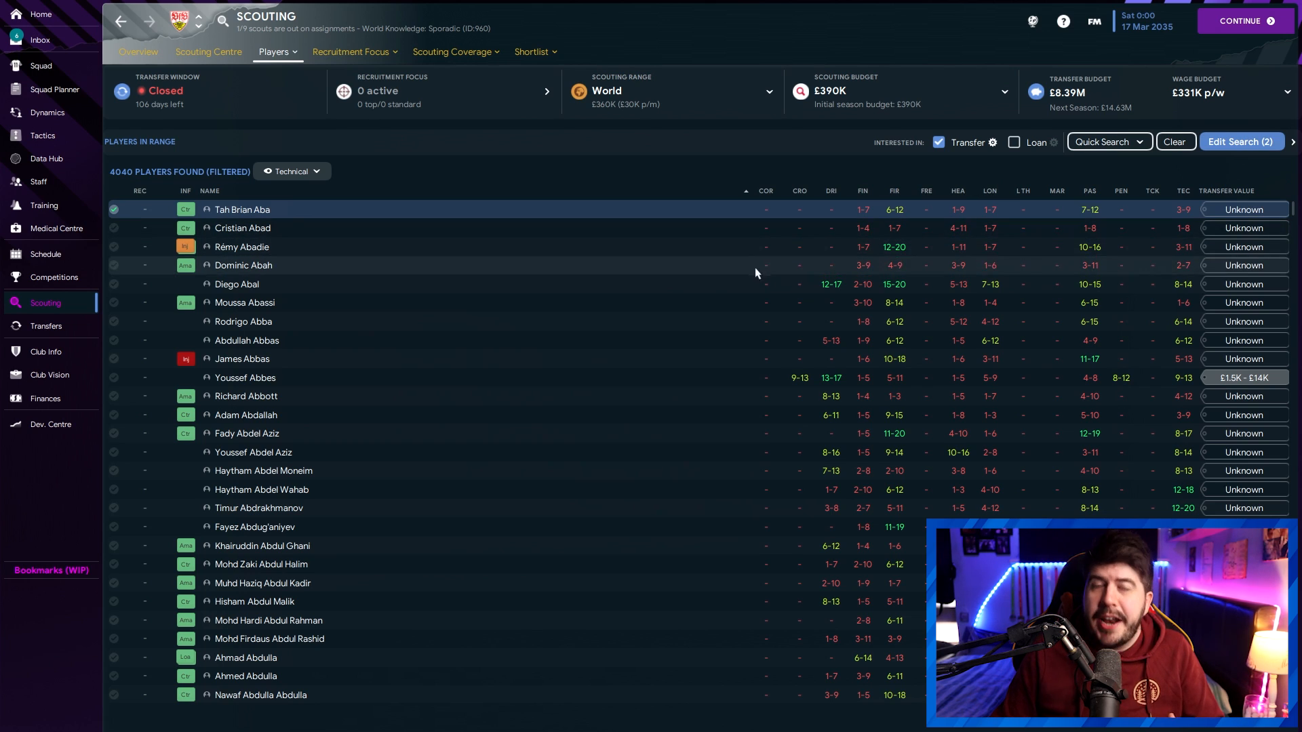
pyautogui.moveTo(568, 198)
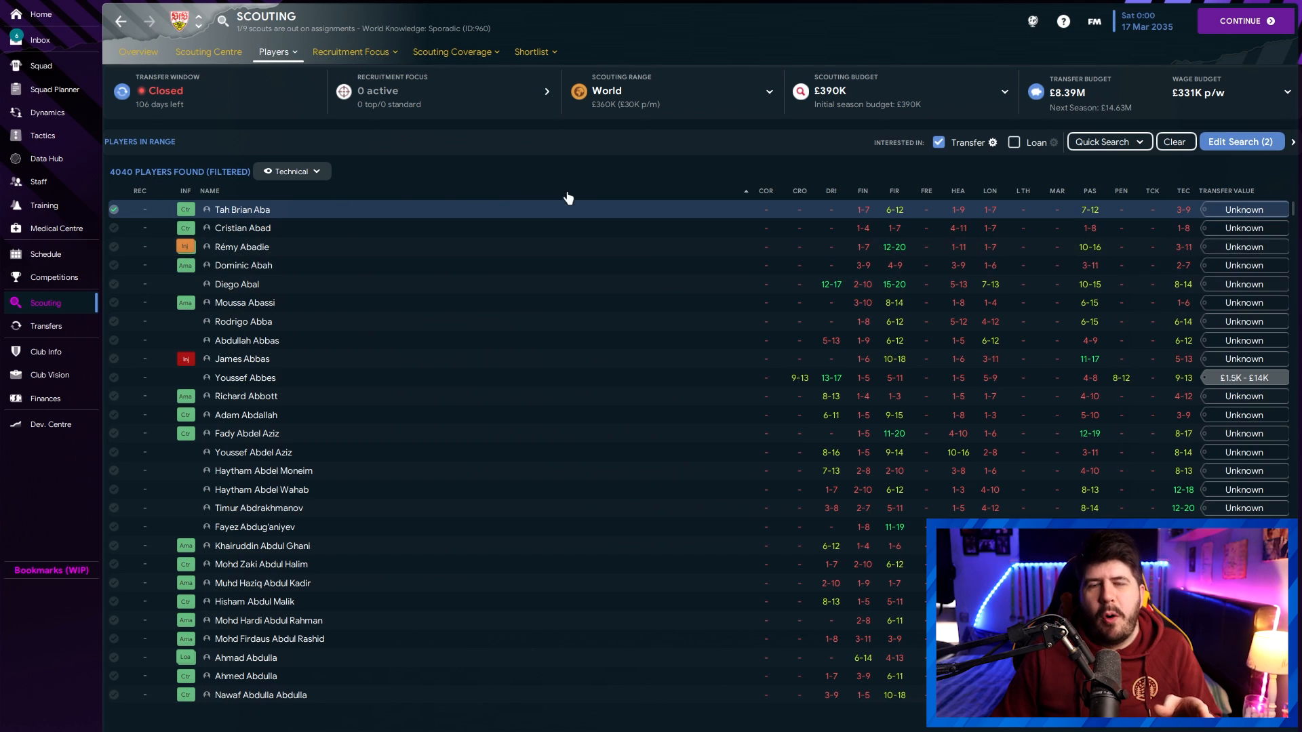
pyautogui.moveTo(664, 356)
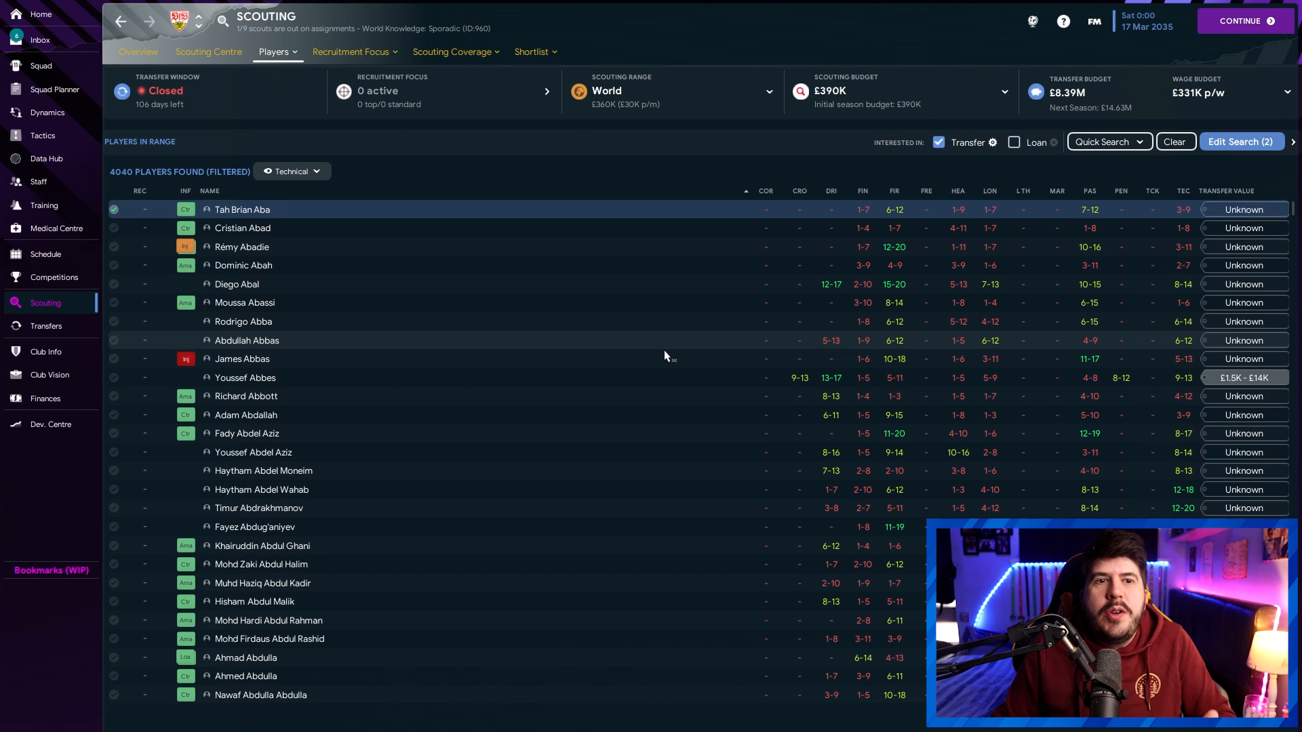
pyautogui.moveTo(626, 295)
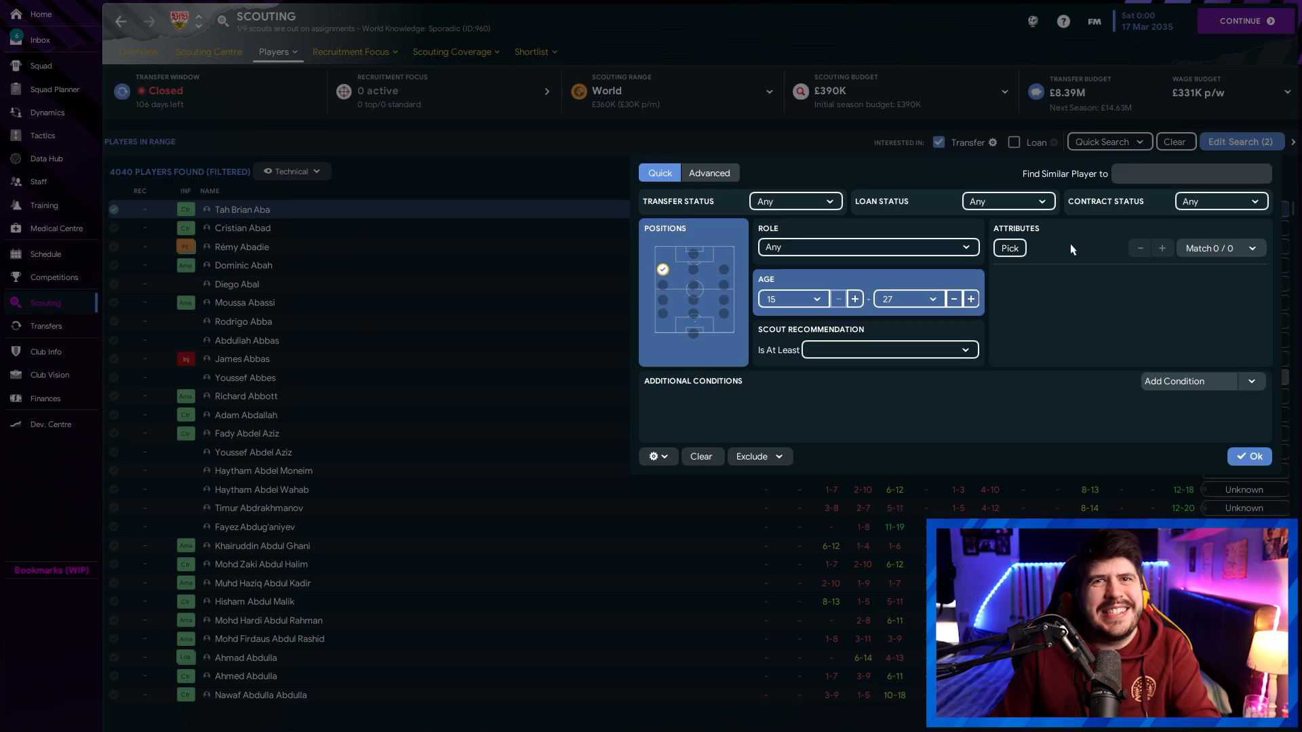
# Close the quick search panel before heading to the Bundesliga overview
pyautogui.click(1247, 457)
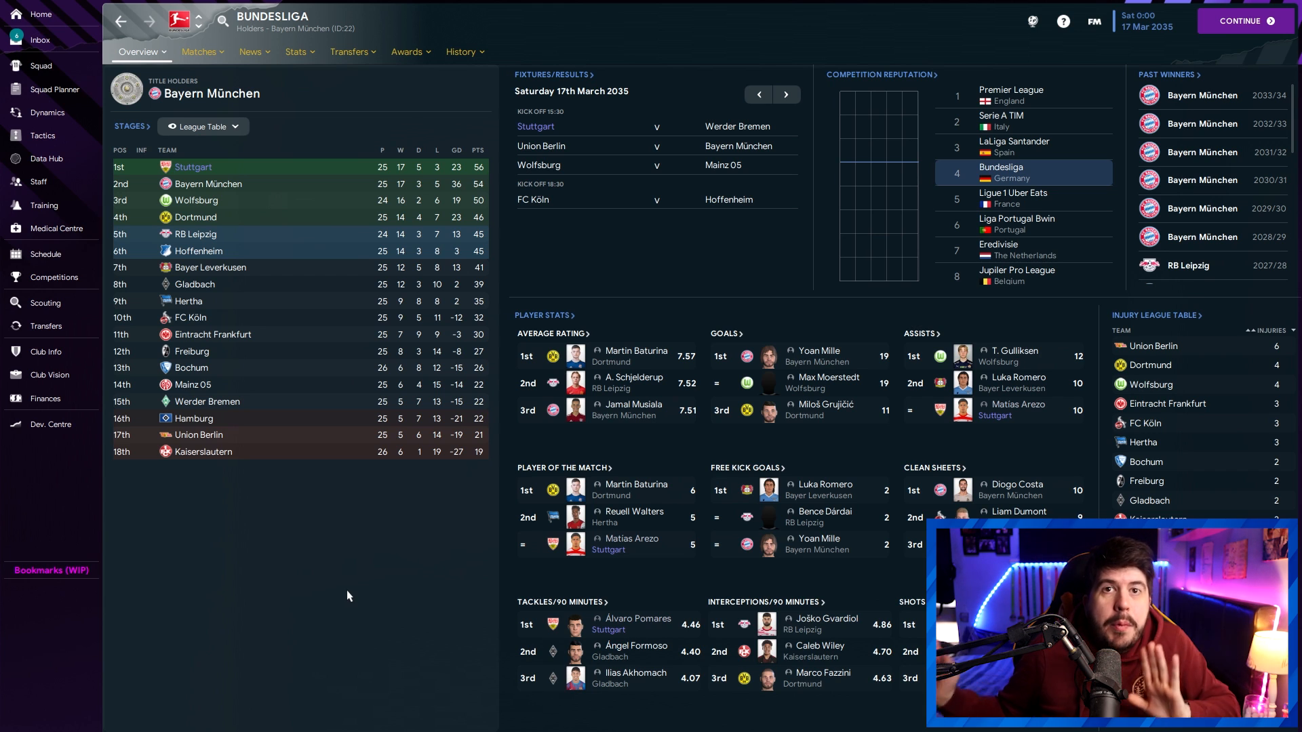
# Return from the Bundesliga overview to the scouting player list
pyautogui.click(46, 303)
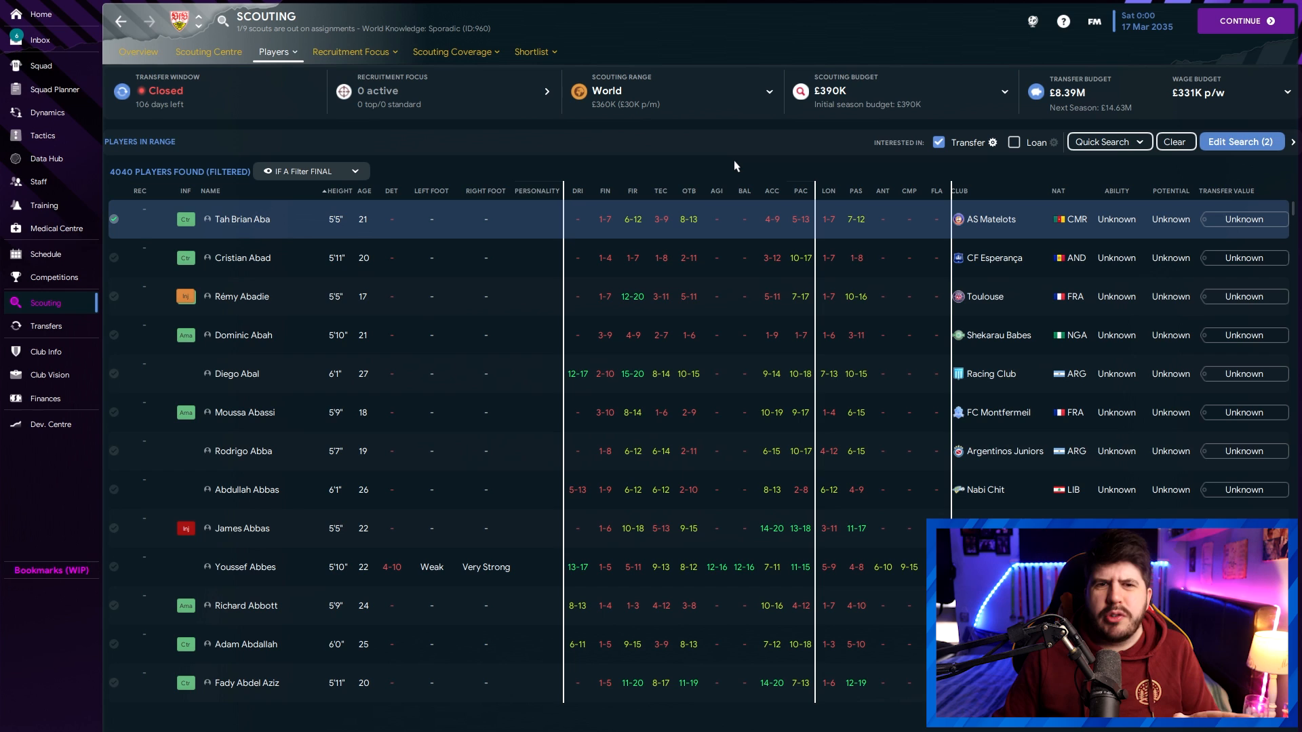
pyautogui.moveTo(688, 528)
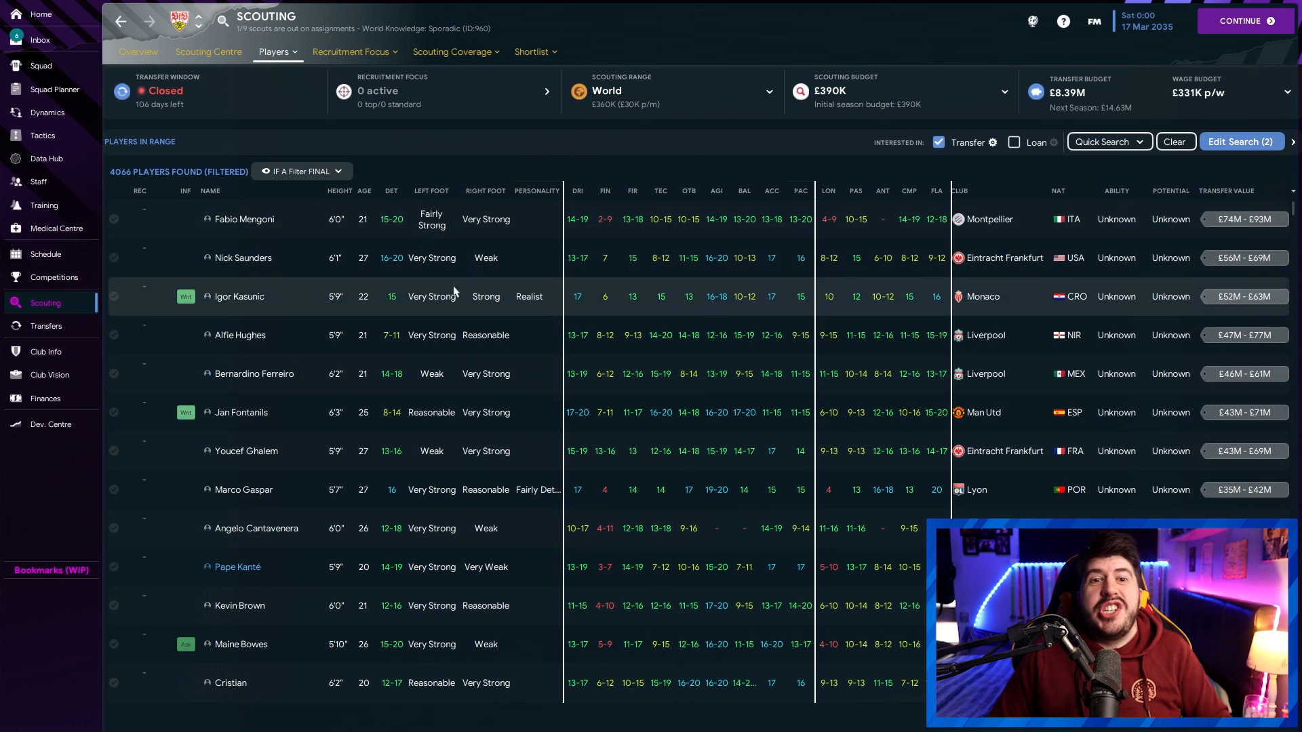
pyautogui.moveTo(543, 160)
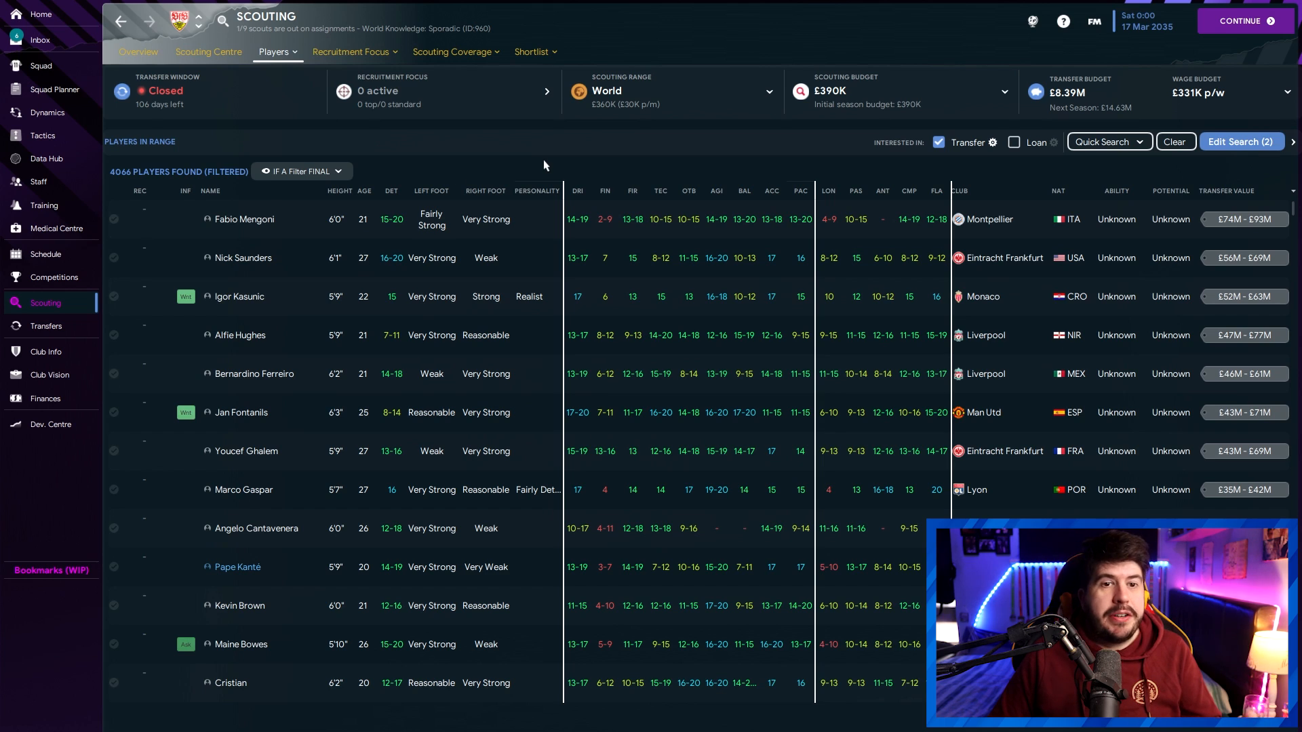
pyautogui.moveTo(453, 171)
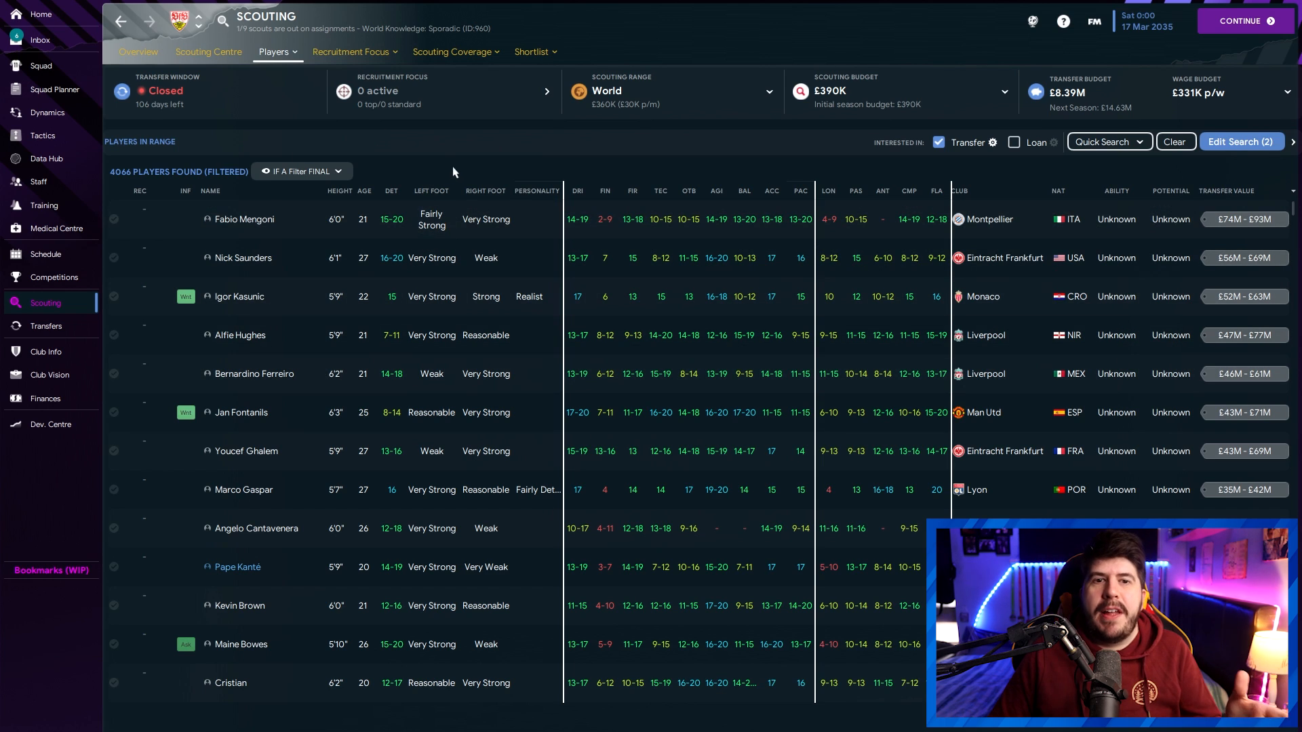
pyautogui.moveTo(533, 169)
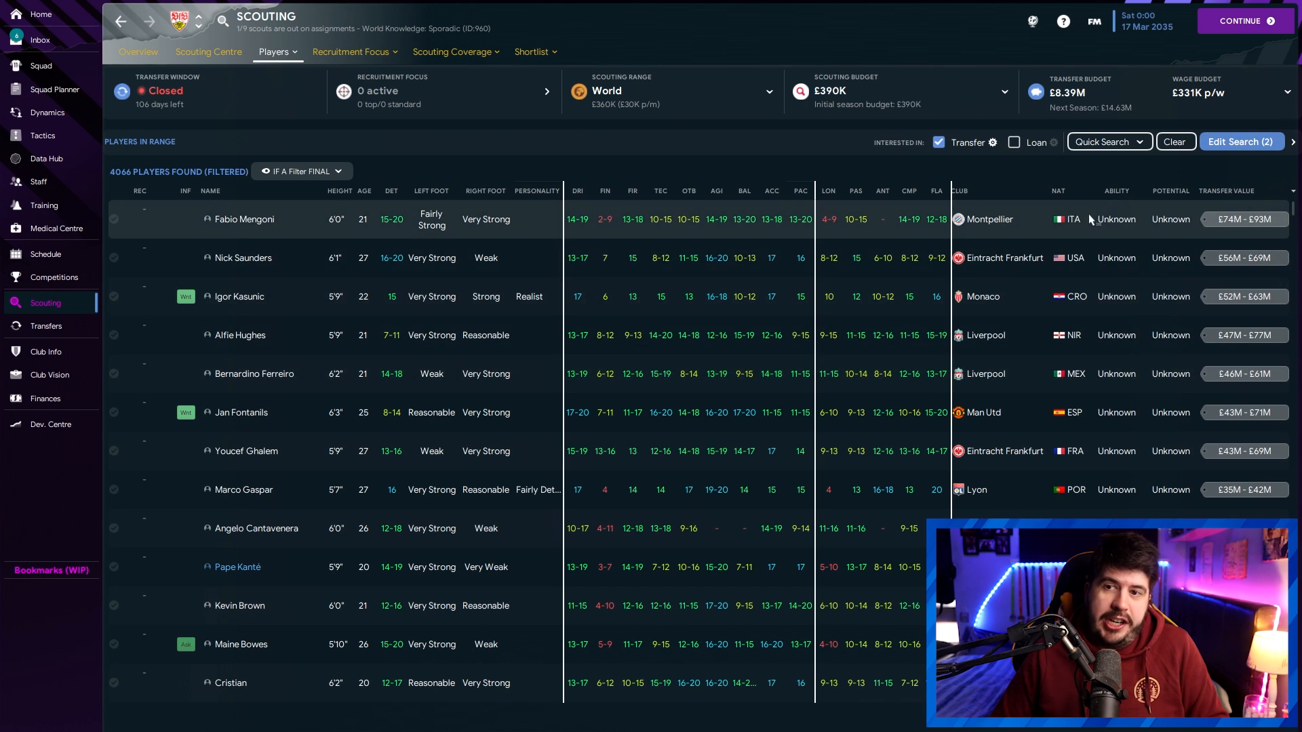
pyautogui.moveTo(1129, 242)
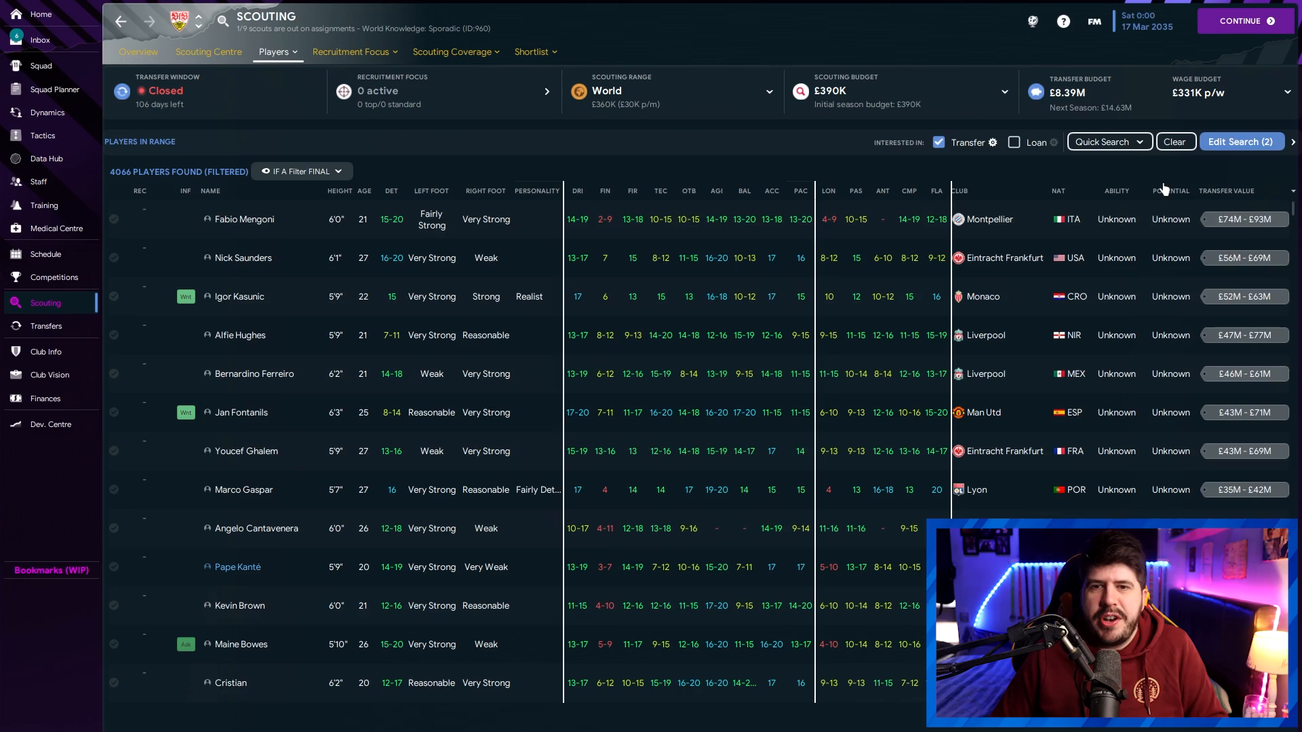
pyautogui.moveTo(719, 254)
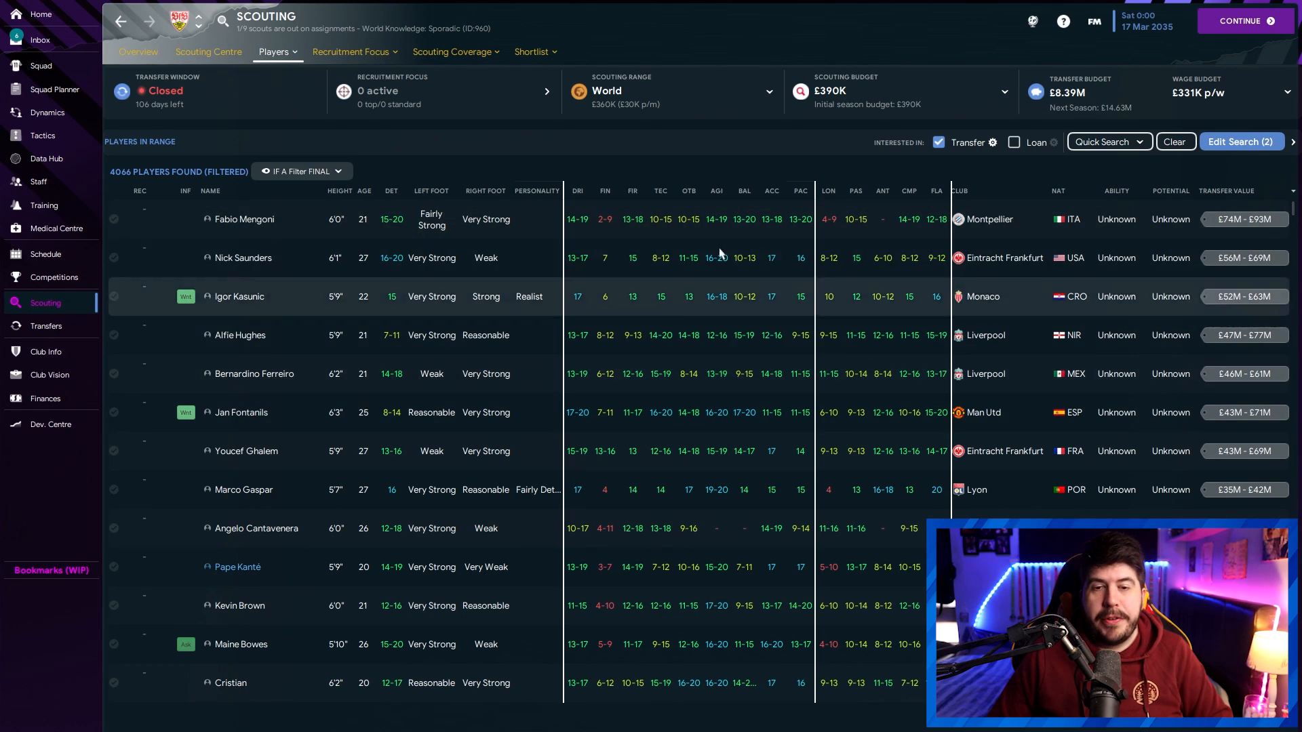
pyautogui.moveTo(720, 302)
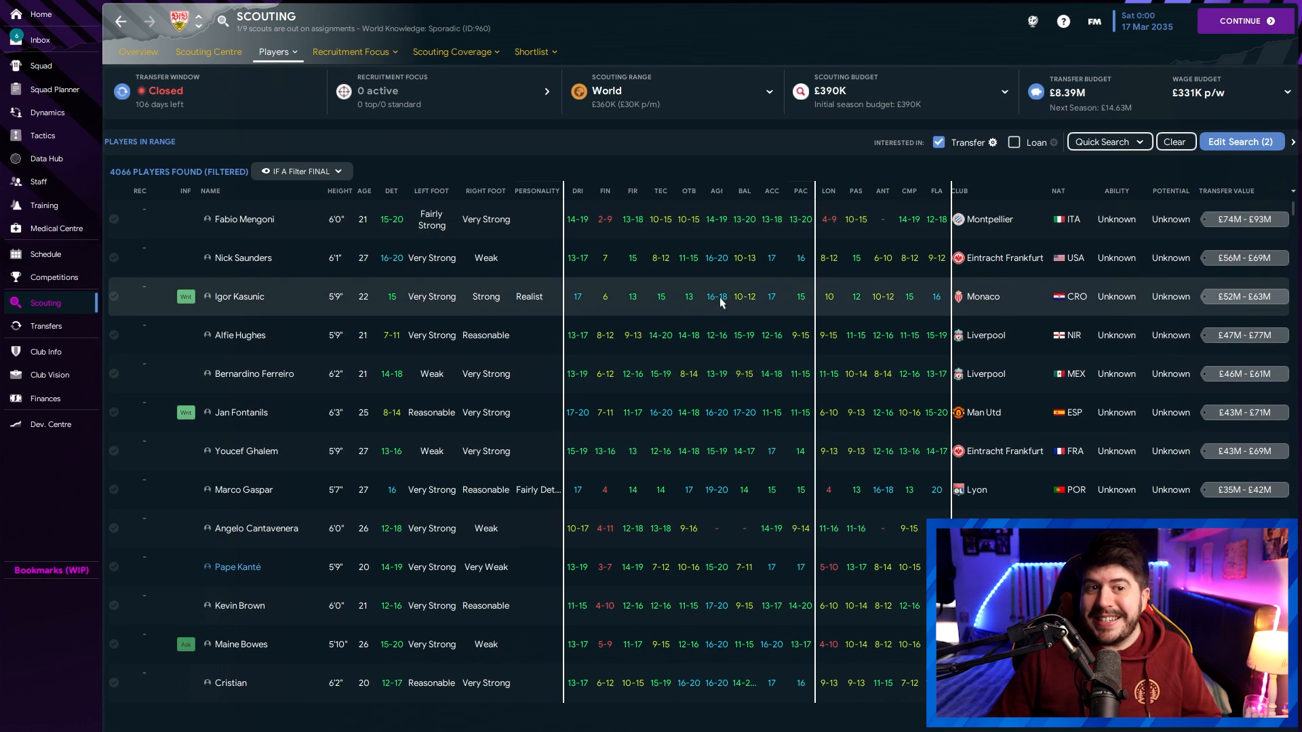
pyautogui.moveTo(716, 373)
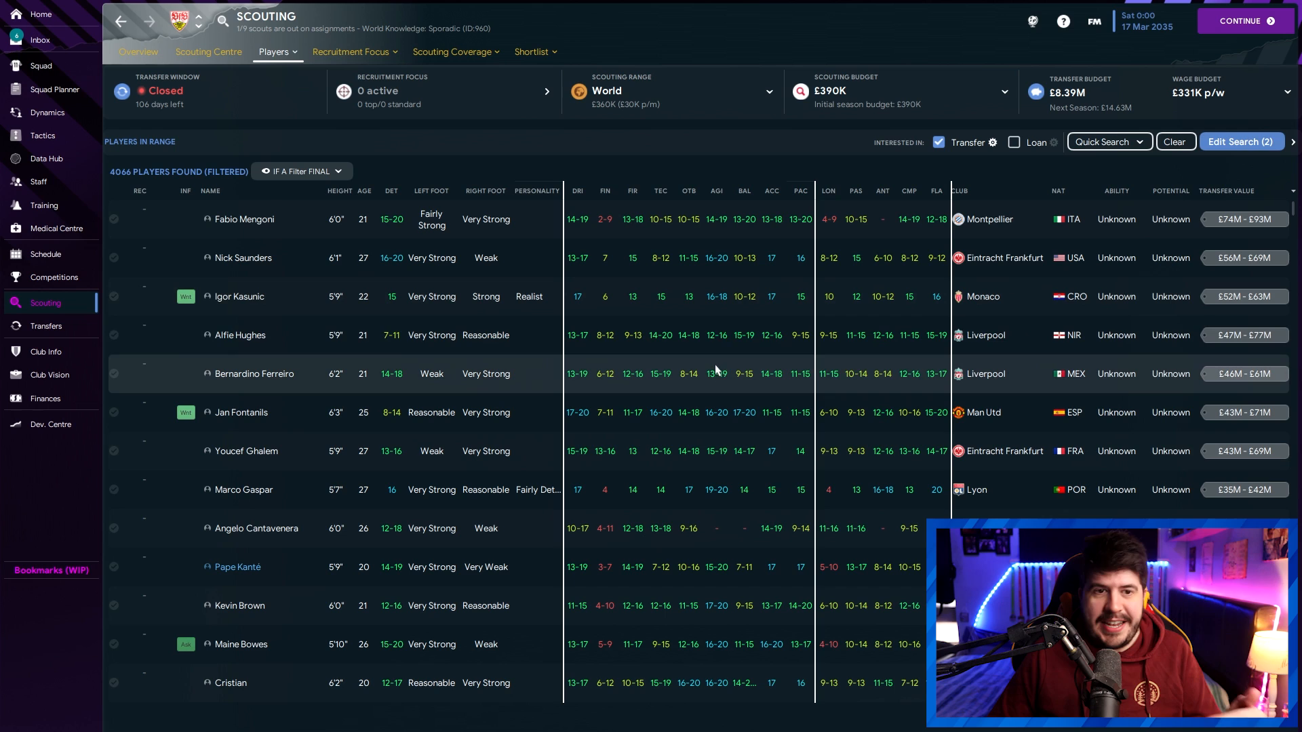
pyautogui.click(239, 335)
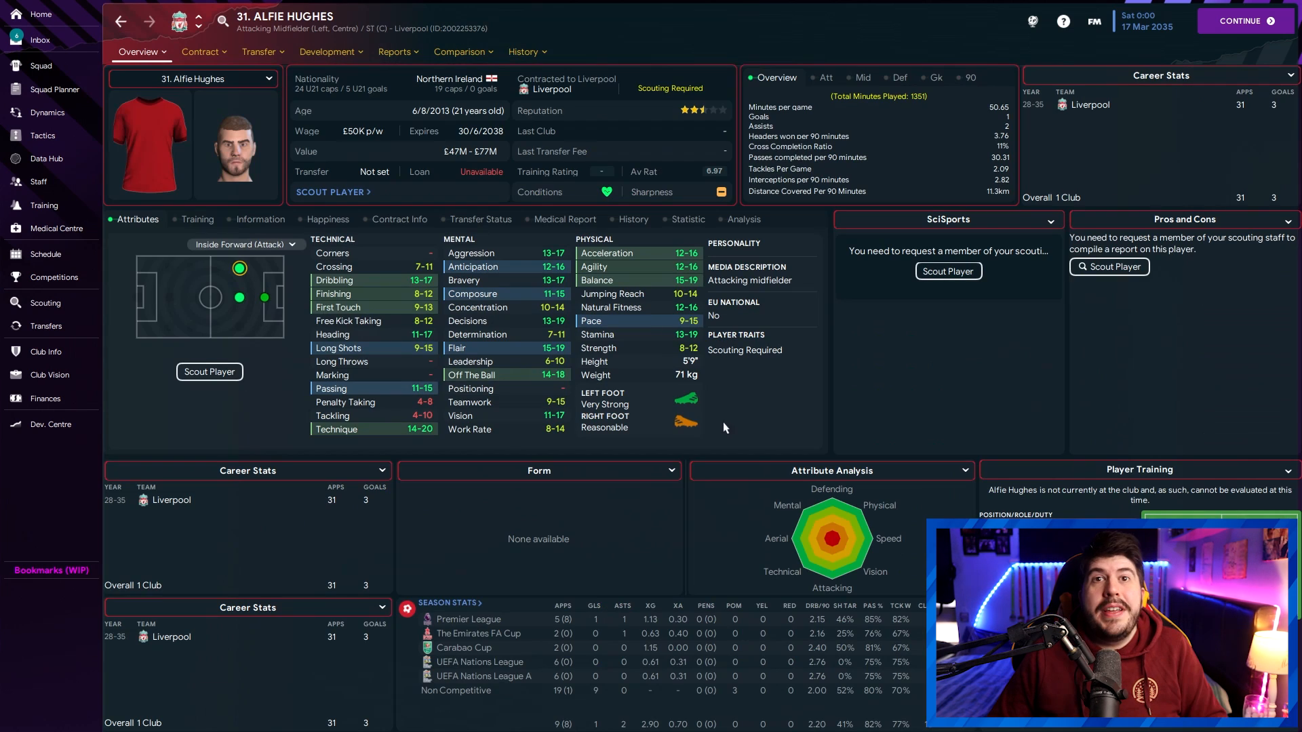
pyautogui.moveTo(285, 285)
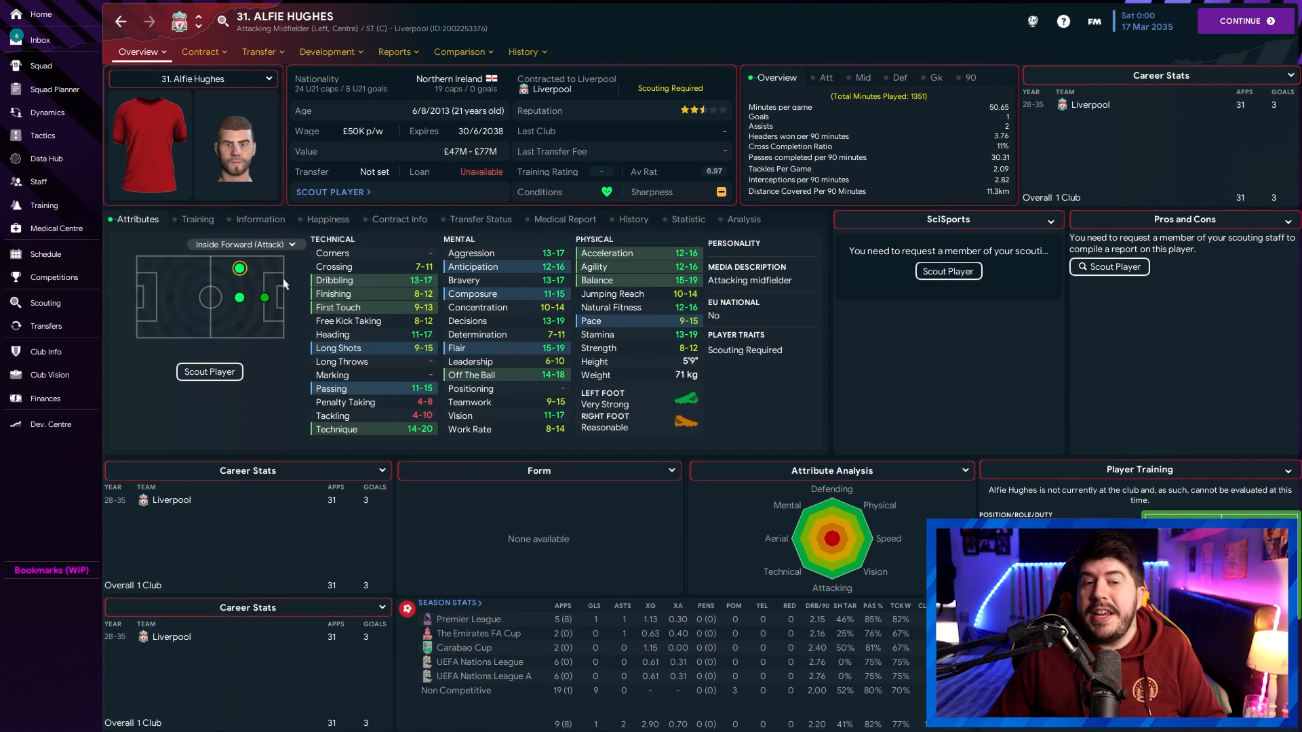
pyautogui.moveTo(431, 471)
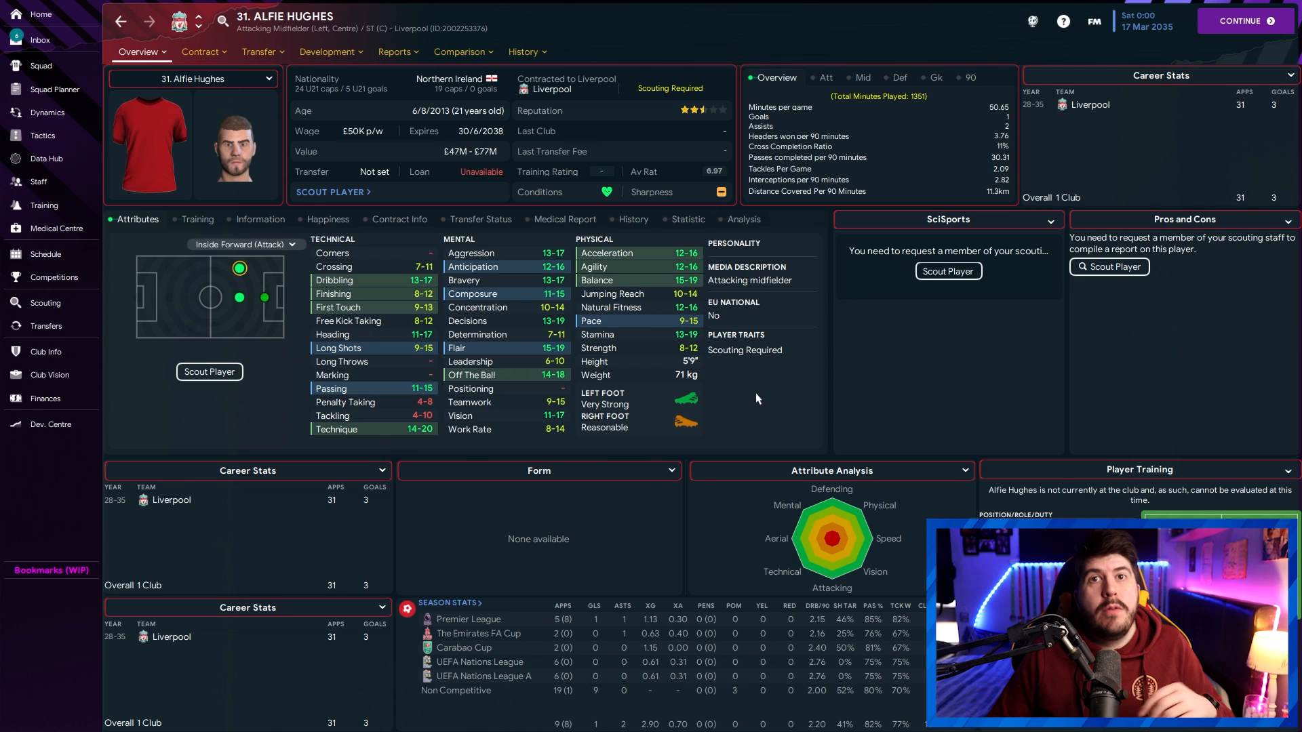
pyautogui.moveTo(750, 392)
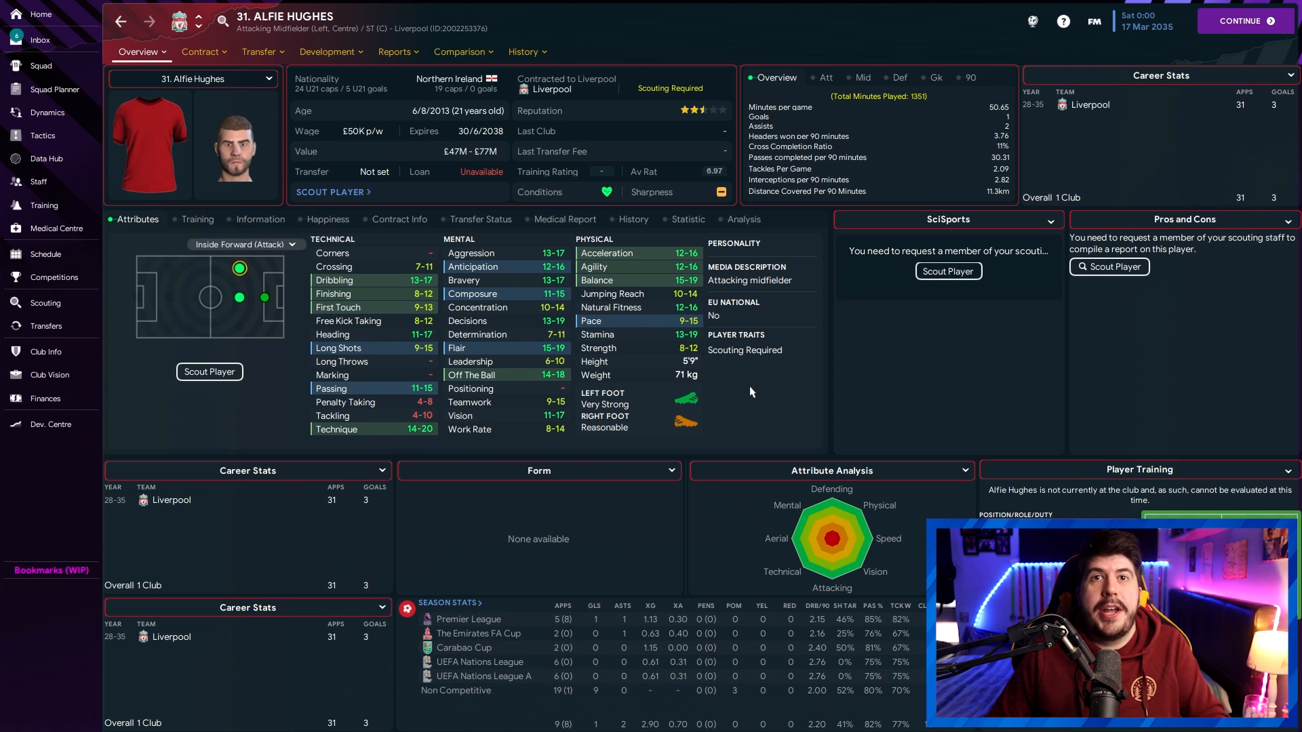
pyautogui.moveTo(767, 404)
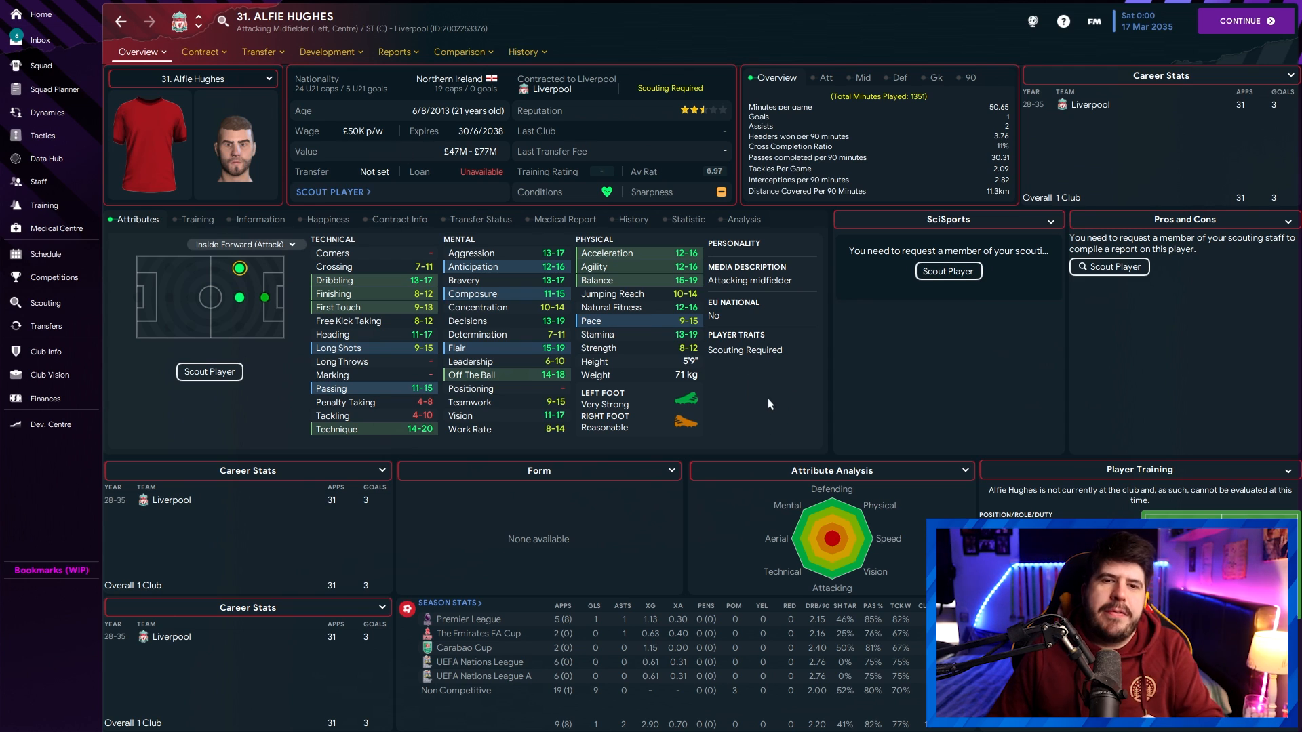
pyautogui.moveTo(769, 424)
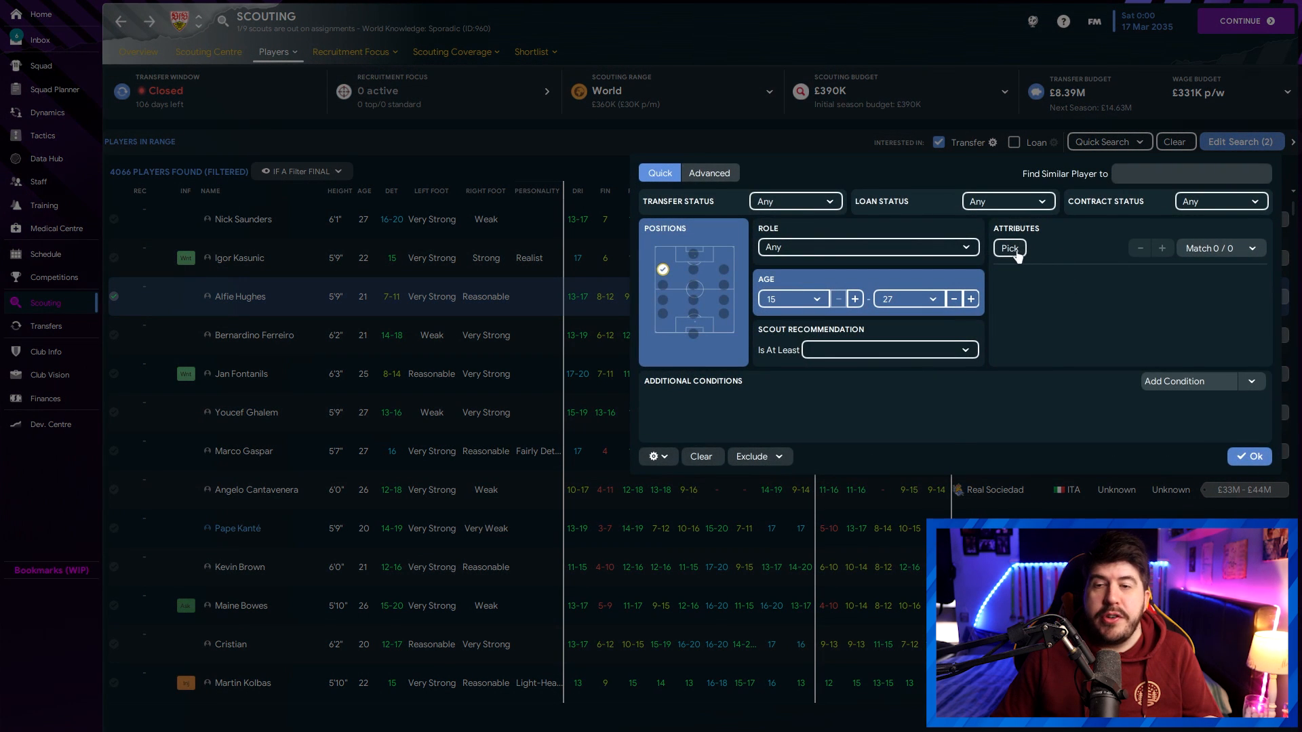
pyautogui.moveTo(1076, 324)
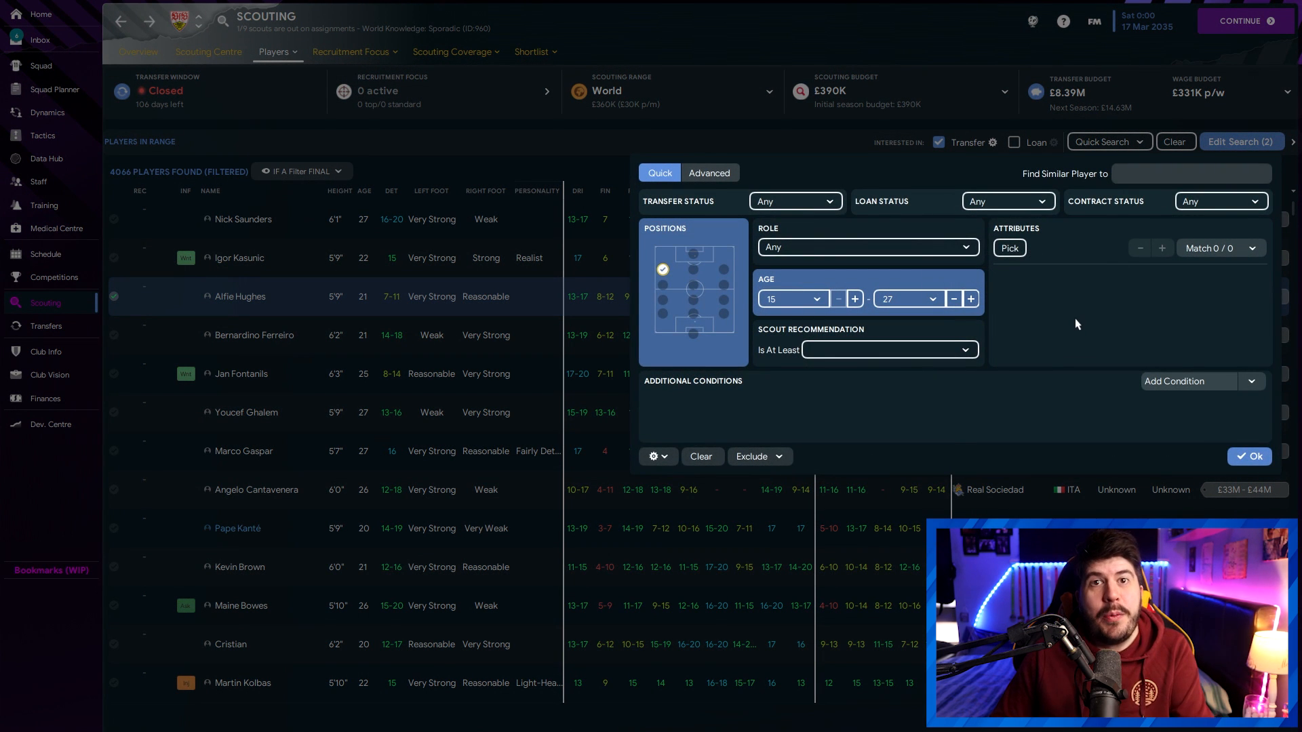
# Inspect the Inside Forward attribute picker and Match dropdown, then close Quick Search unchanged
pyautogui.click(1007, 247)
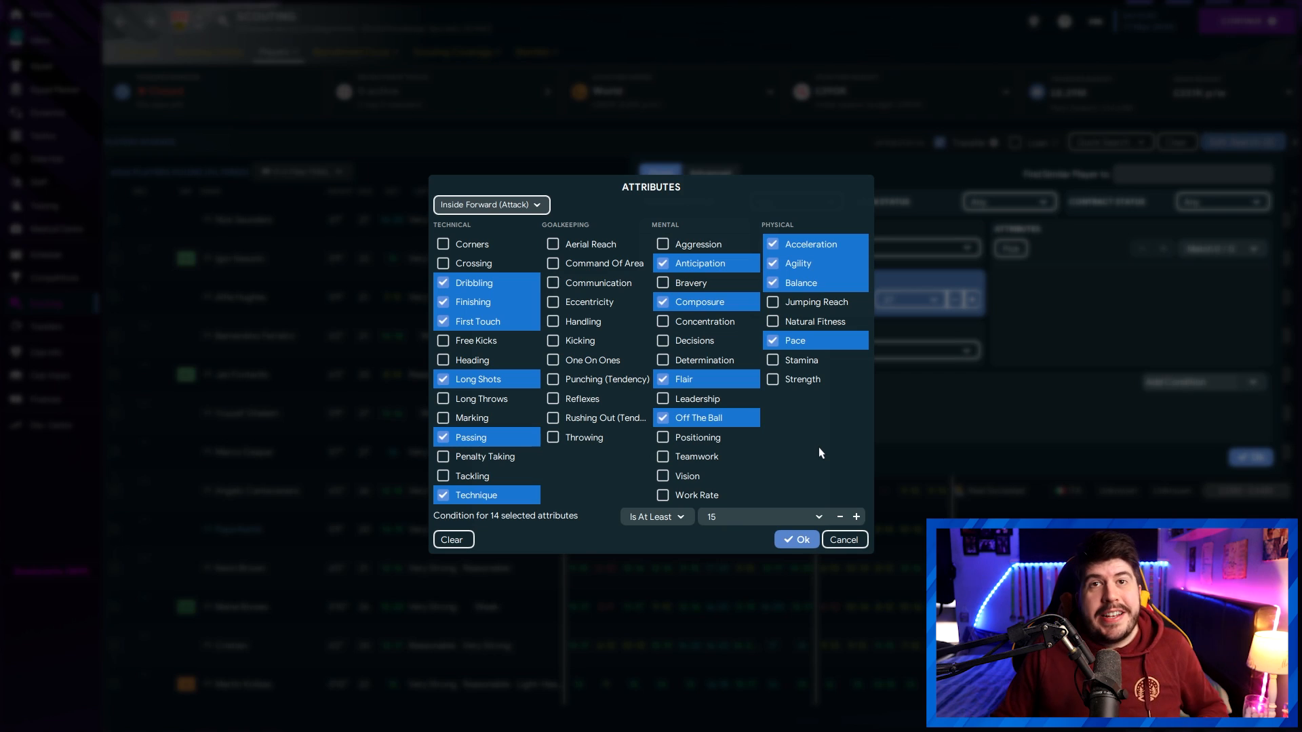
pyautogui.moveTo(804, 497)
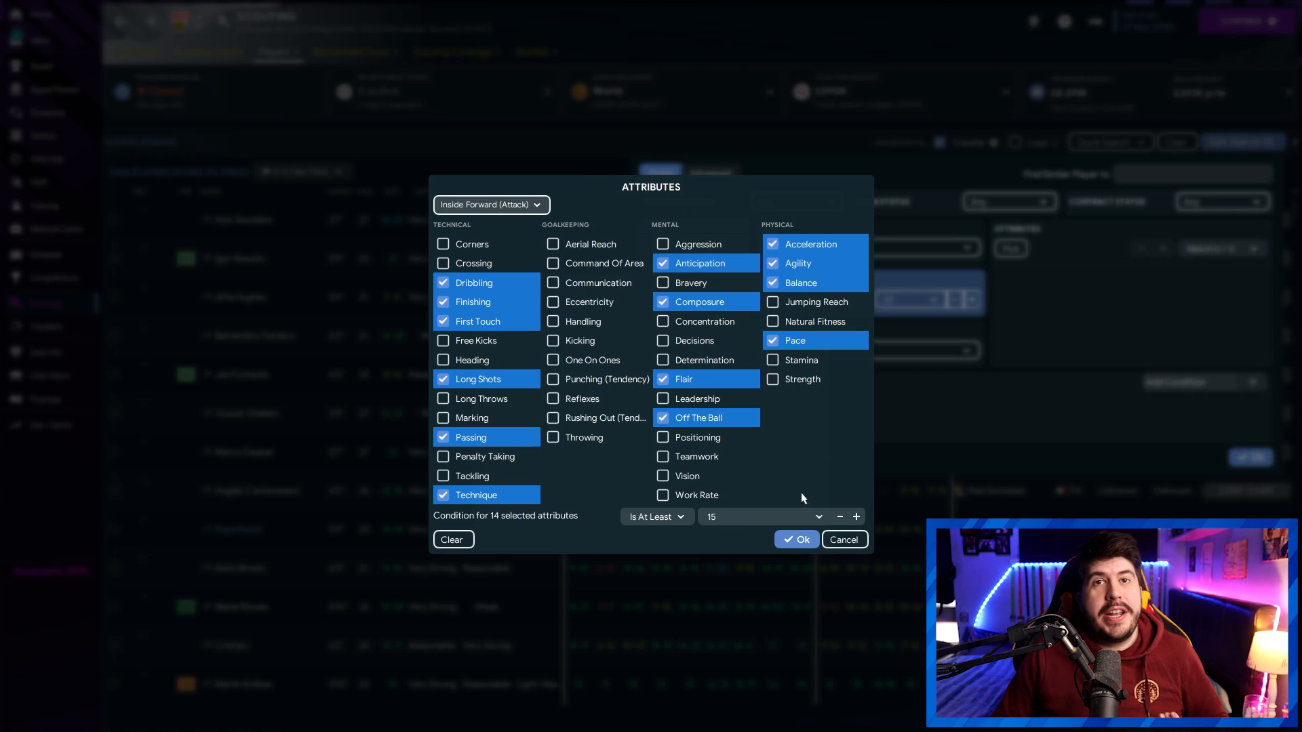
pyautogui.moveTo(819, 472)
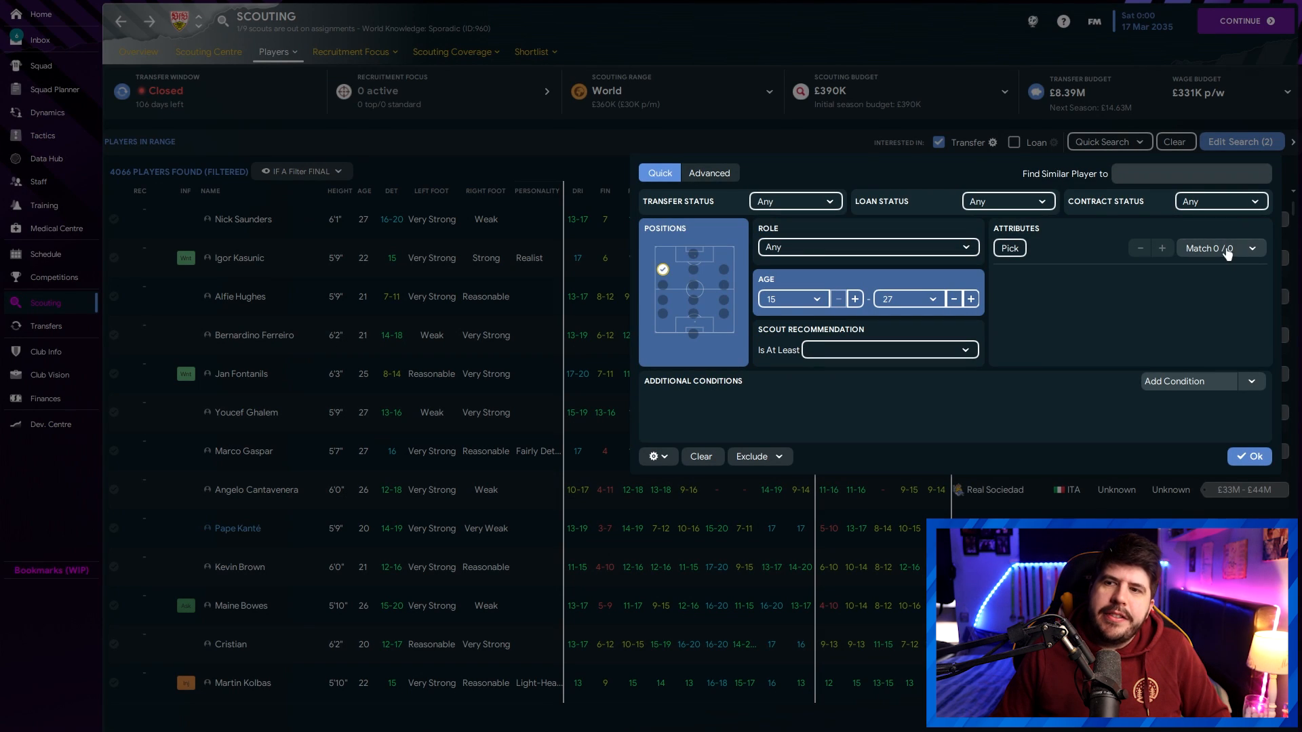
pyautogui.click(1262, 247)
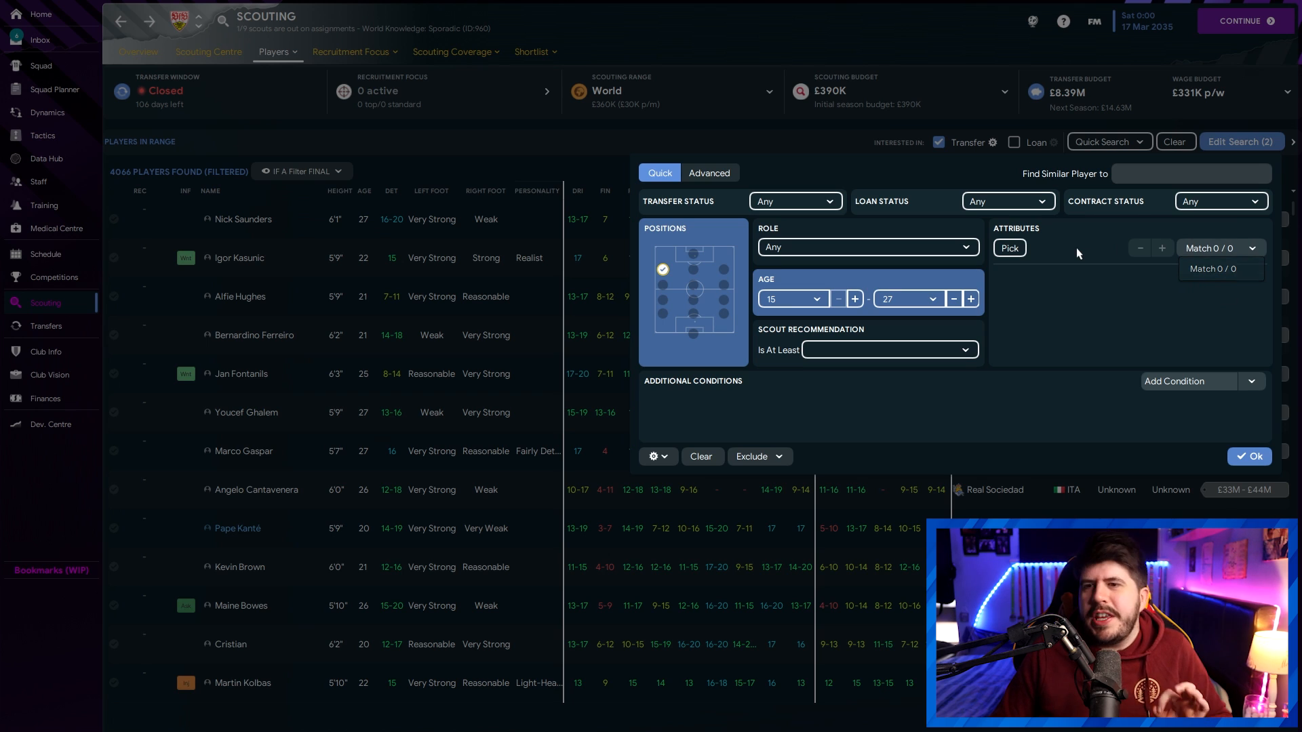
pyautogui.click(1248, 455)
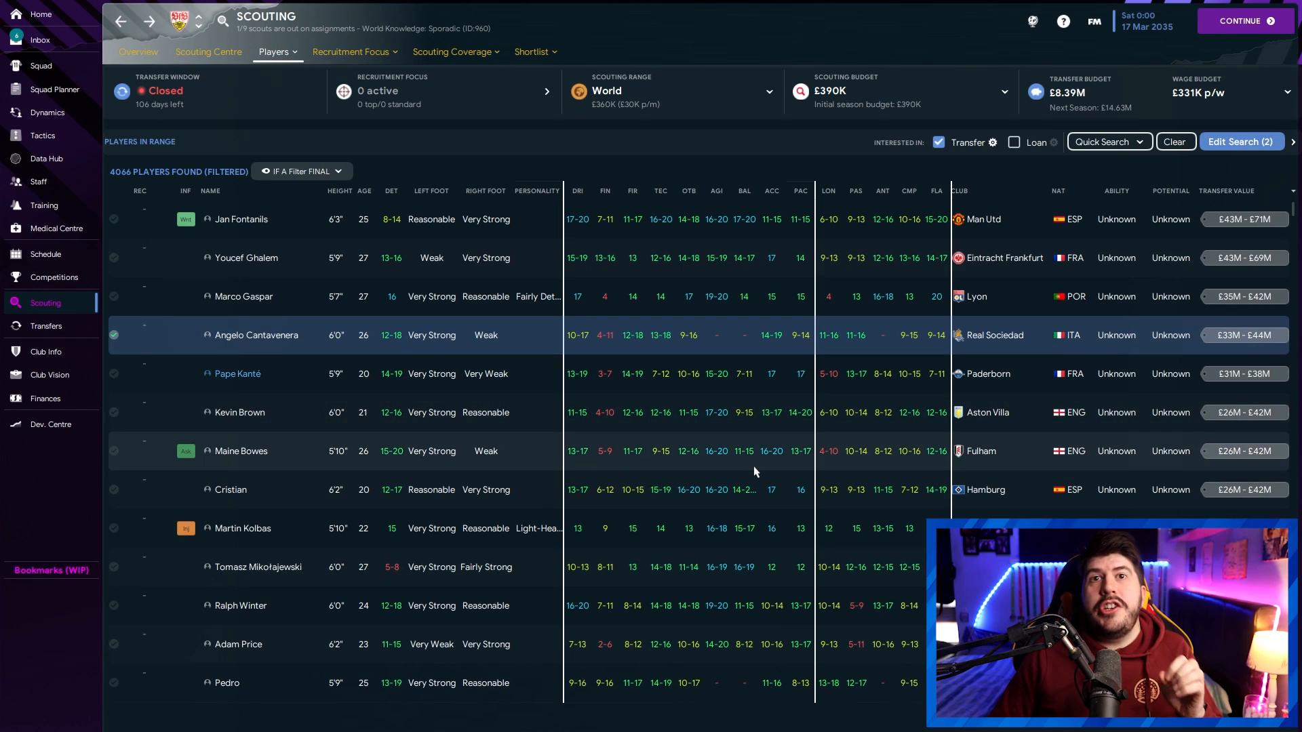
pyautogui.moveTo(708, 326)
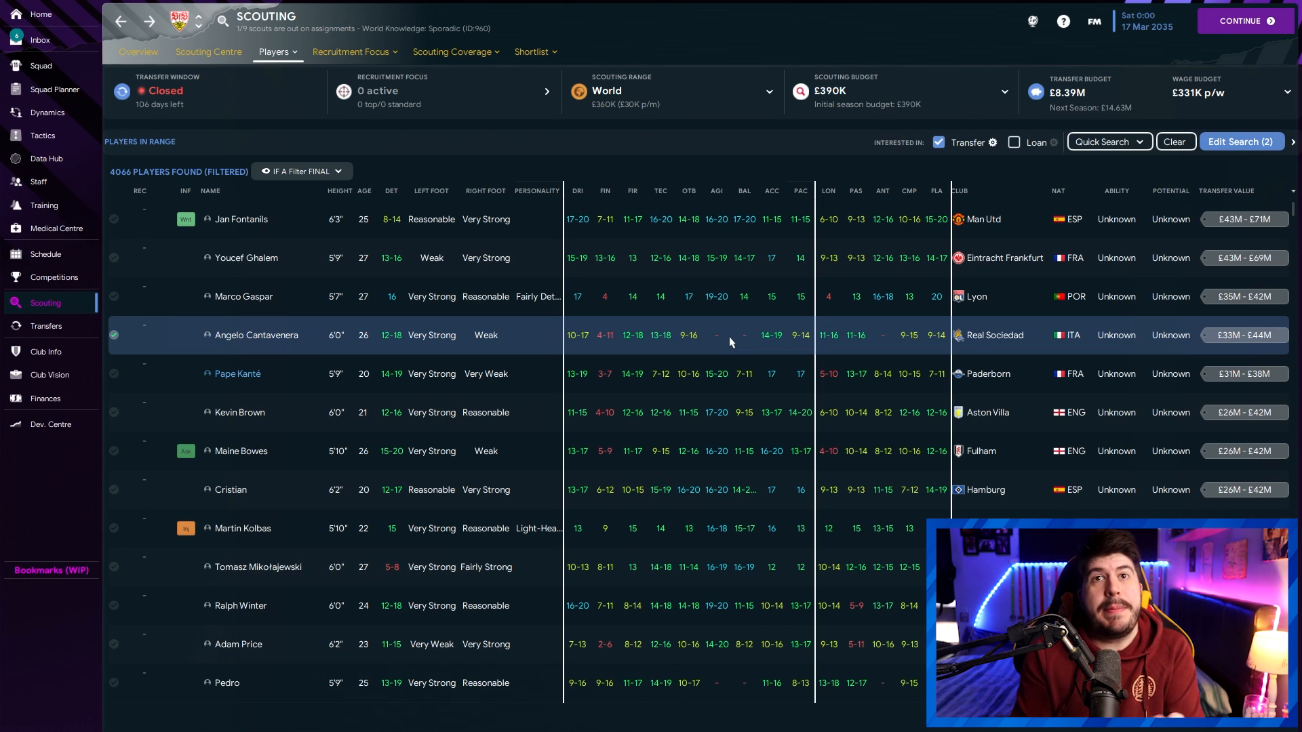
# Scroll through the 4066-player list sorted by transfer value
pyautogui.scroll(3)
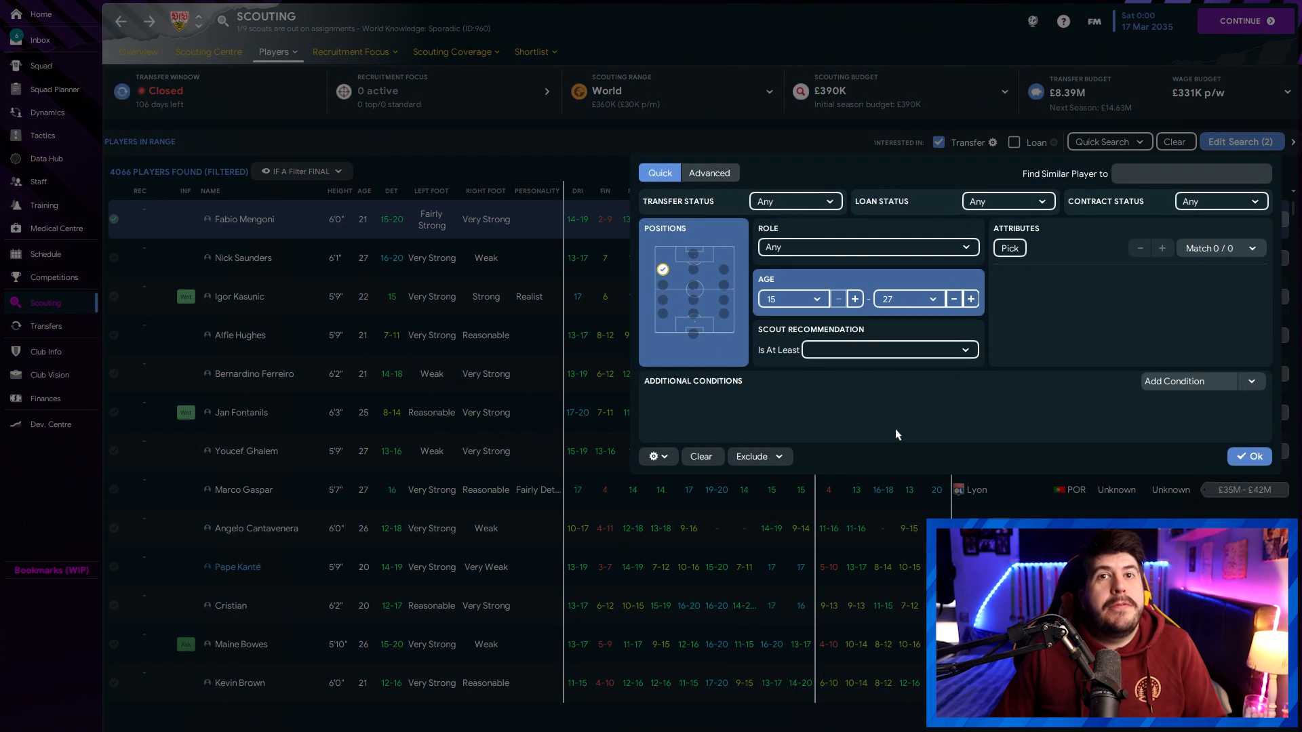
pyautogui.moveTo(895, 366)
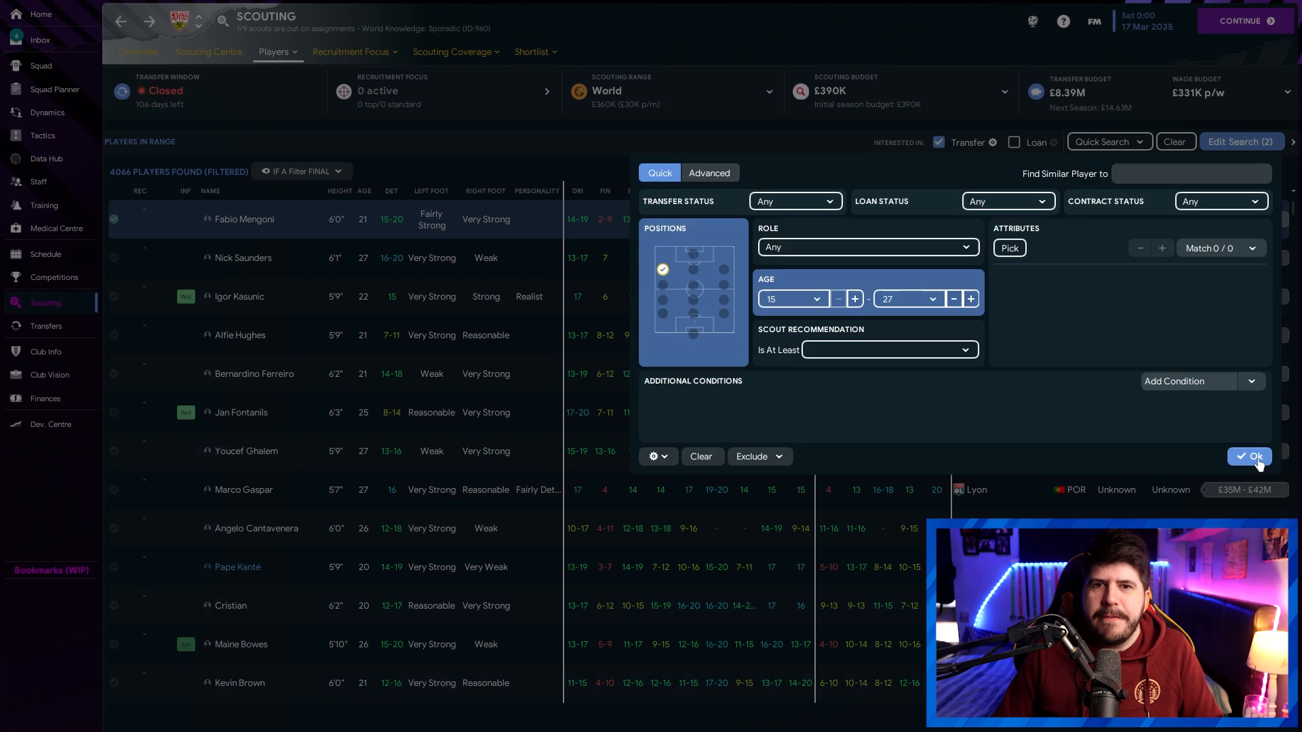
pyautogui.click(1249, 456)
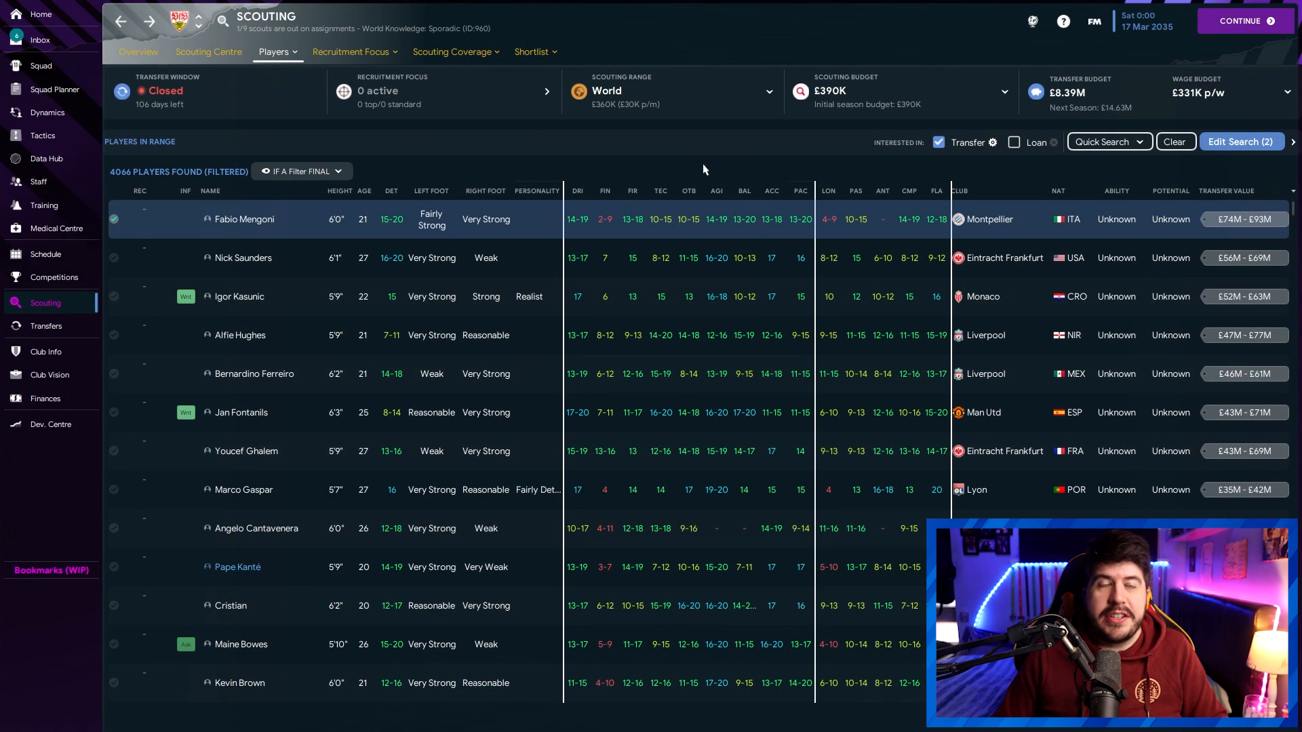
pyautogui.moveTo(664, 322)
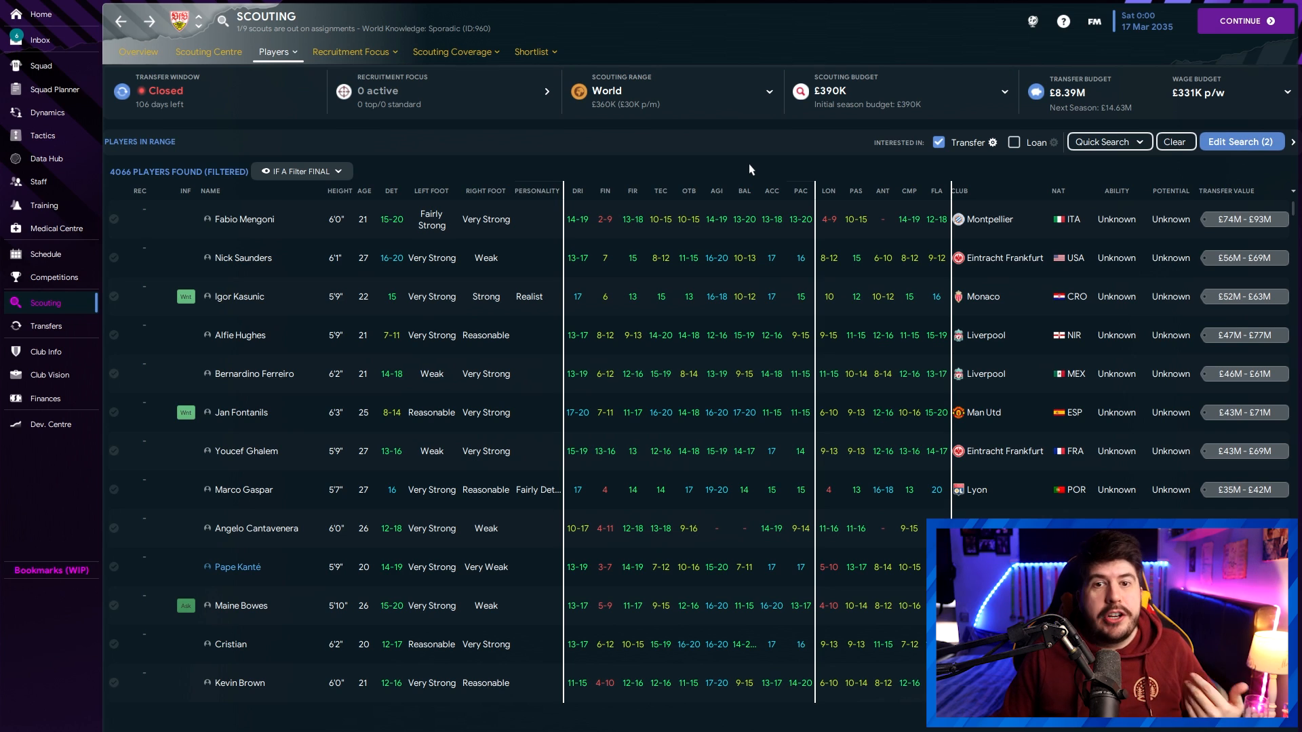
pyautogui.moveTo(577, 194)
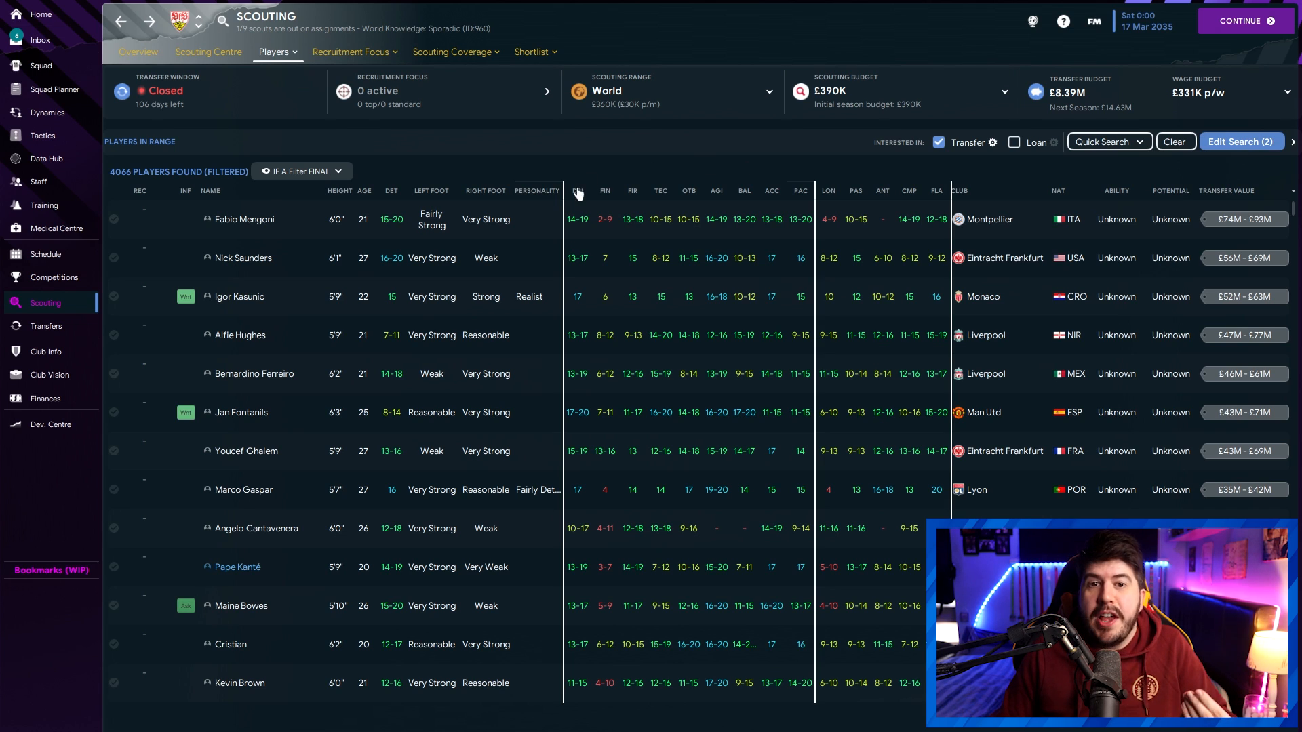
# Sort the scouting list by the DRI column so Jan Fontanils and Diego Grisi lead
pyautogui.click(572, 190)
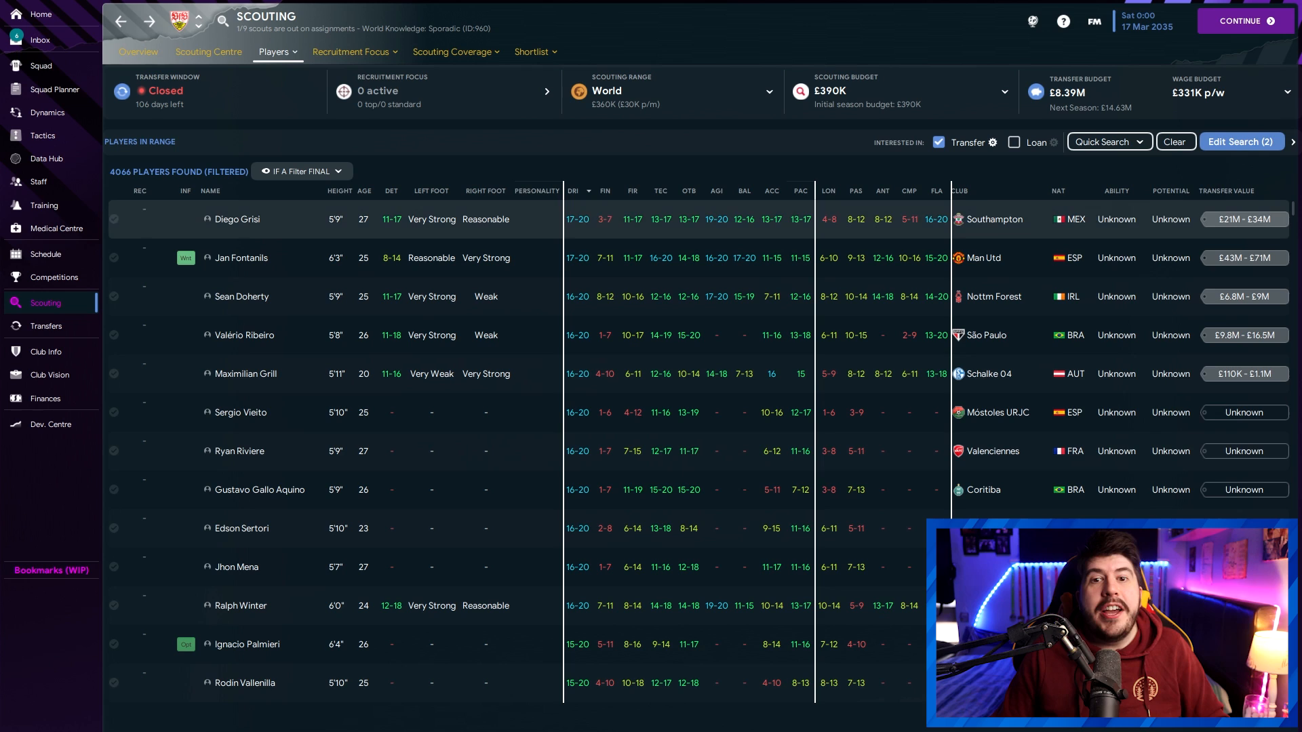
pyautogui.click(604, 190)
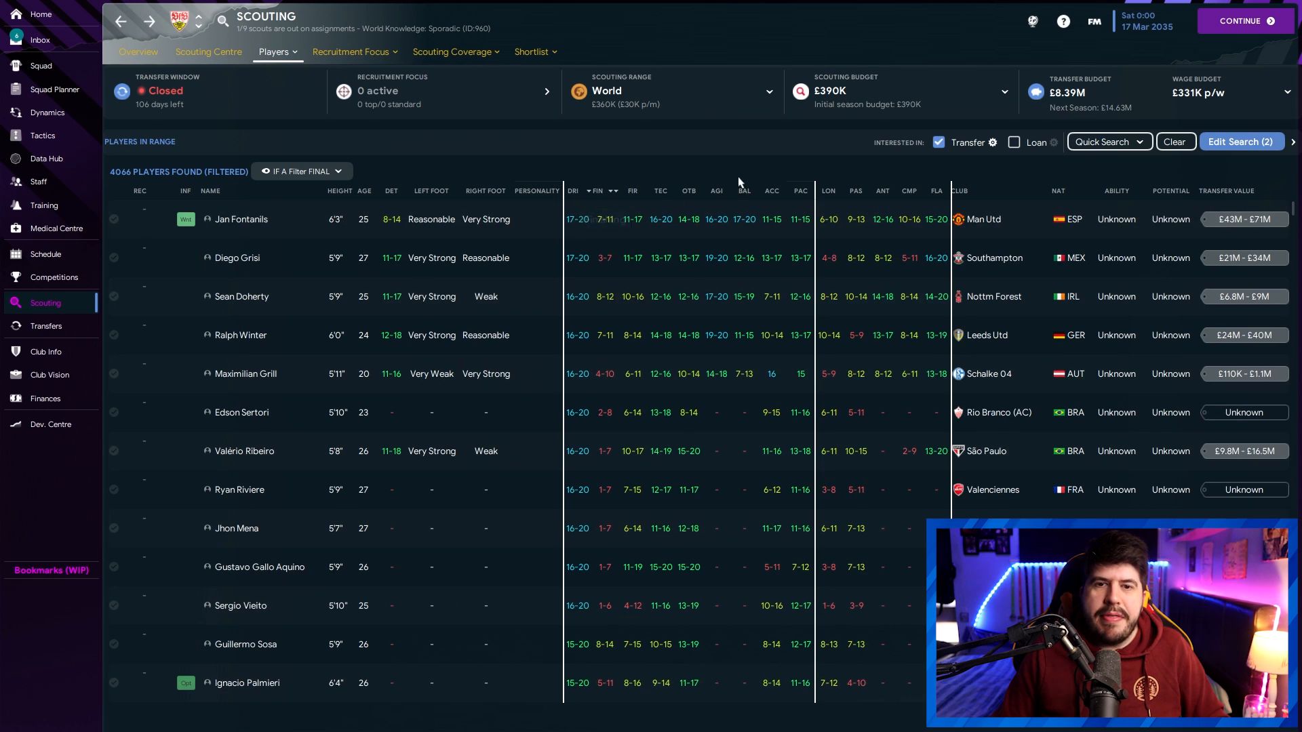
pyautogui.moveTo(694, 152)
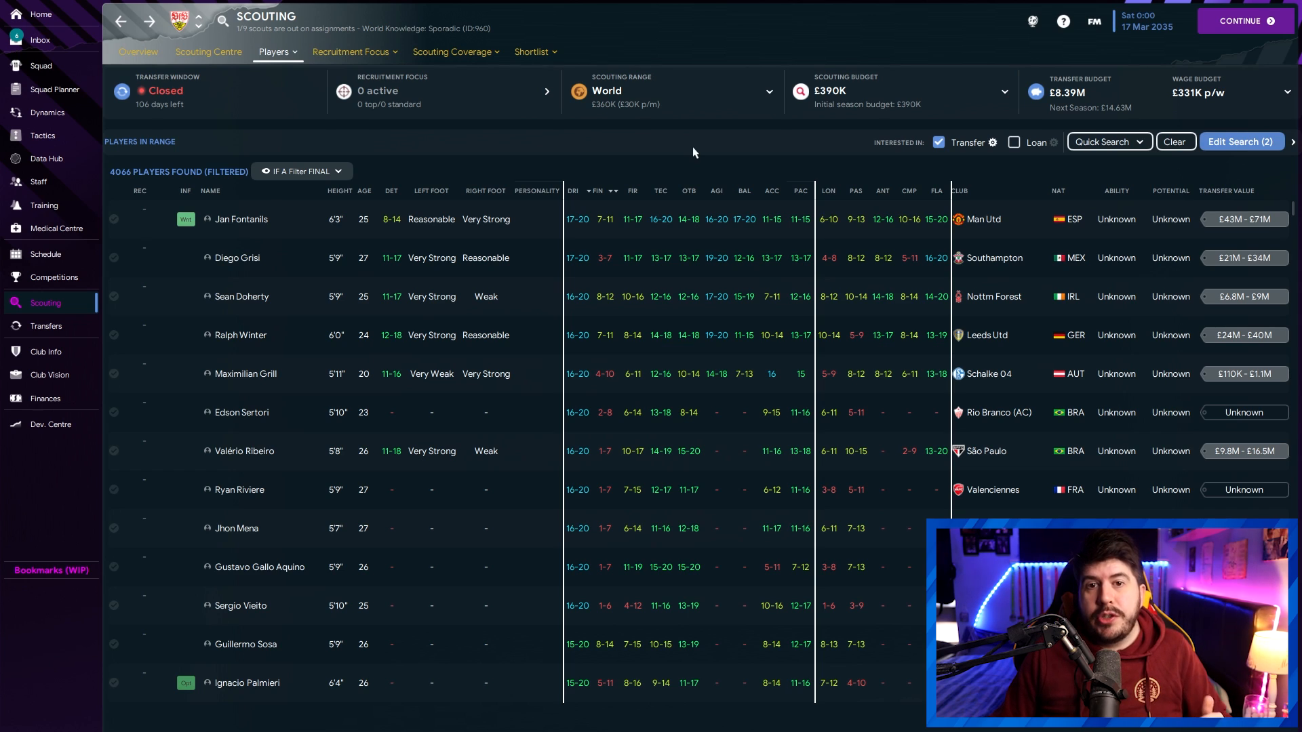
pyautogui.moveTo(687, 153)
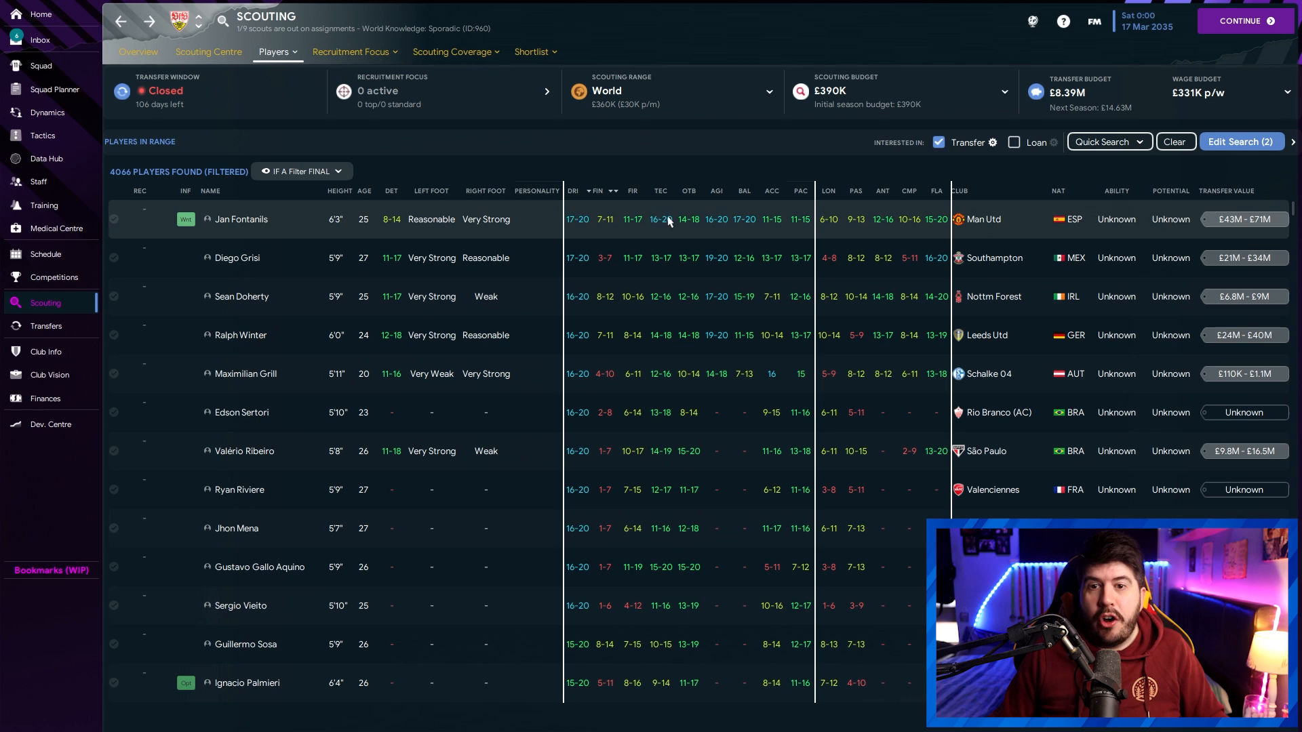
pyautogui.moveTo(705, 170)
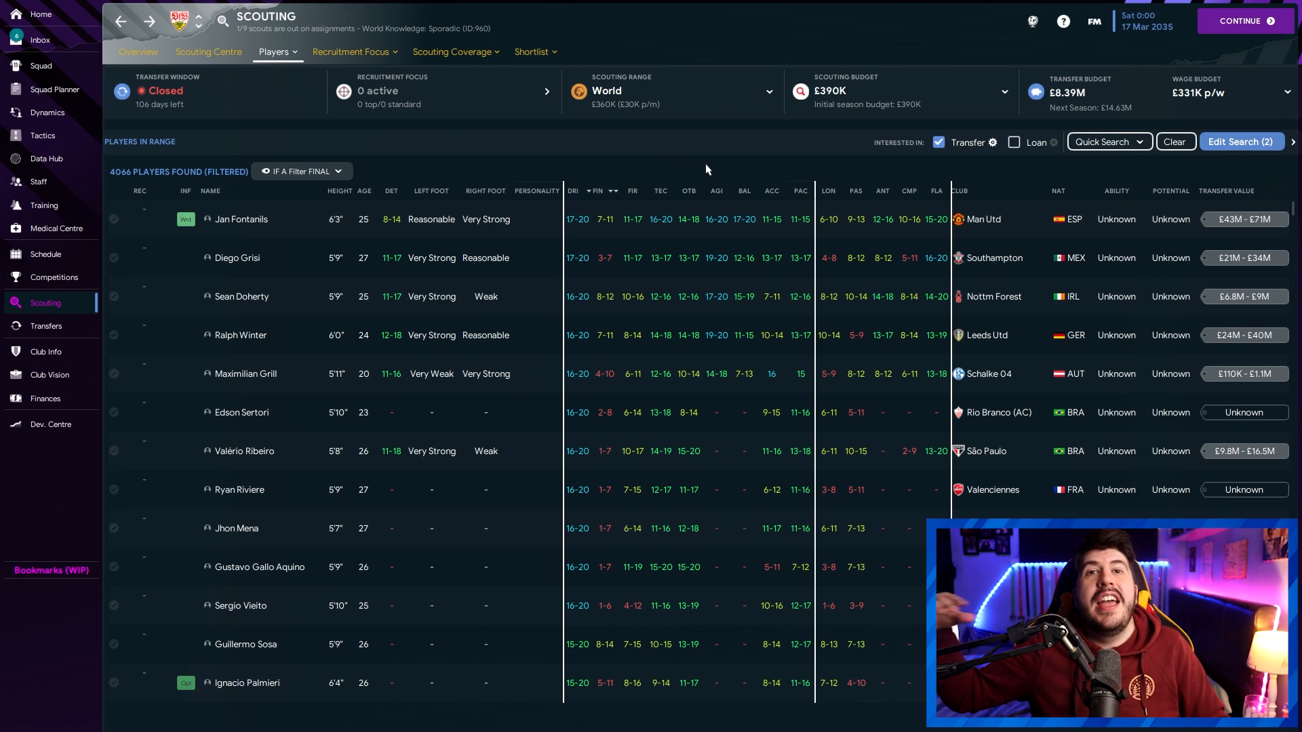
pyautogui.moveTo(721, 160)
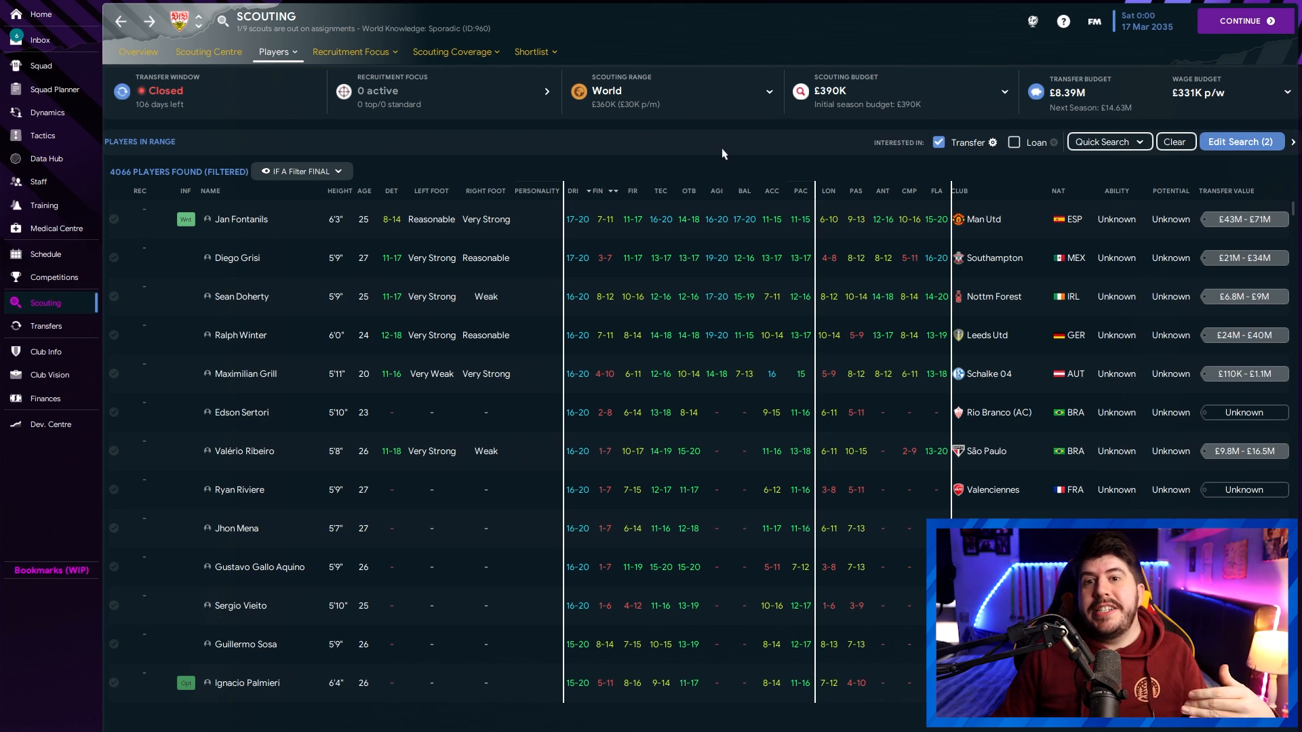
pyautogui.moveTo(738, 161)
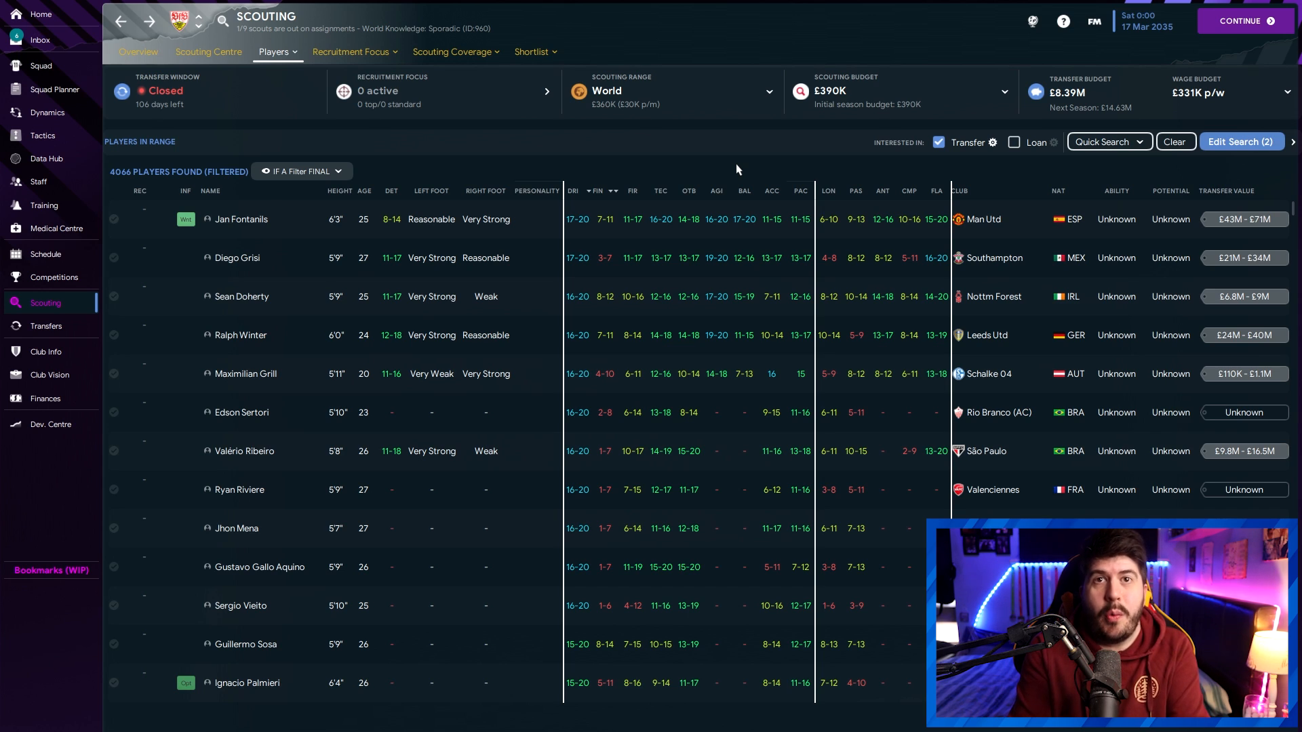
# Find Mehdi Bertrand down the dribbling-sorted list and tag him via his right-click scouting options
pyautogui.scroll(-3)
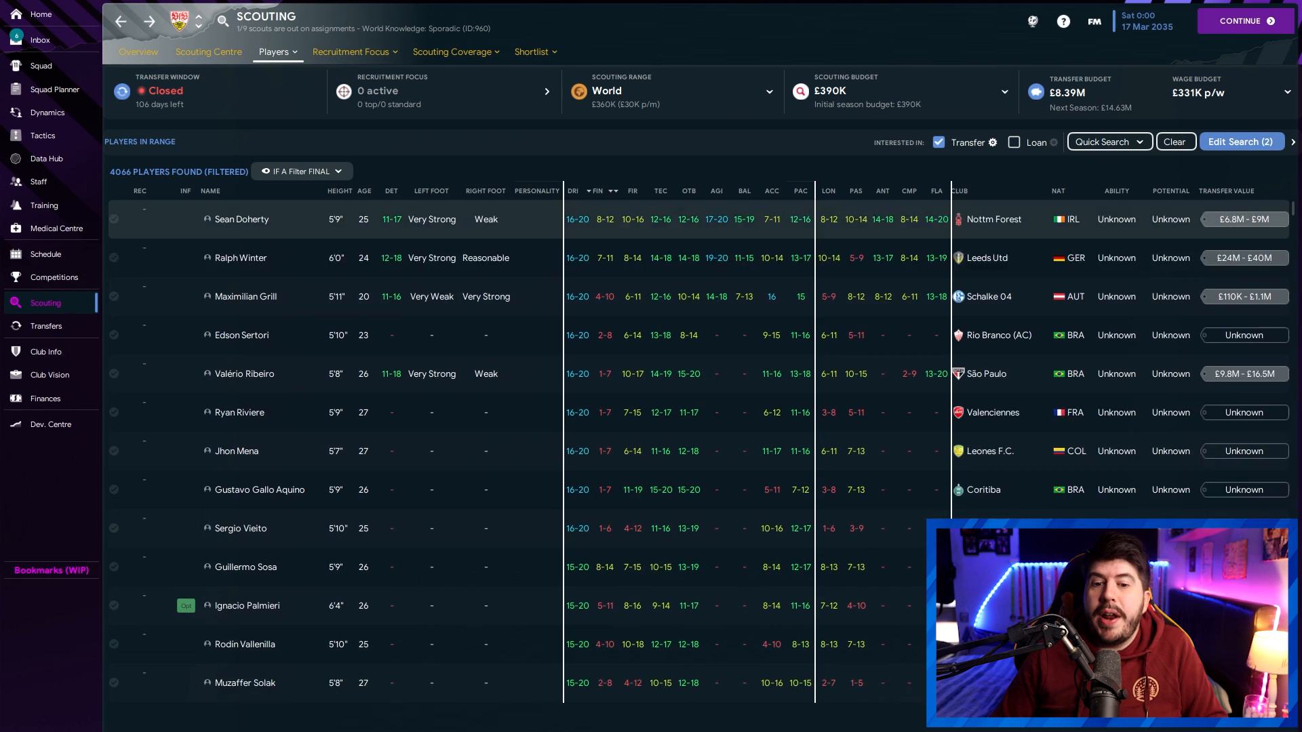
pyautogui.scroll(-3)
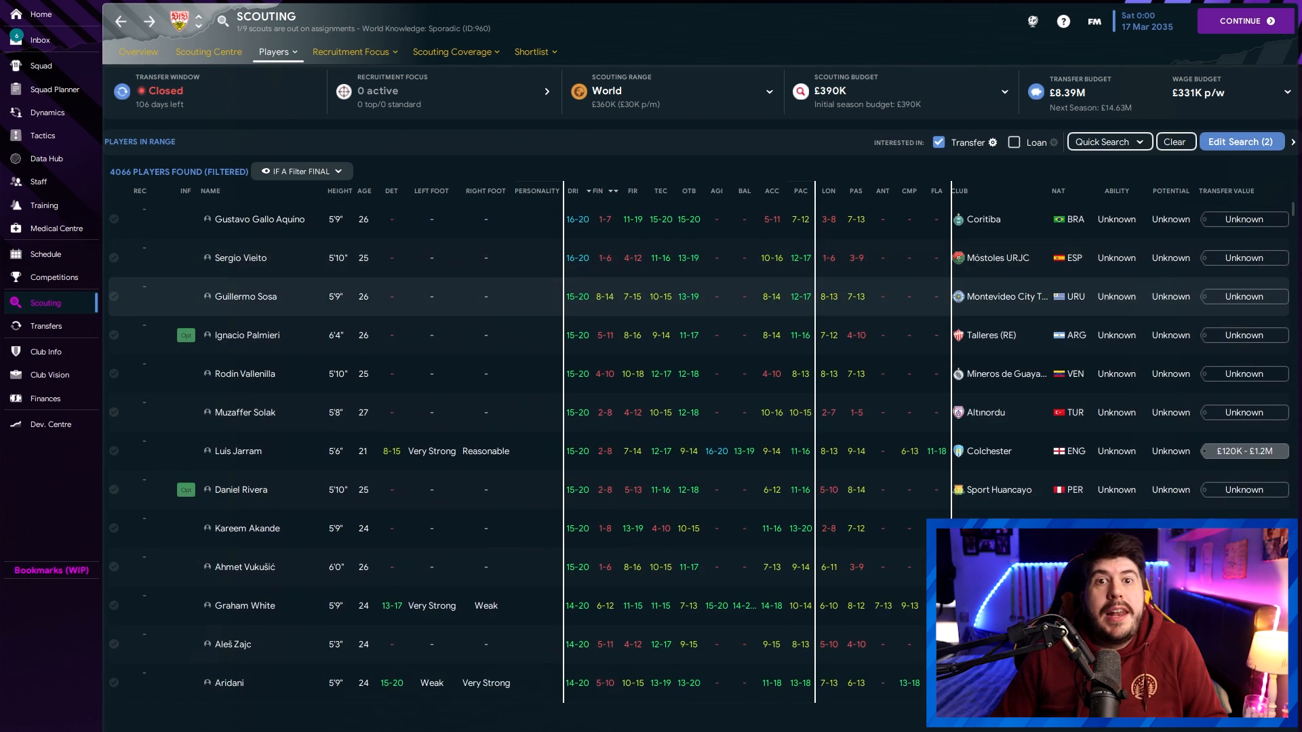
pyautogui.scroll(-3)
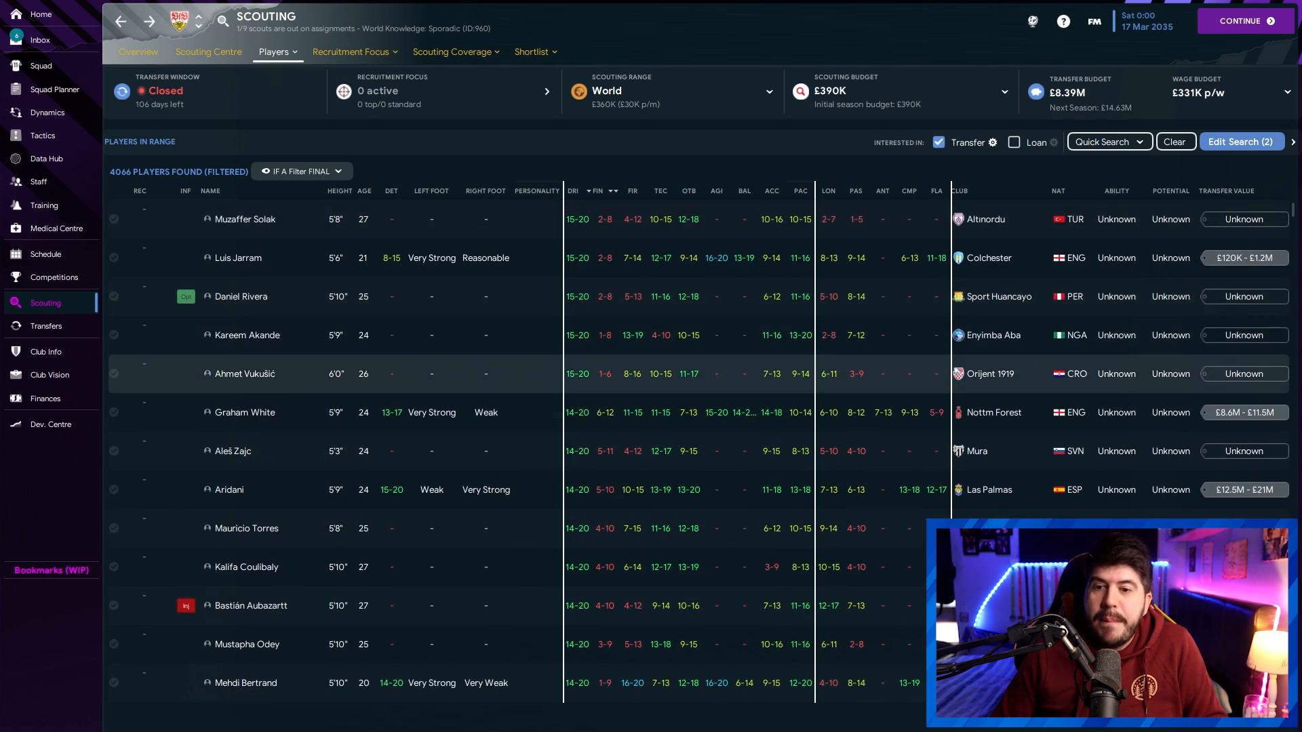
pyautogui.scroll(-3)
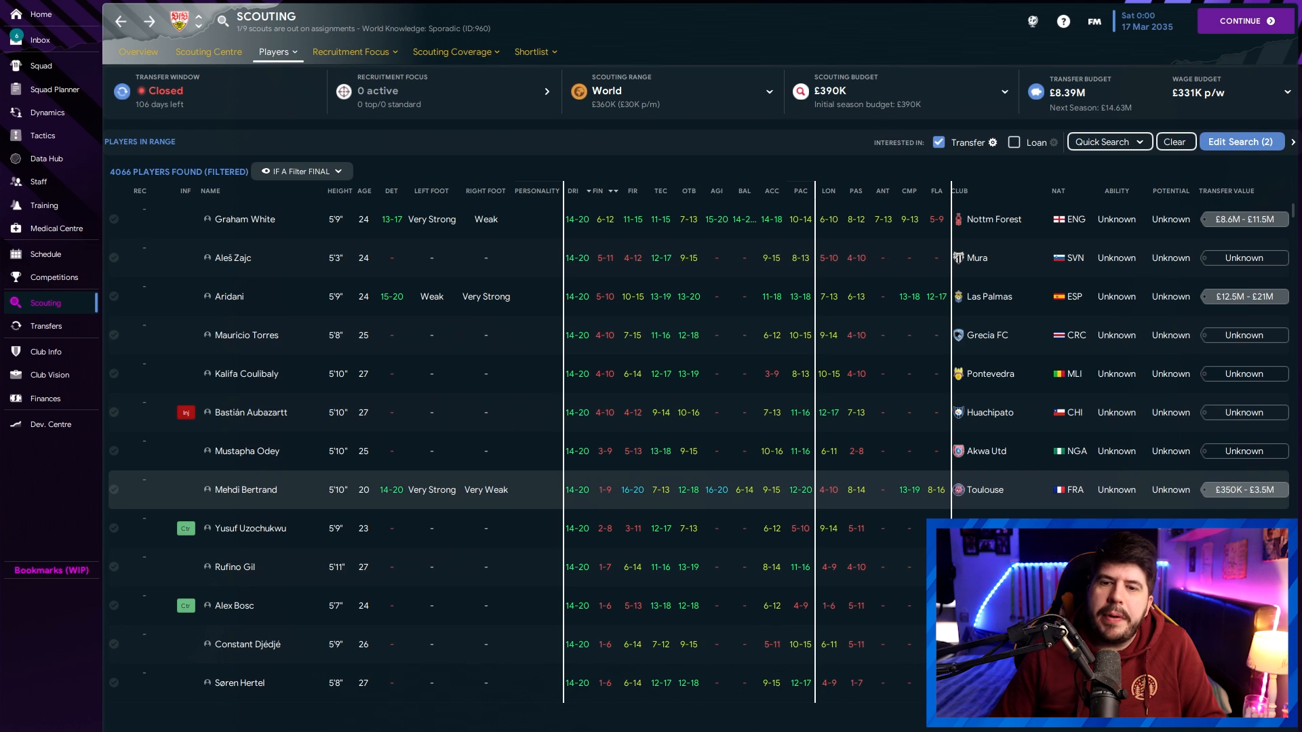
pyautogui.click(246, 490)
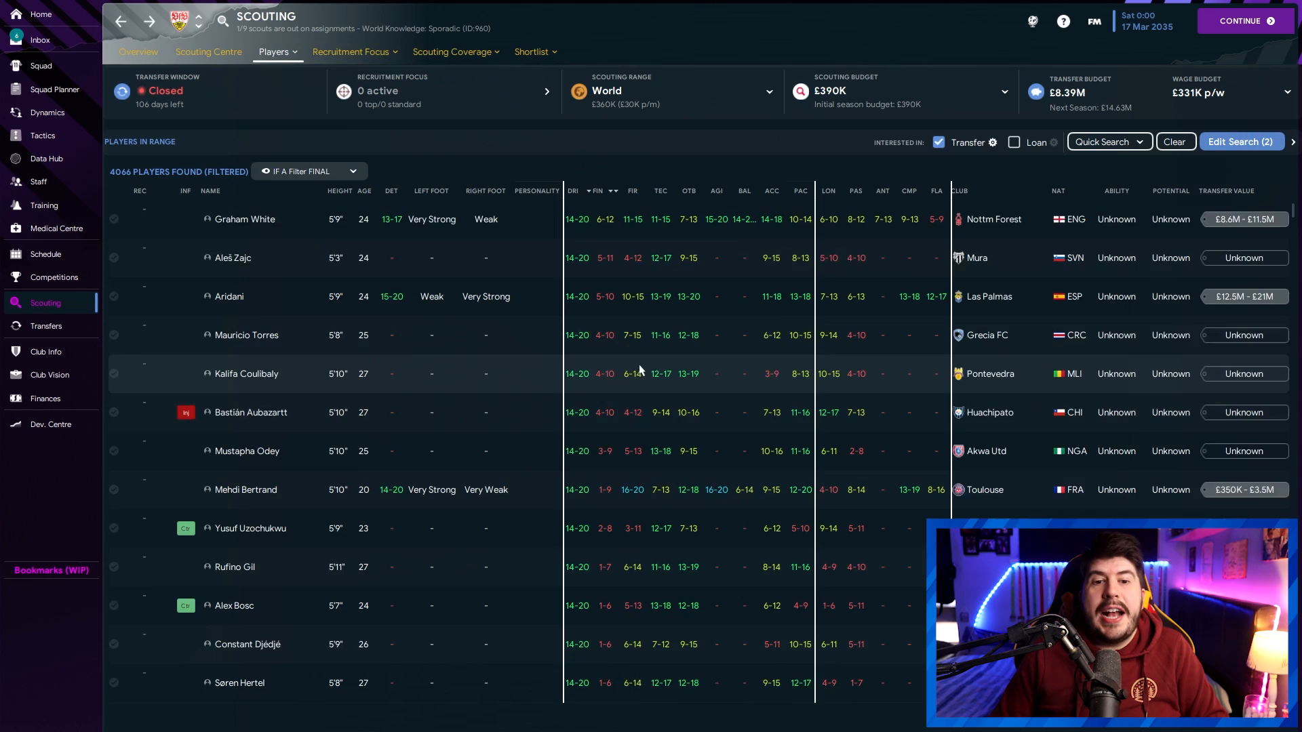
pyautogui.scroll(-3)
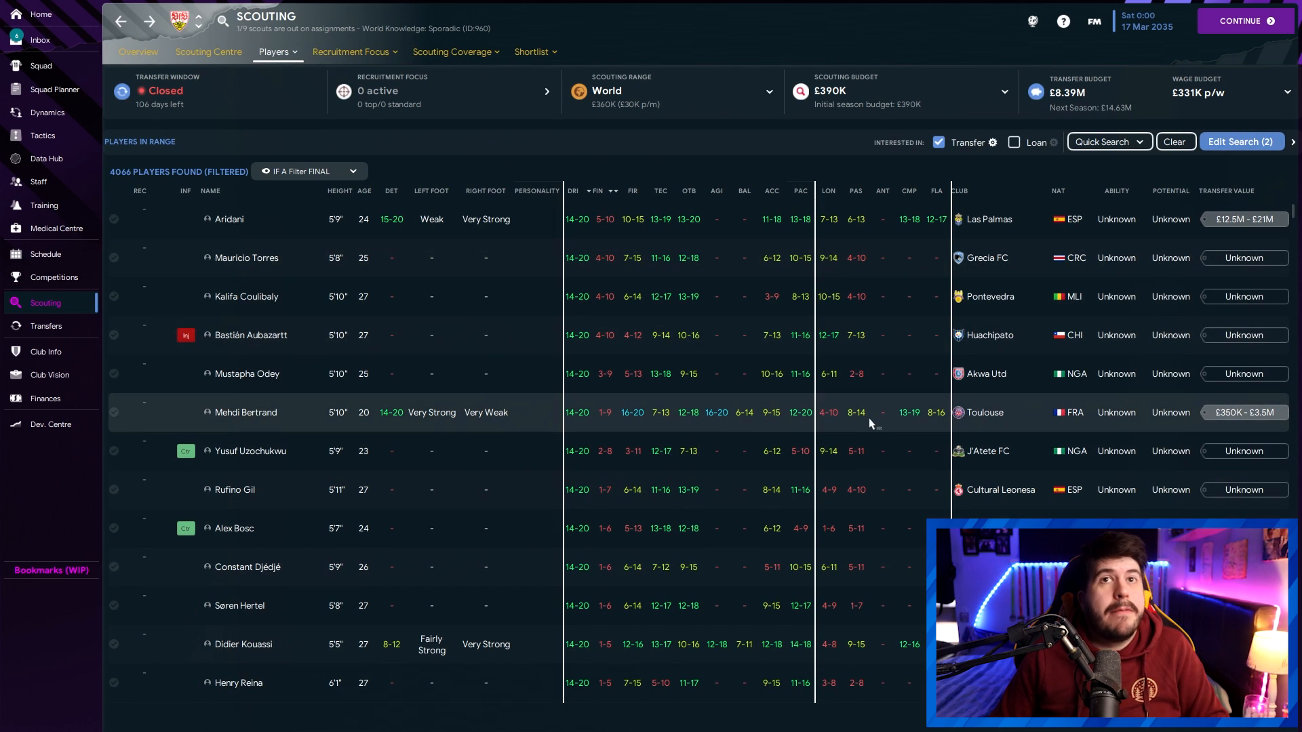
pyautogui.rightClick(244, 412)
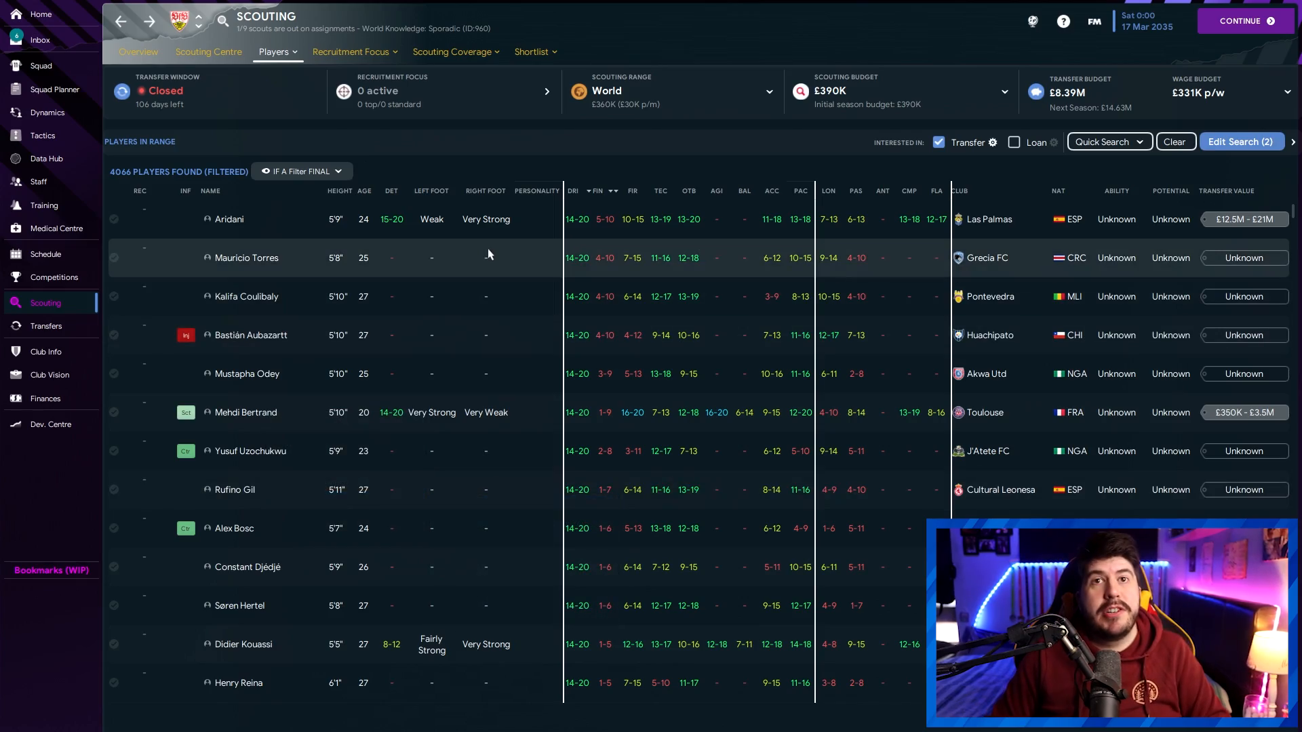
pyautogui.moveTo(733, 253)
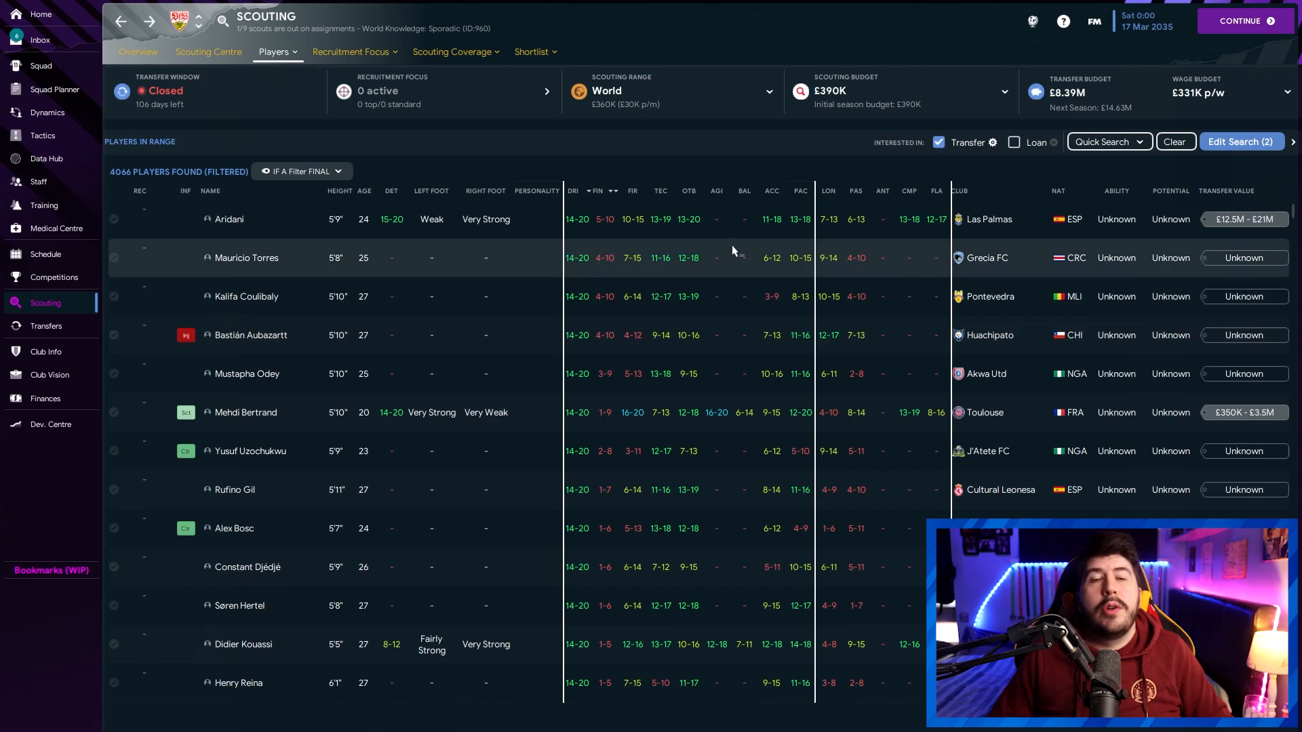
pyautogui.moveTo(697, 335)
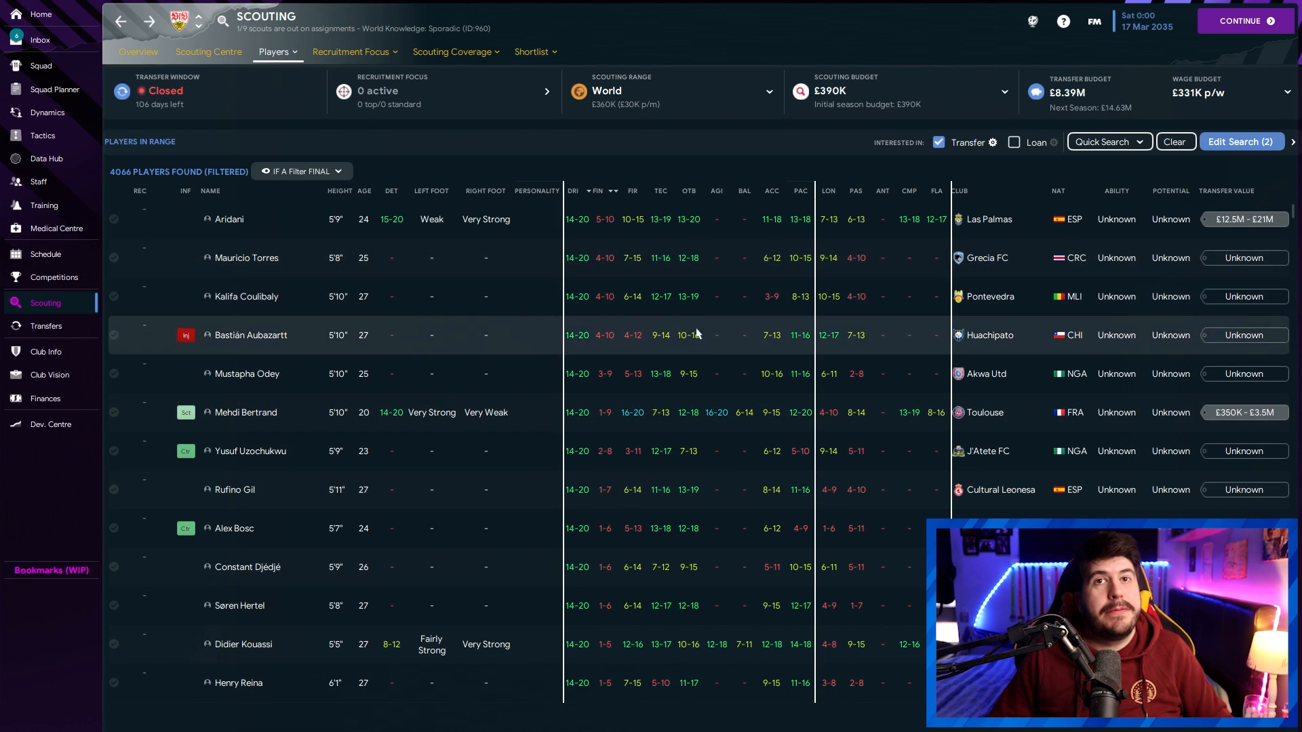
pyautogui.moveTo(721, 333)
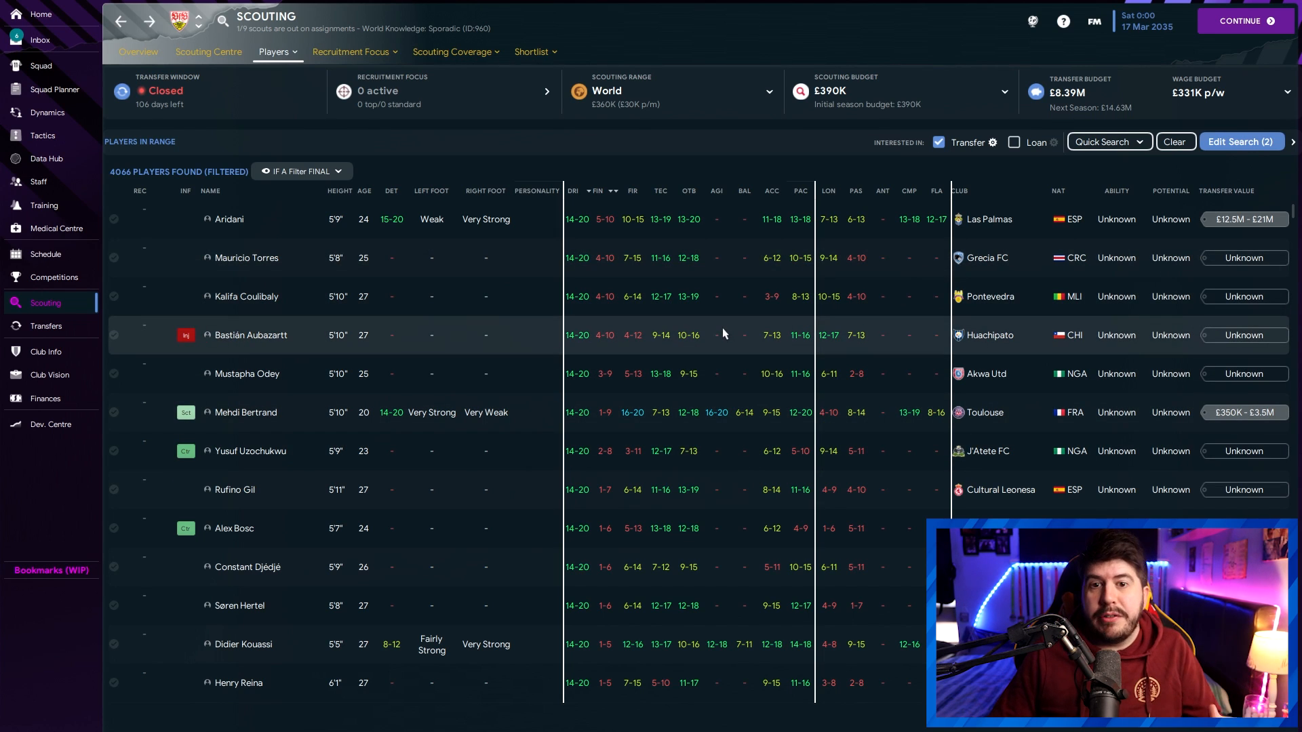
pyautogui.moveTo(737, 266)
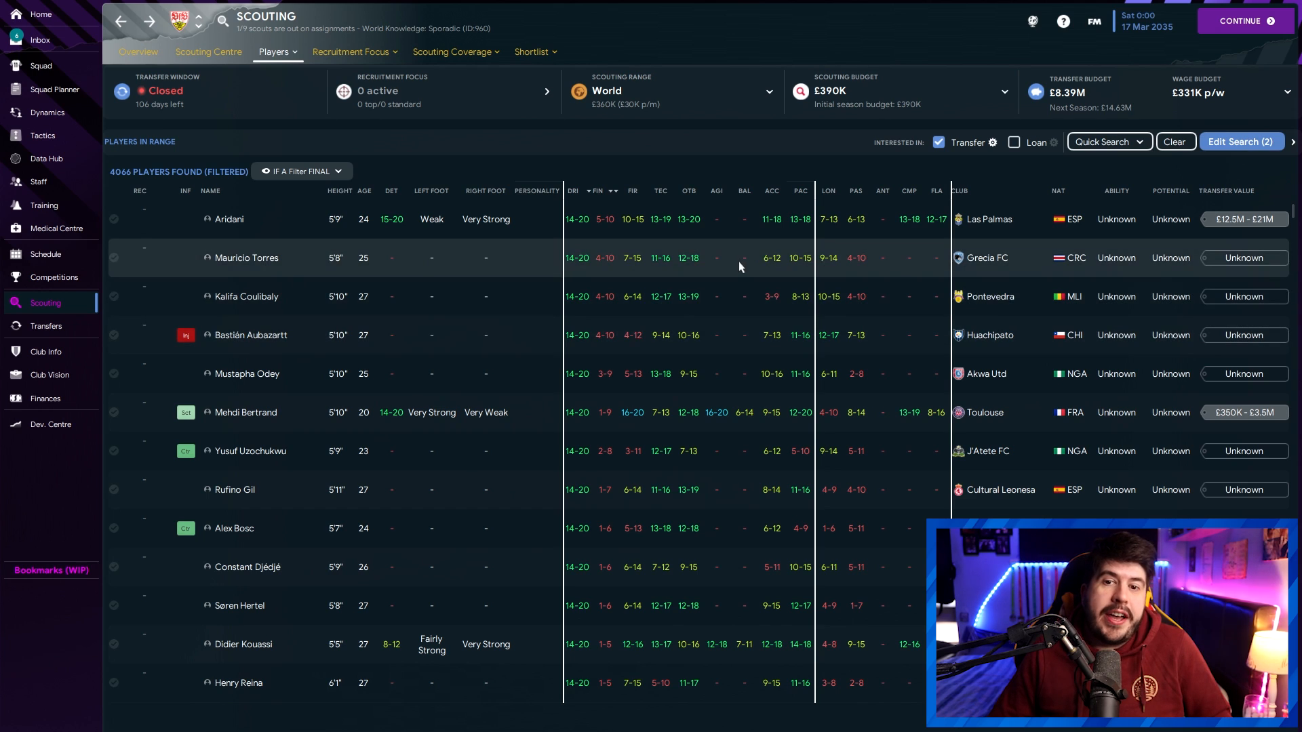
pyautogui.moveTo(564, 253)
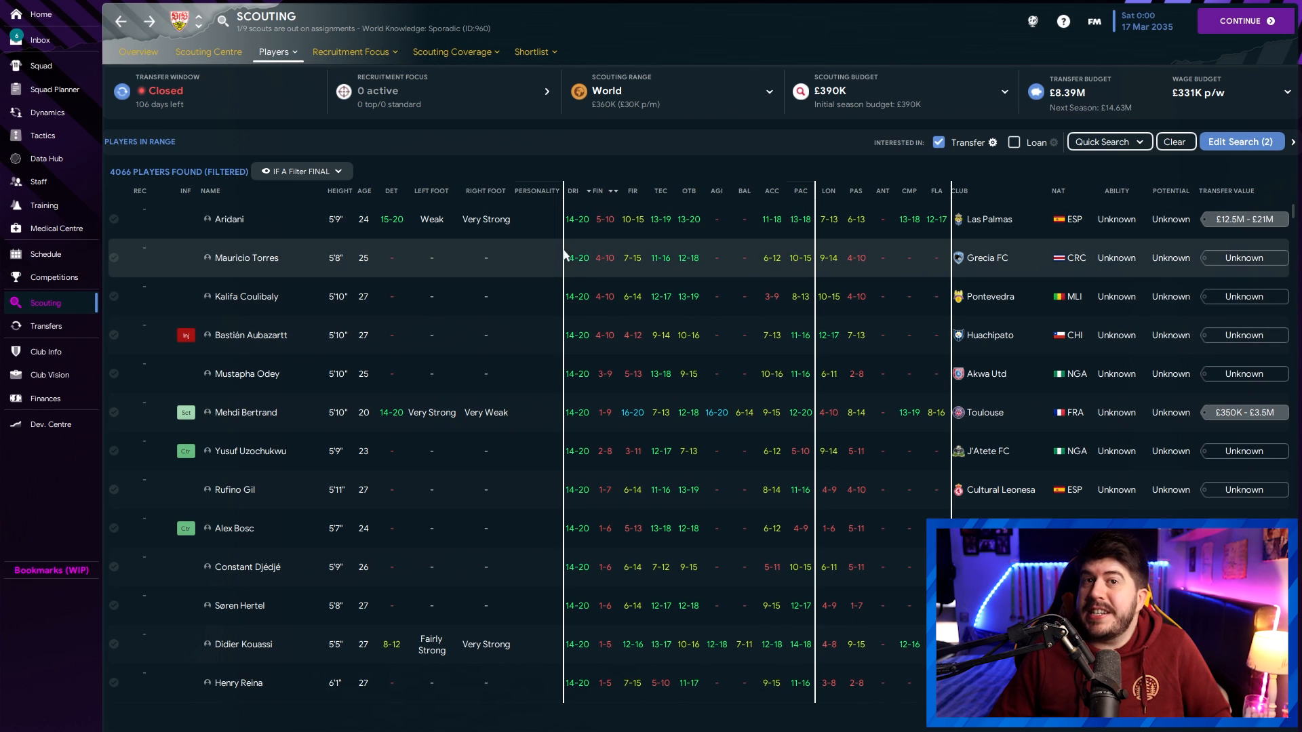
pyautogui.moveTo(744, 257)
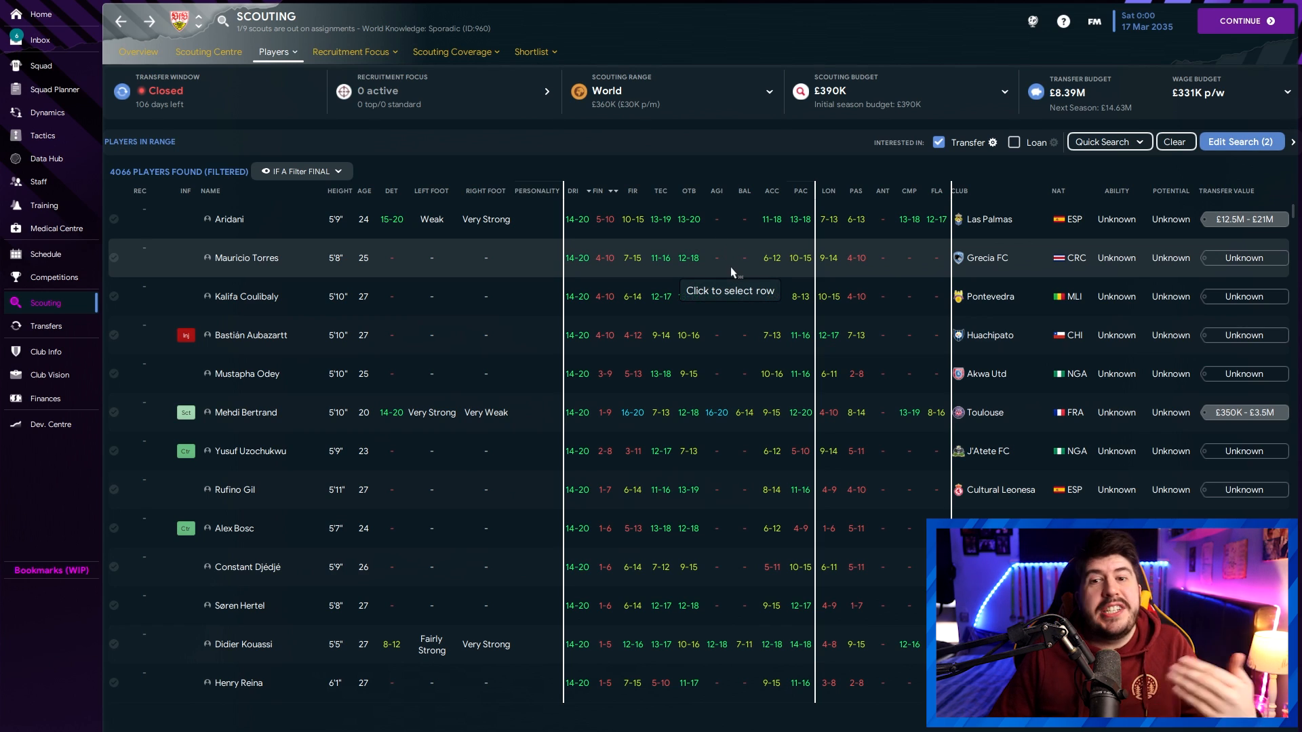
pyautogui.scroll(-3)
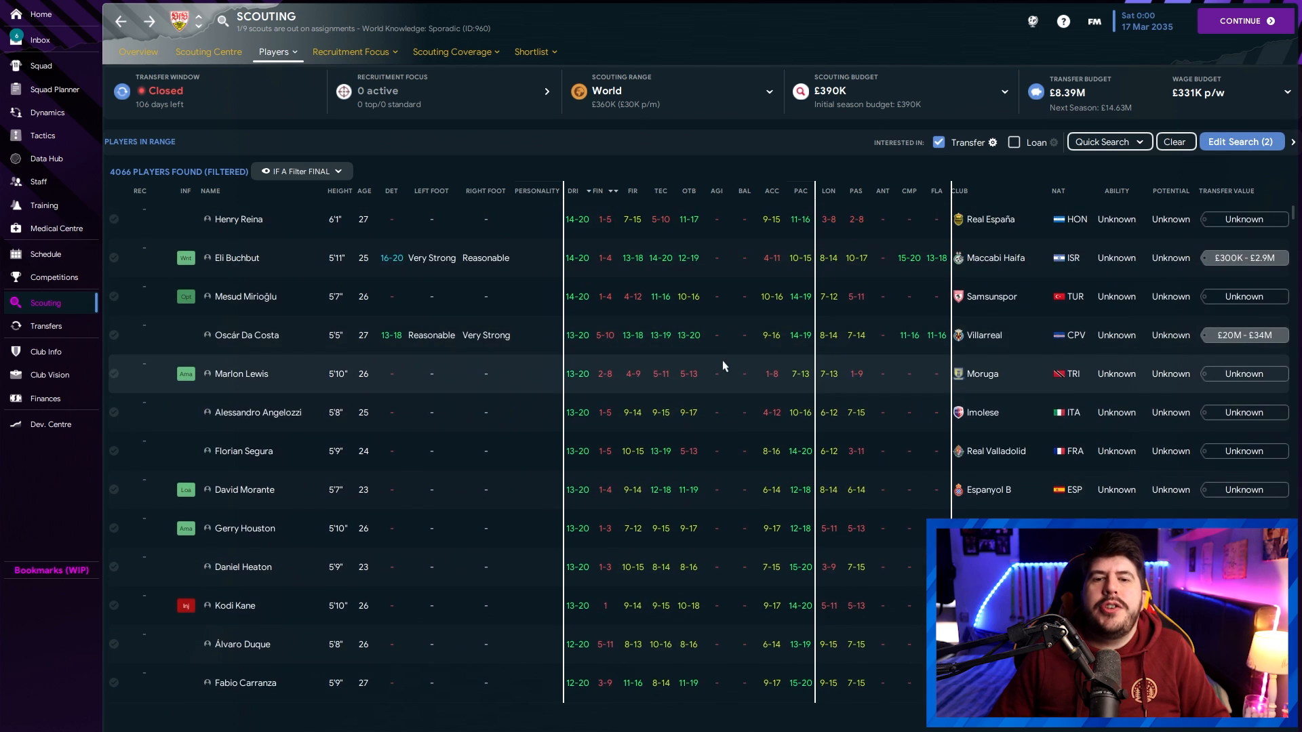
pyautogui.scroll(-3)
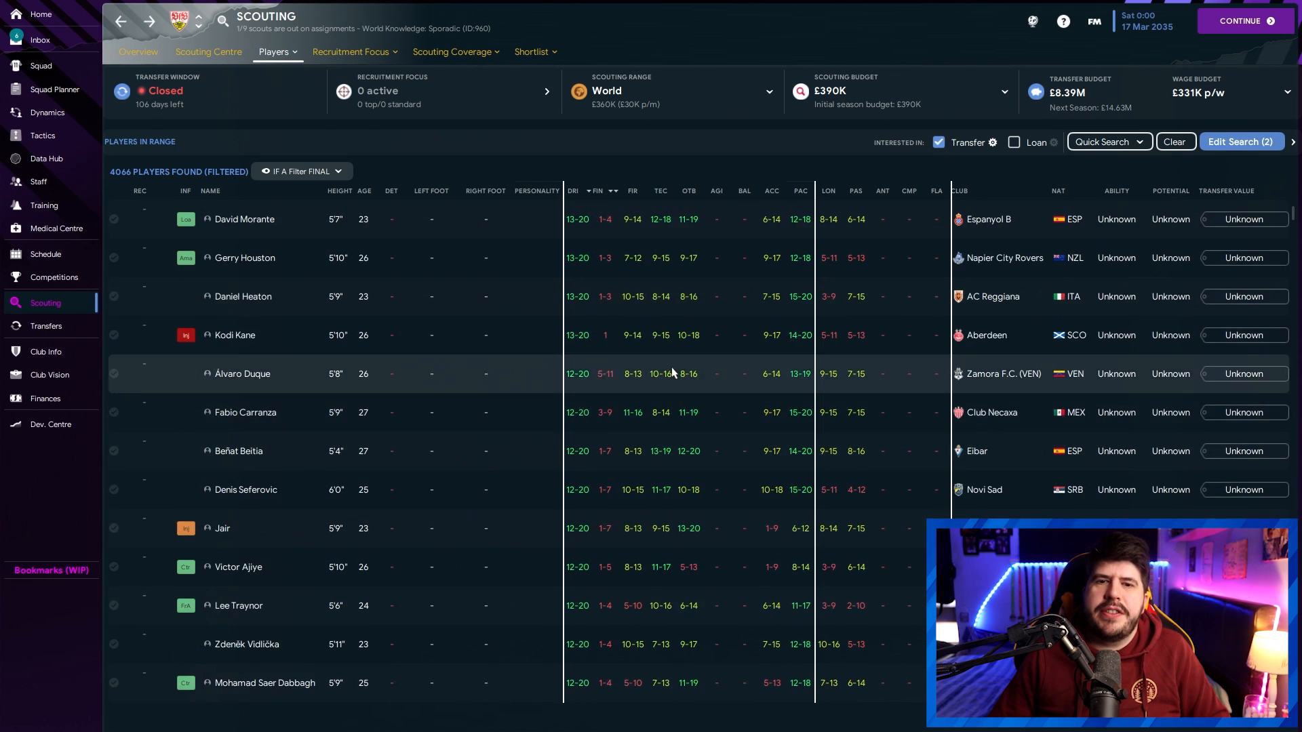
pyautogui.moveTo(719, 348)
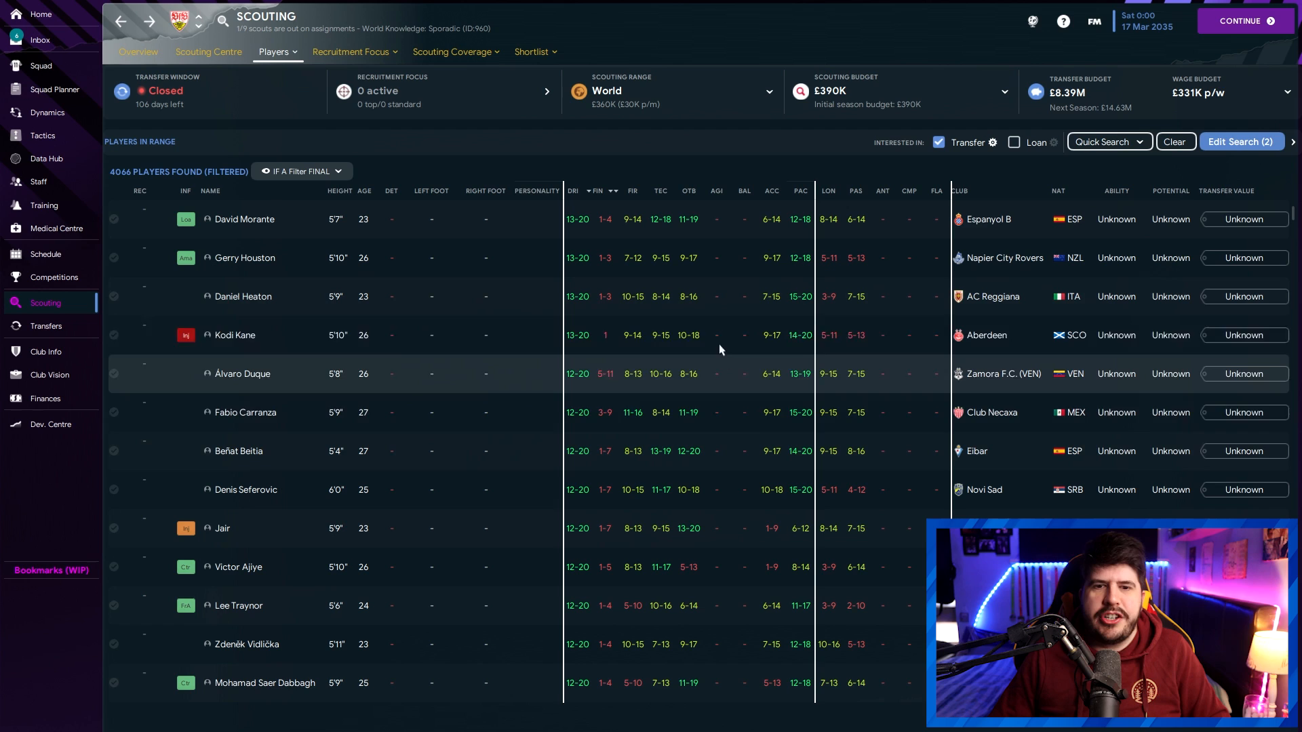
pyautogui.moveTo(622, 412)
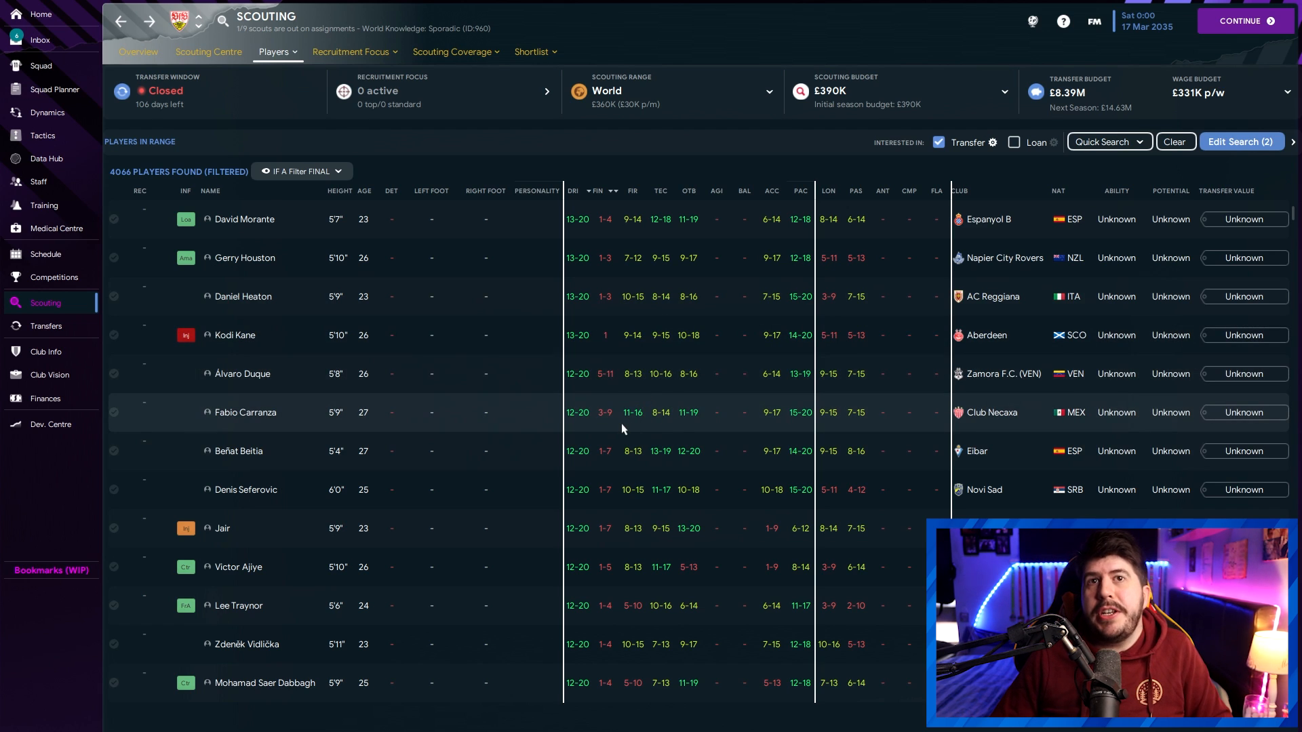
pyautogui.moveTo(606, 241)
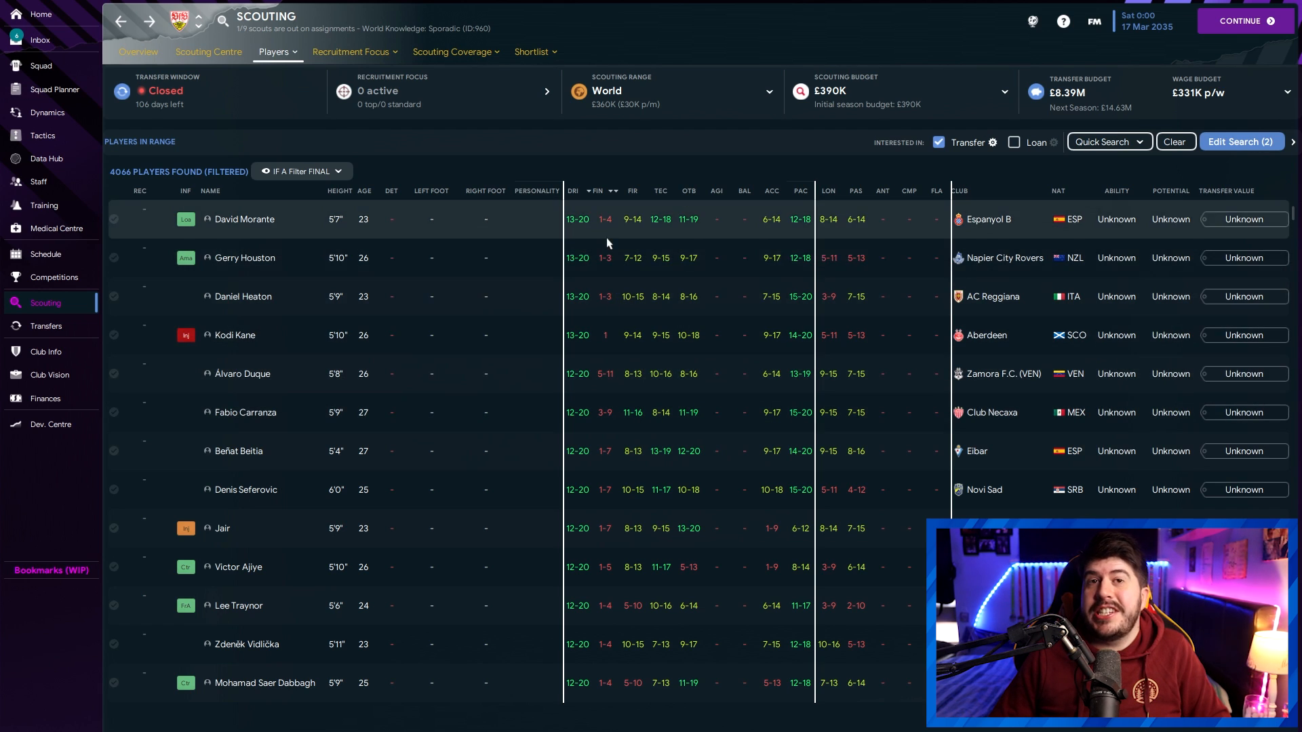
pyautogui.moveTo(618, 375)
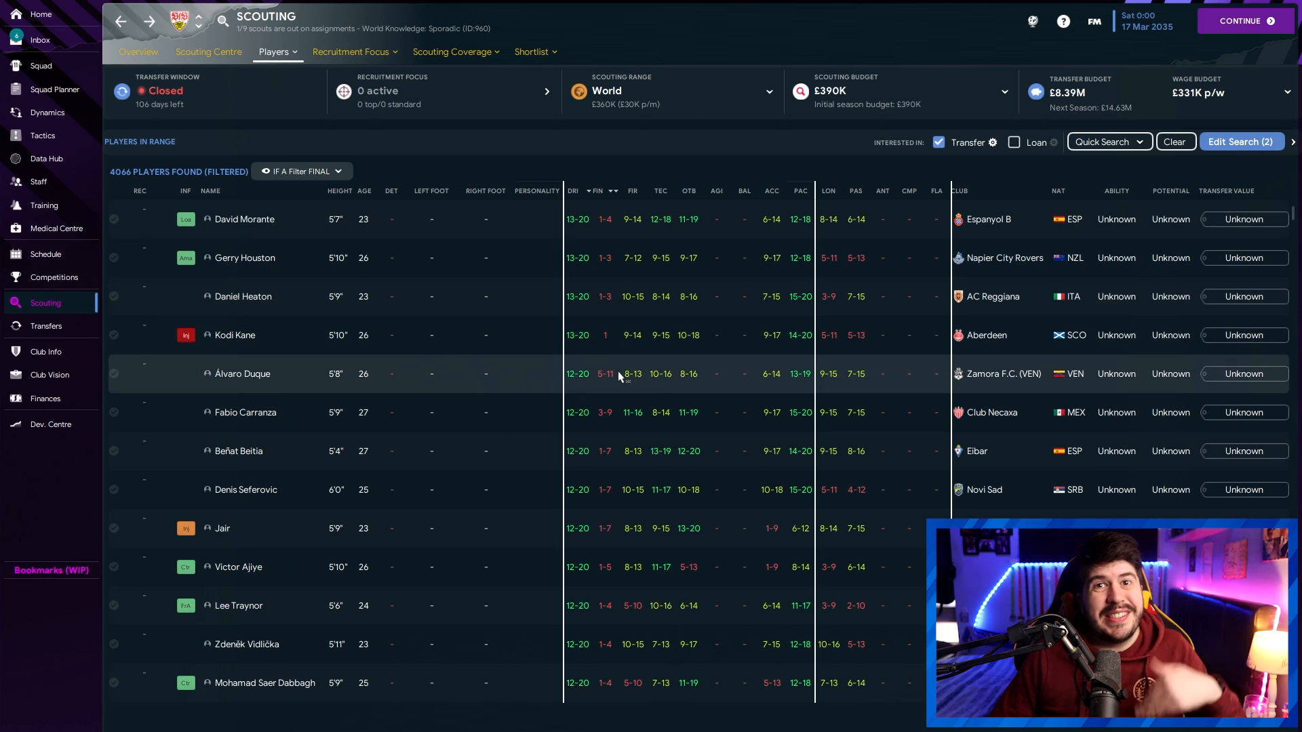
pyautogui.scroll(-3)
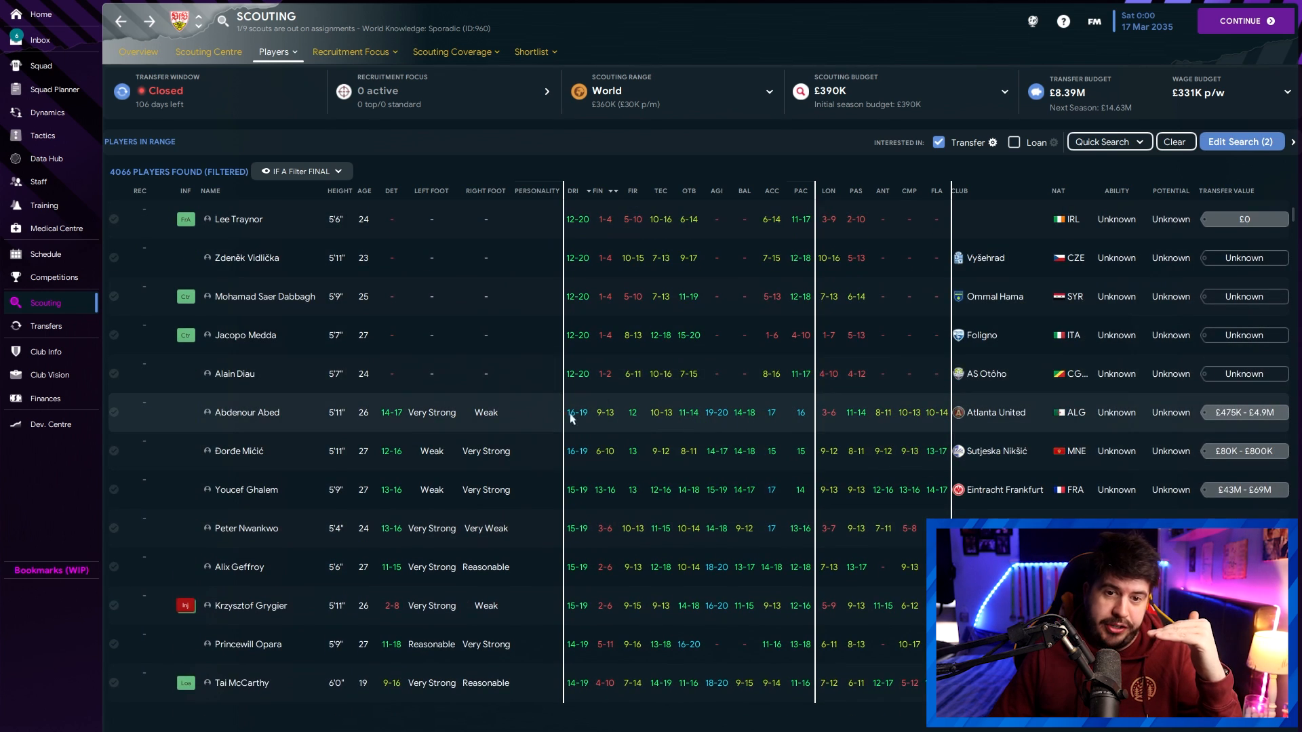
pyautogui.moveTo(743, 335)
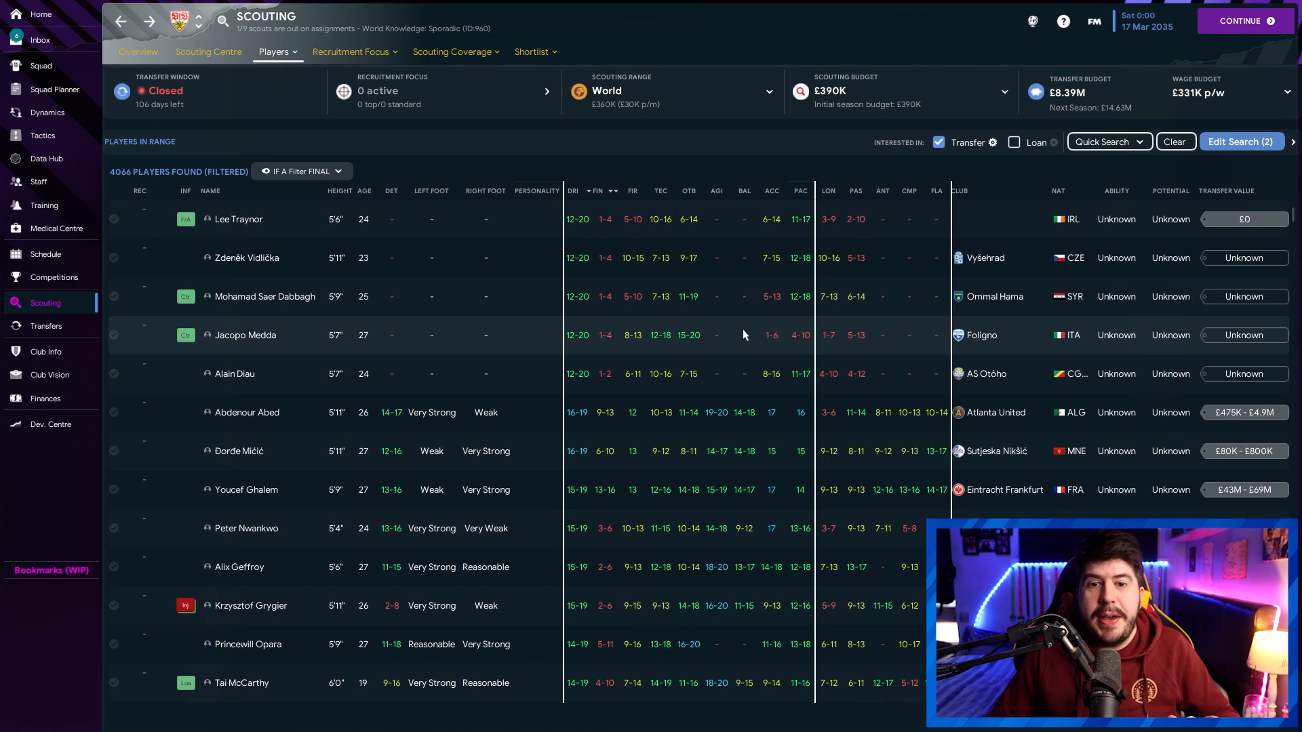
pyautogui.moveTo(596, 403)
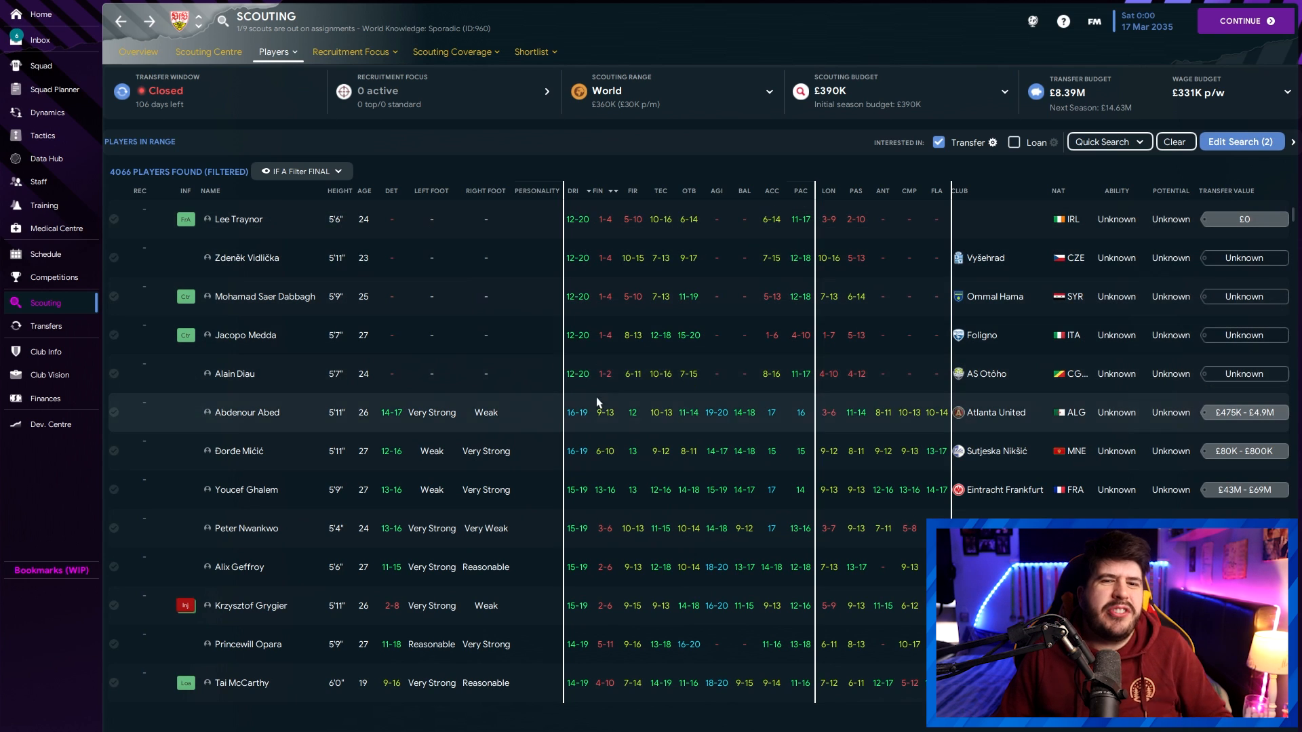
pyautogui.moveTo(809, 287)
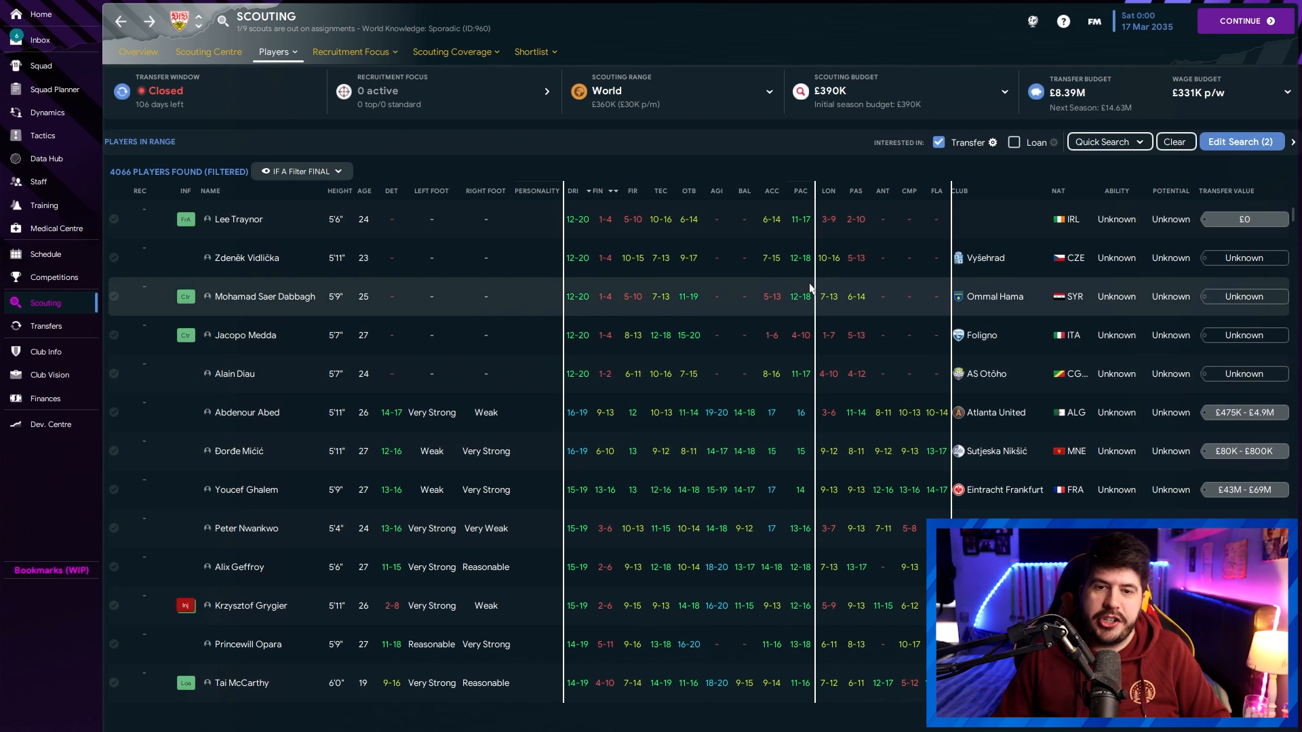
pyautogui.scroll(-3)
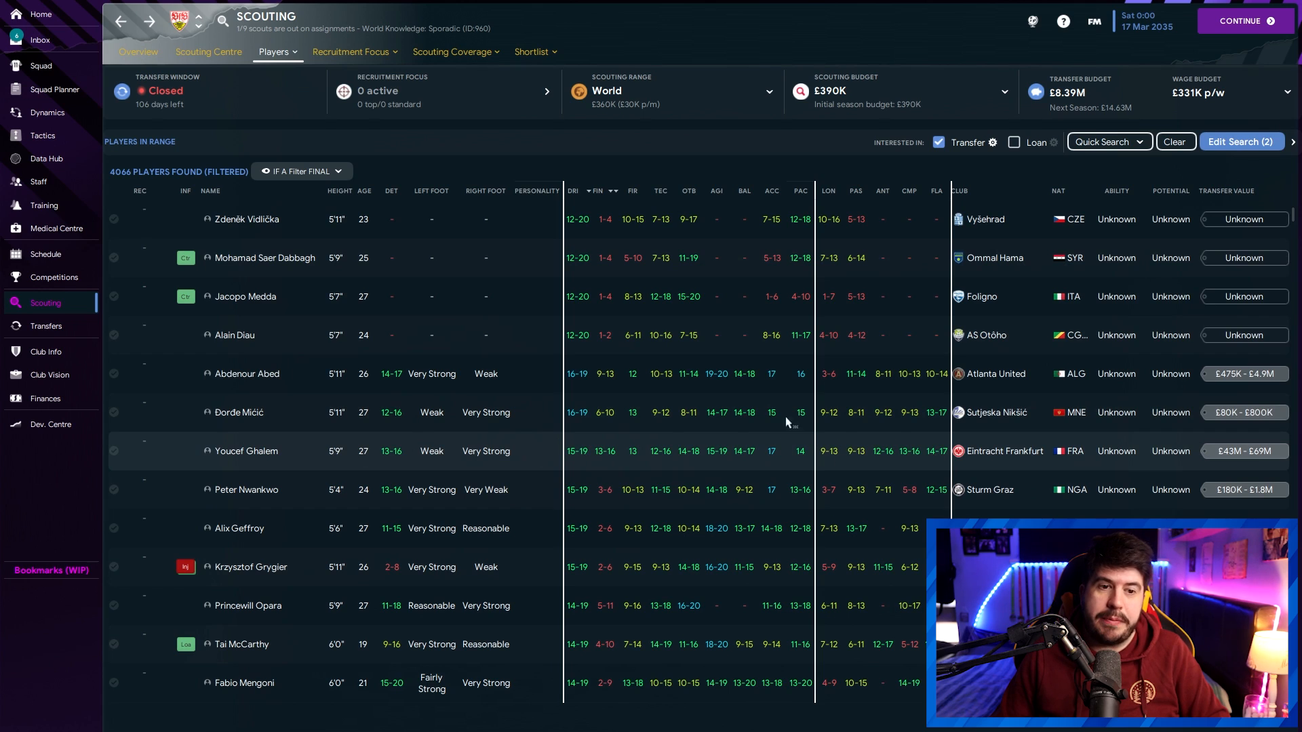
pyautogui.click(245, 451)
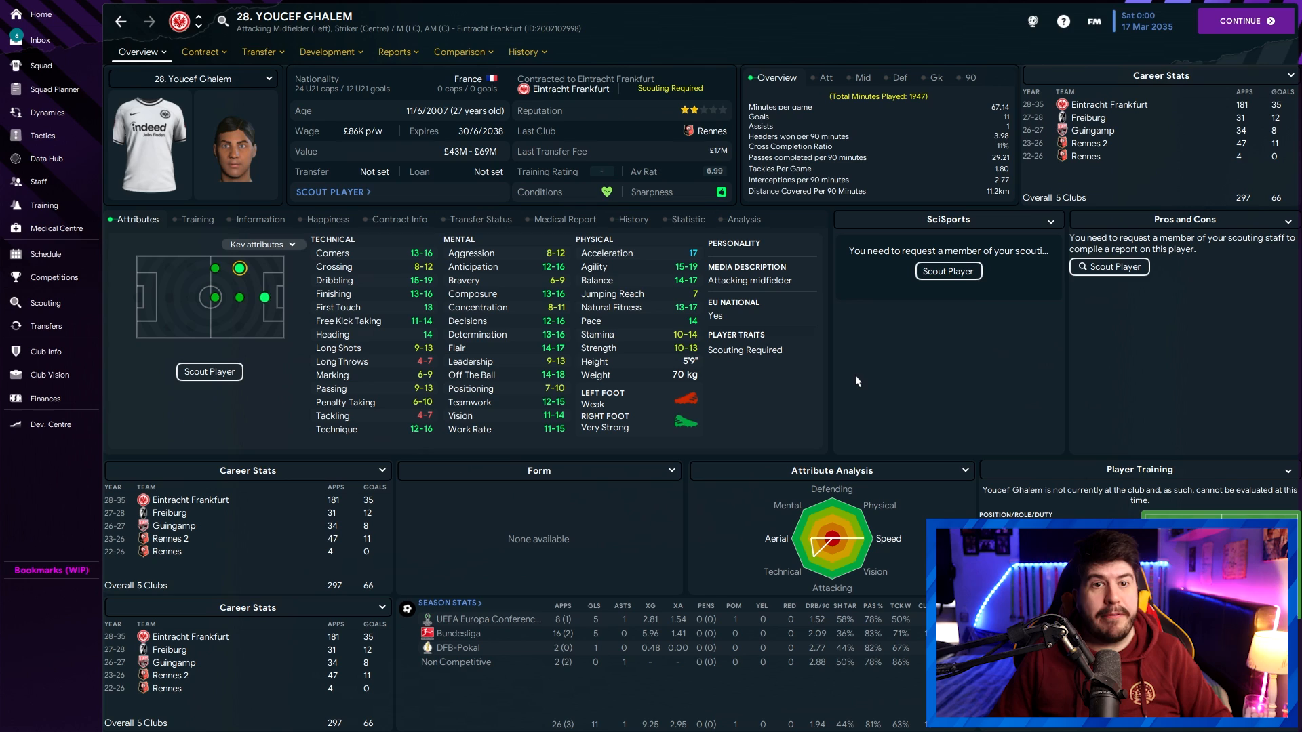
pyautogui.moveTo(804, 395)
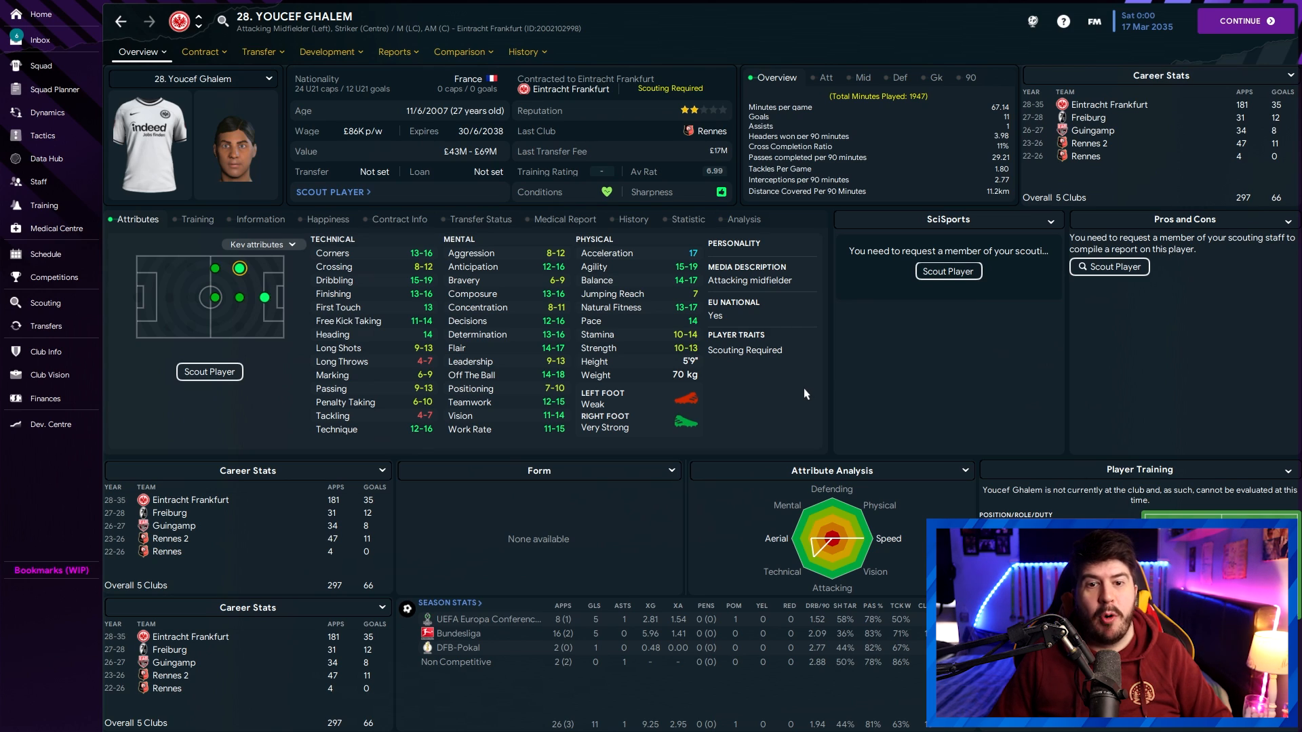
pyautogui.click(44, 302)
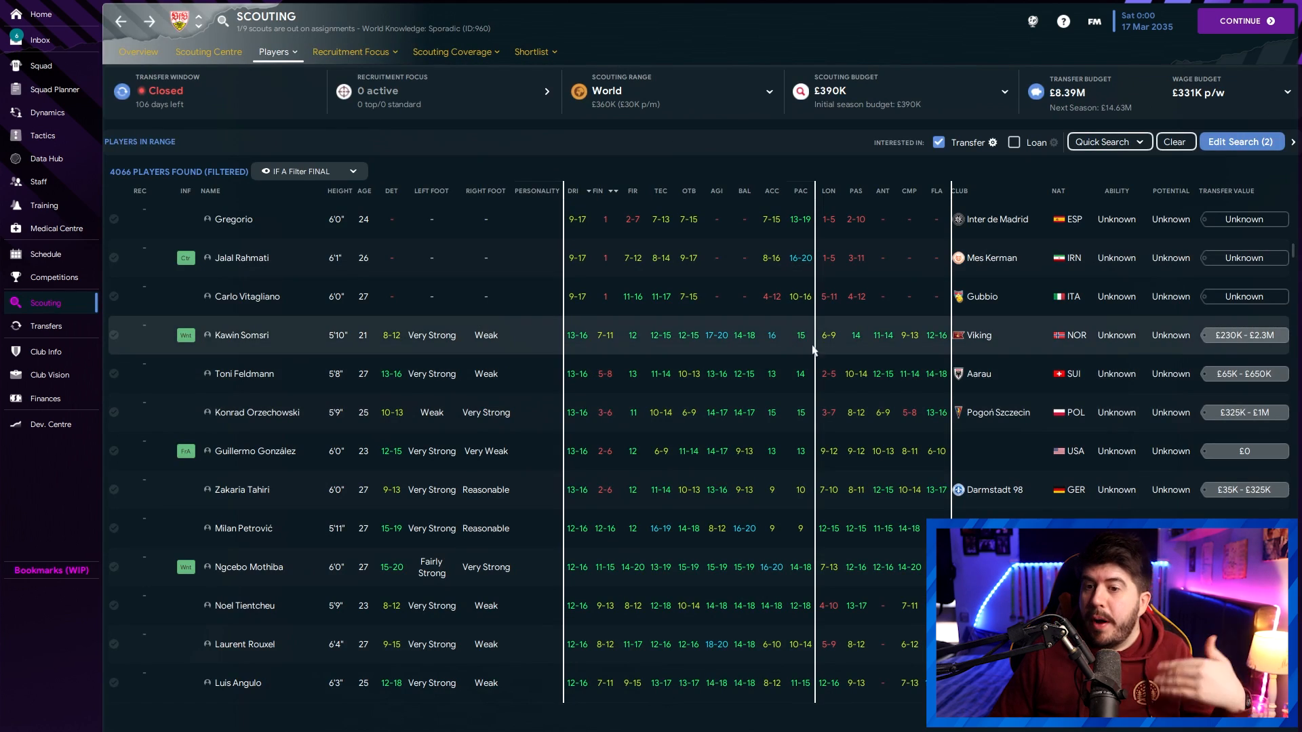
pyautogui.moveTo(720, 350)
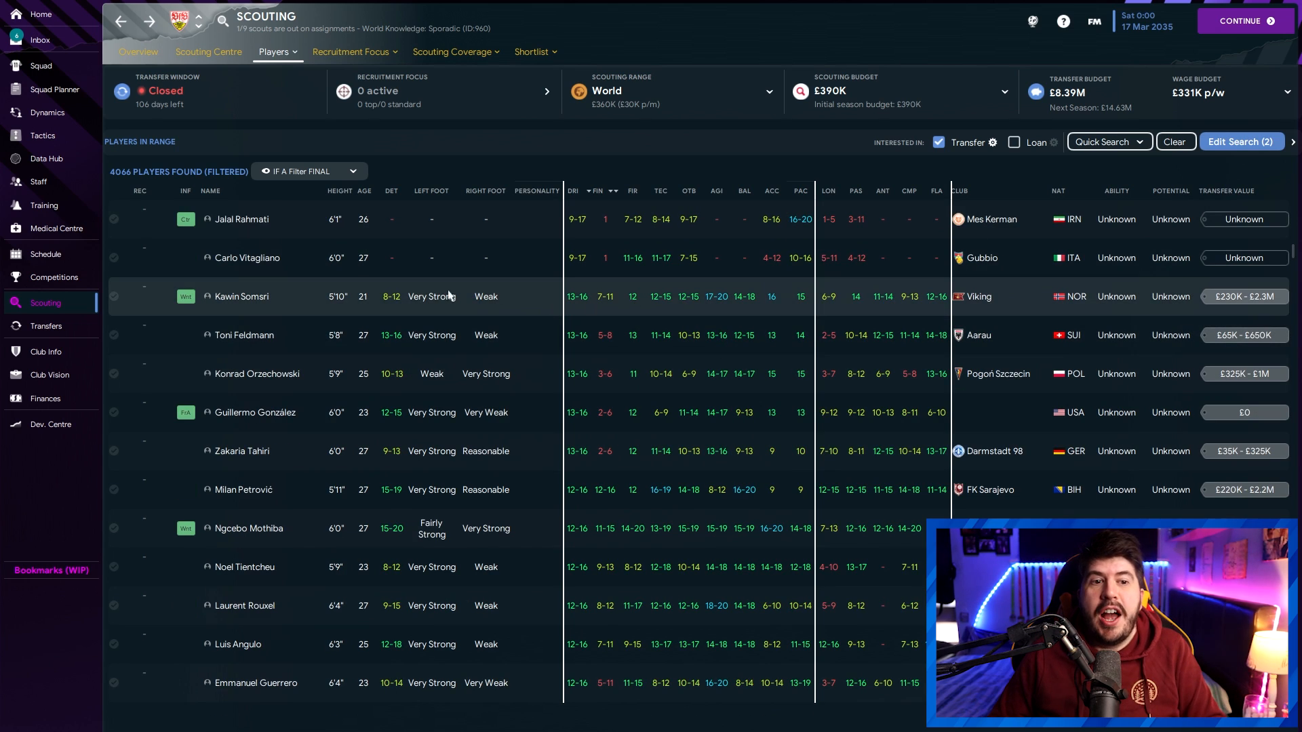
pyautogui.moveTo(394, 312)
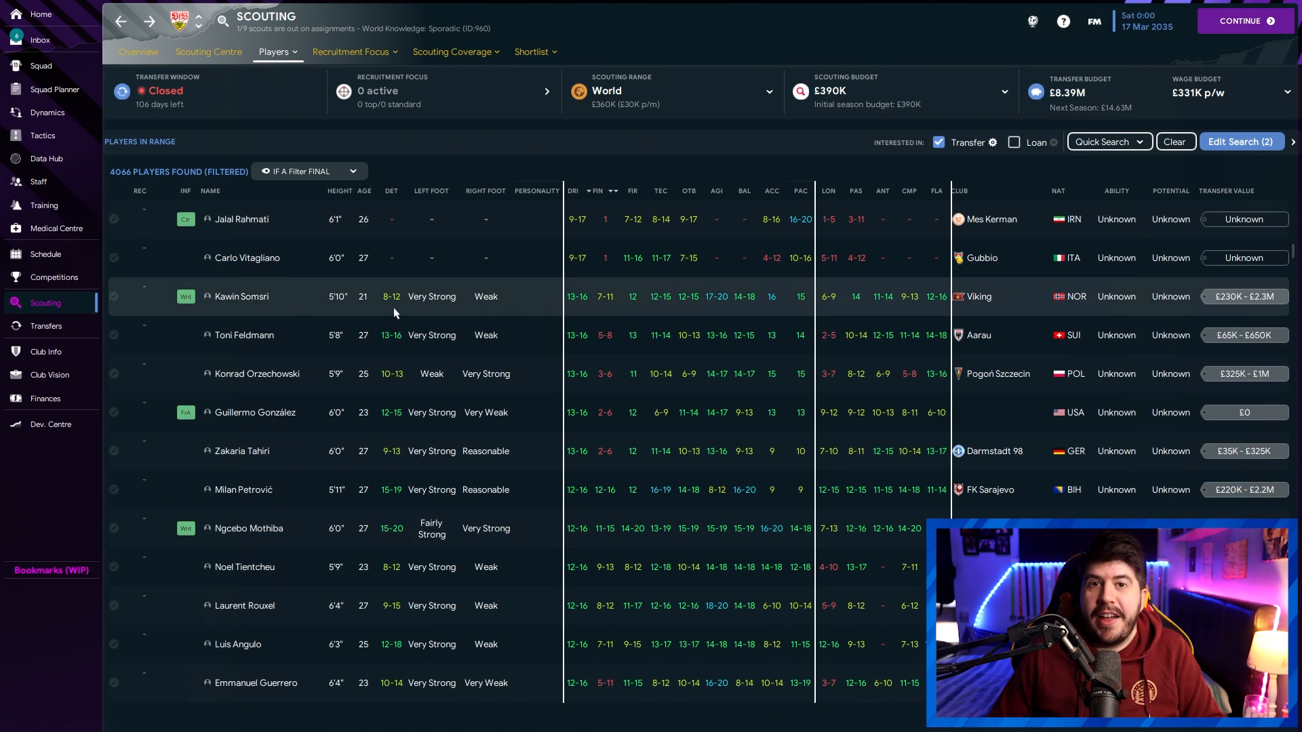
pyautogui.moveTo(395, 313)
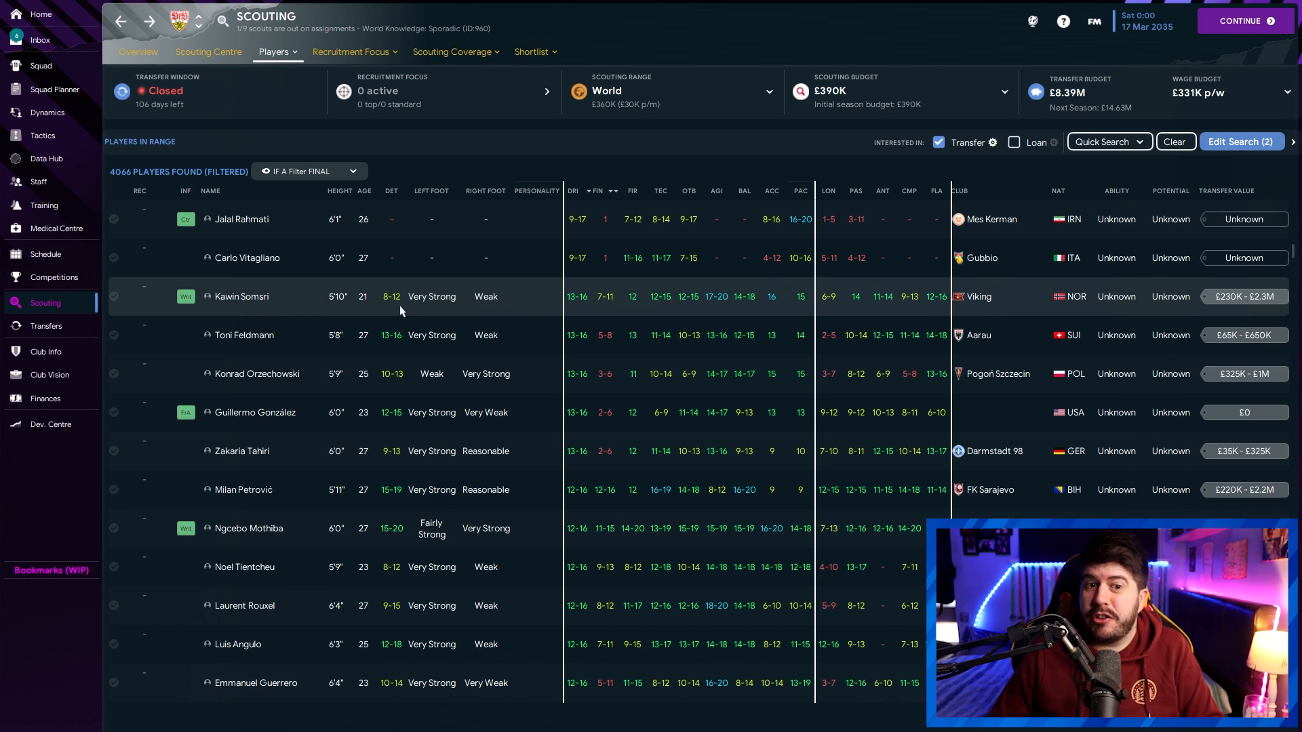
pyautogui.click(242, 297)
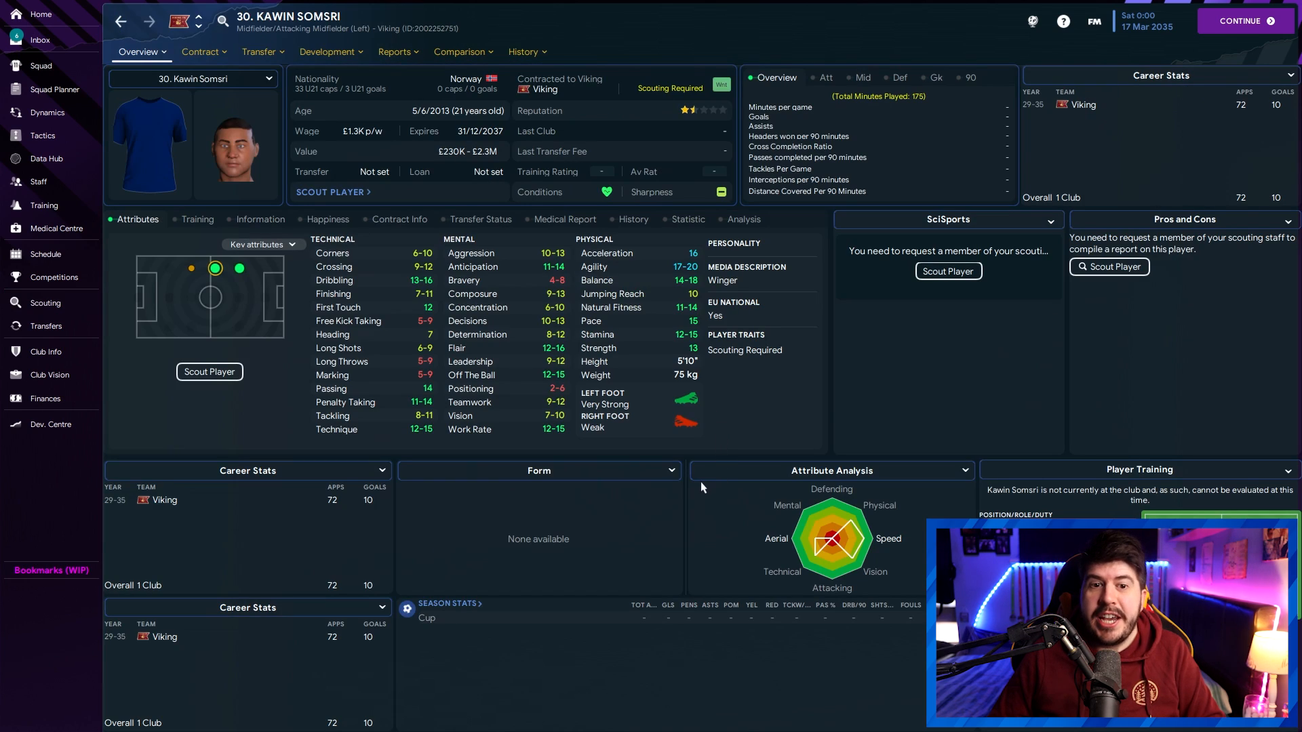
pyautogui.moveTo(781, 363)
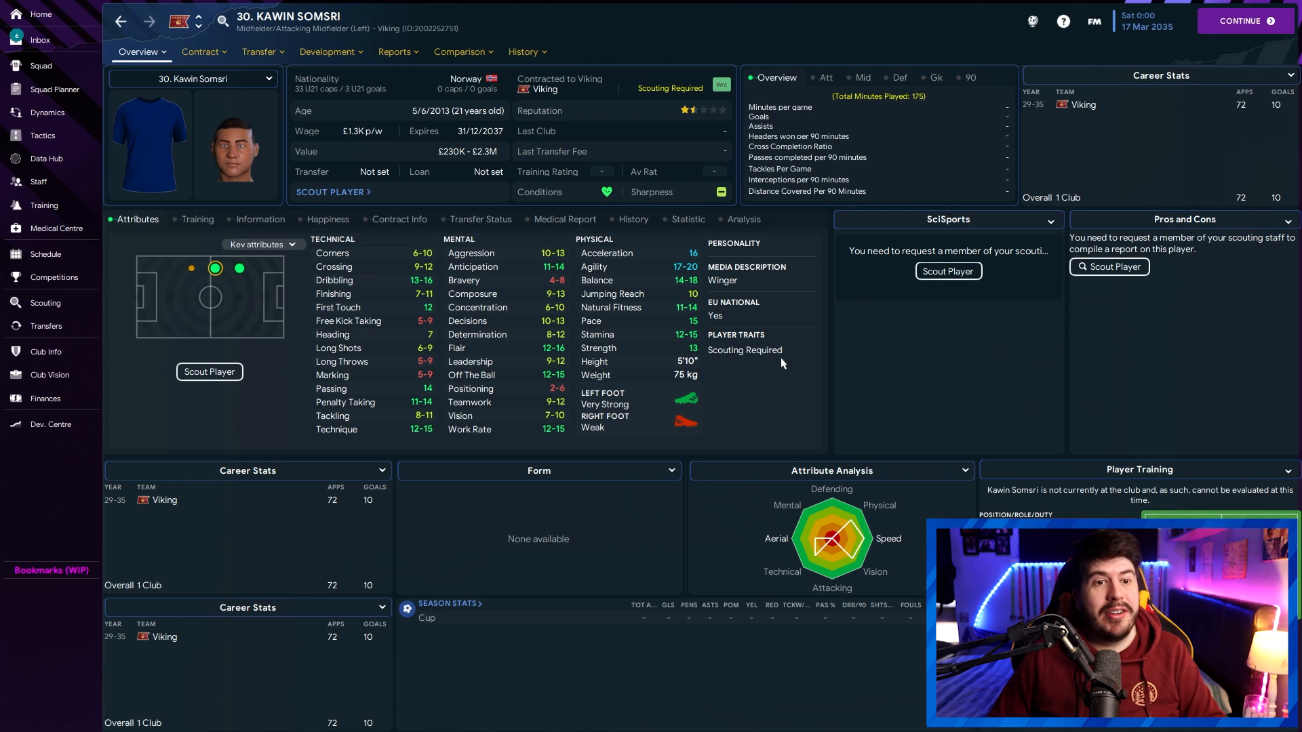
pyautogui.moveTo(746, 375)
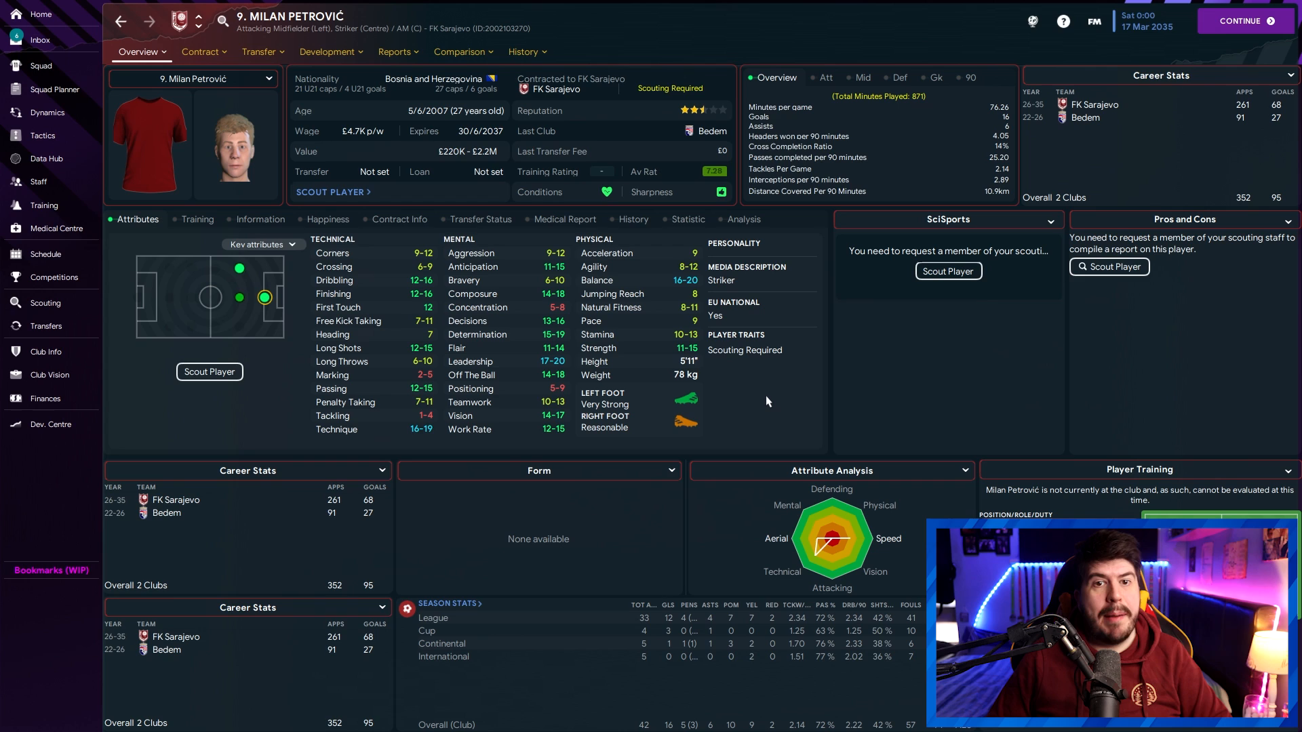
pyautogui.moveTo(696, 274)
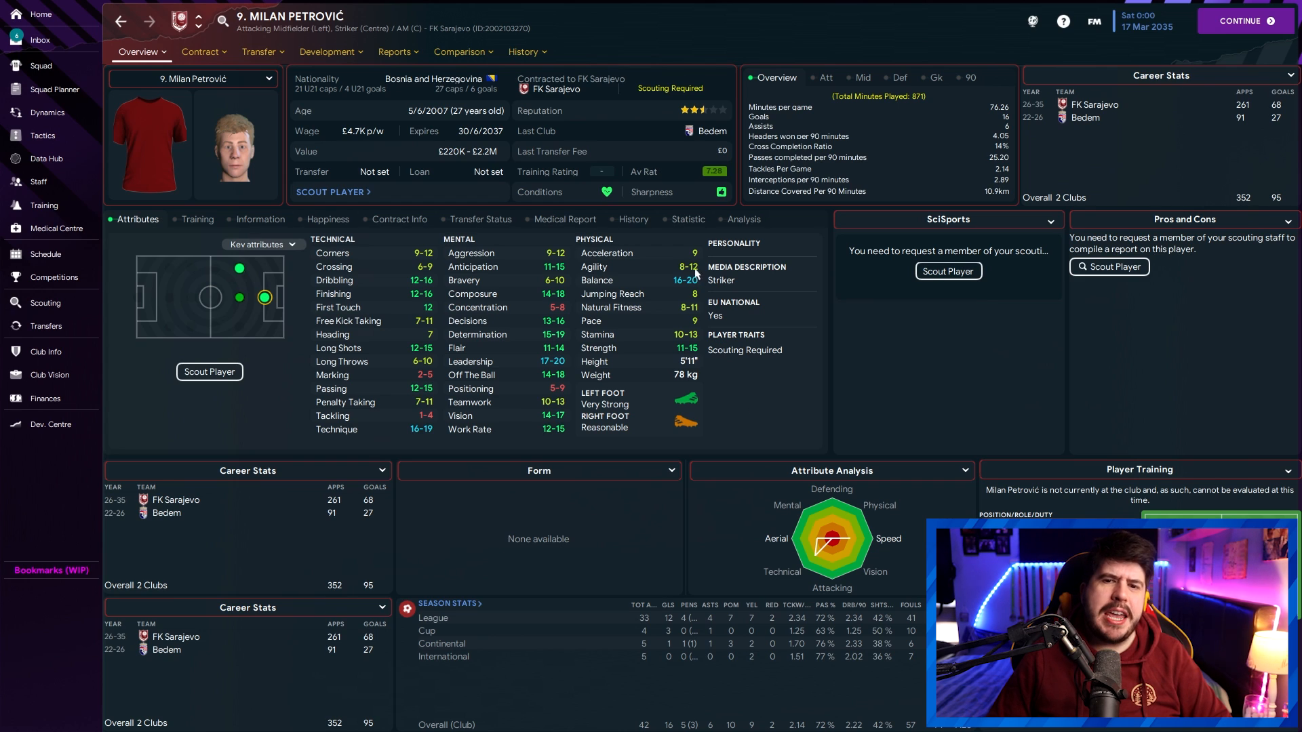
pyautogui.moveTo(761, 439)
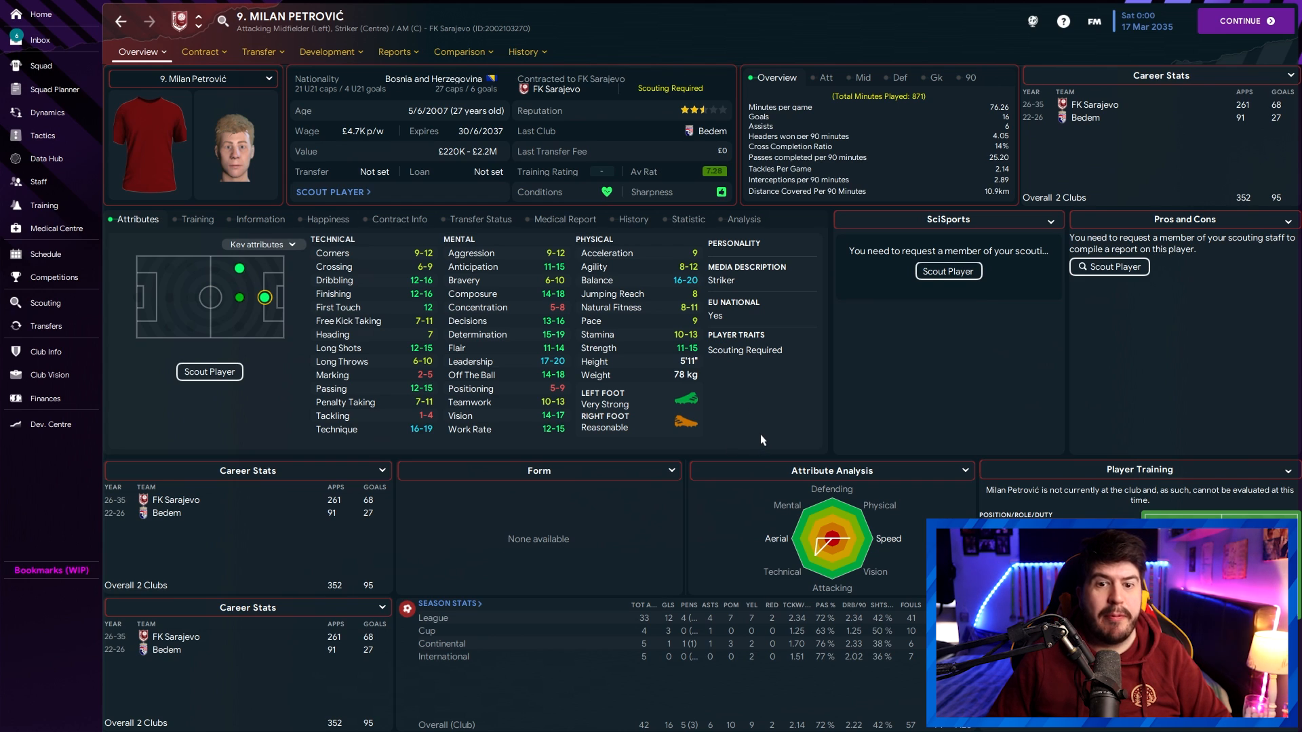
# Return to the player list and show the Scouting Coverage world knowledge map
pyautogui.click(45, 302)
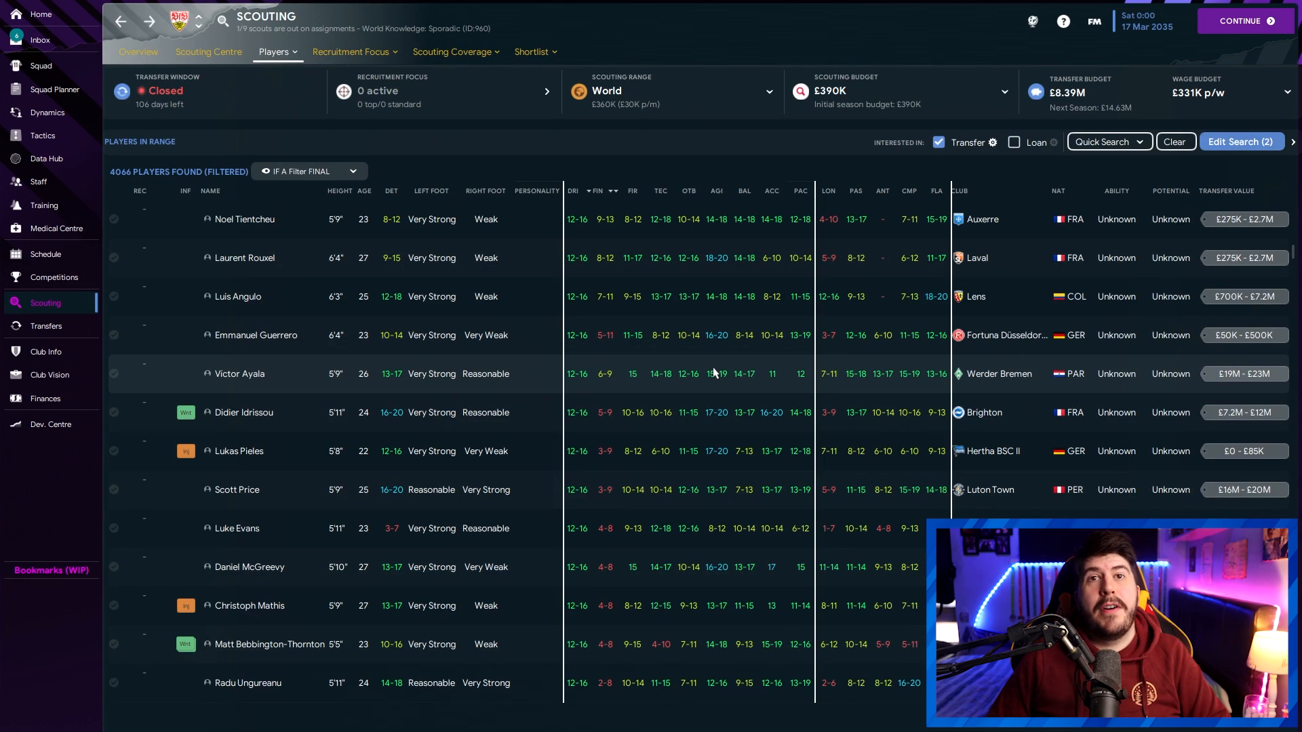
pyautogui.moveTo(571, 417)
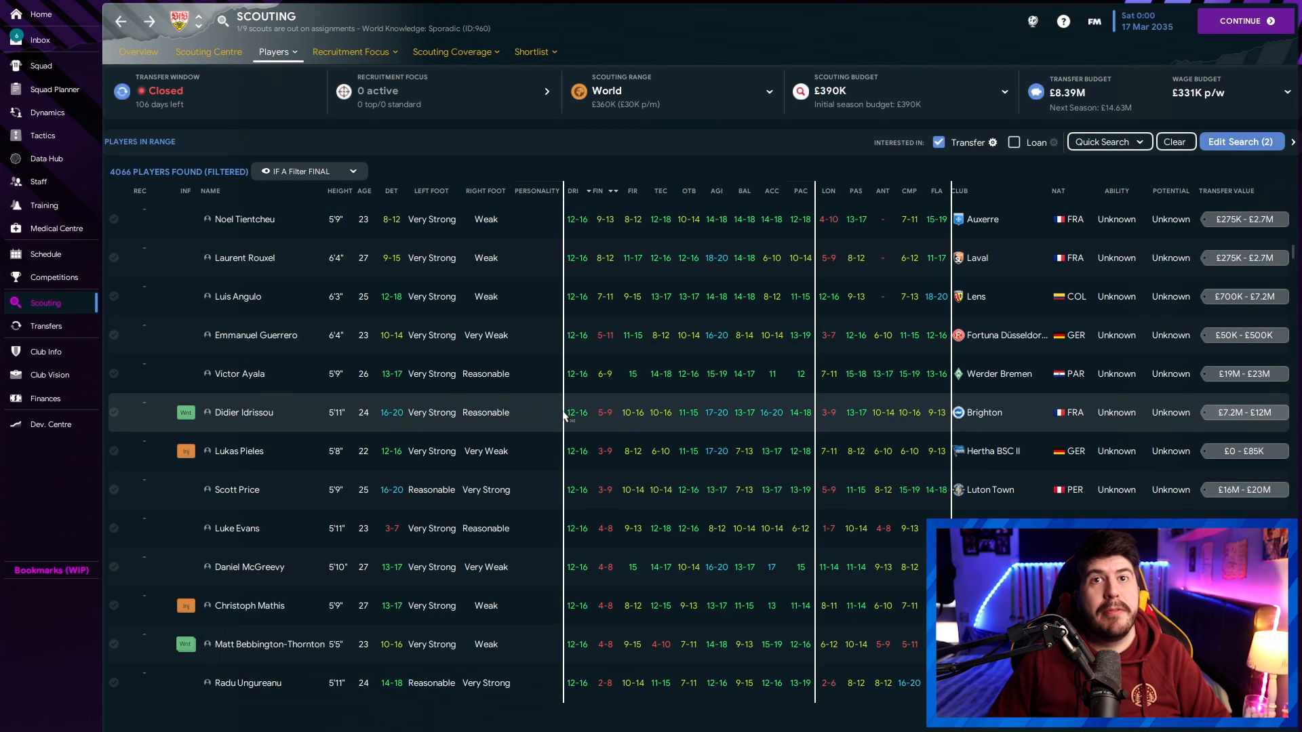
pyautogui.moveTo(594, 206)
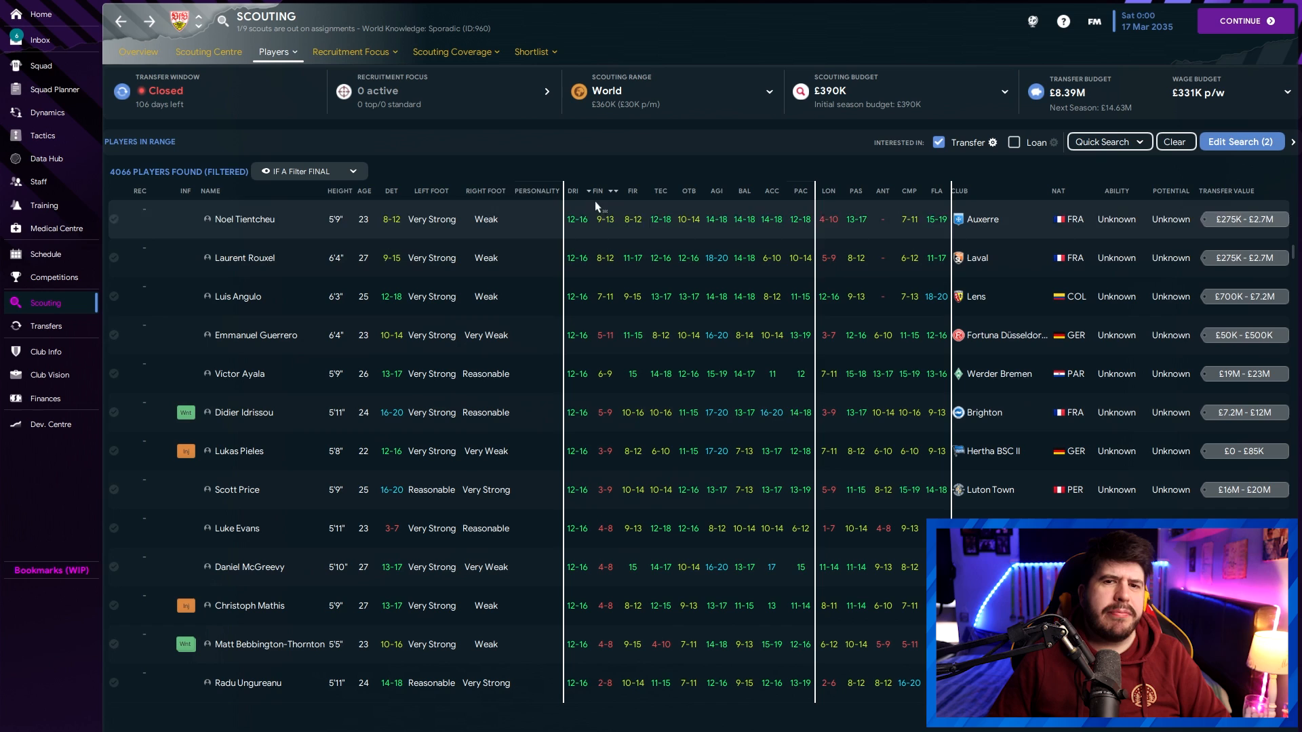
pyautogui.moveTo(614, 274)
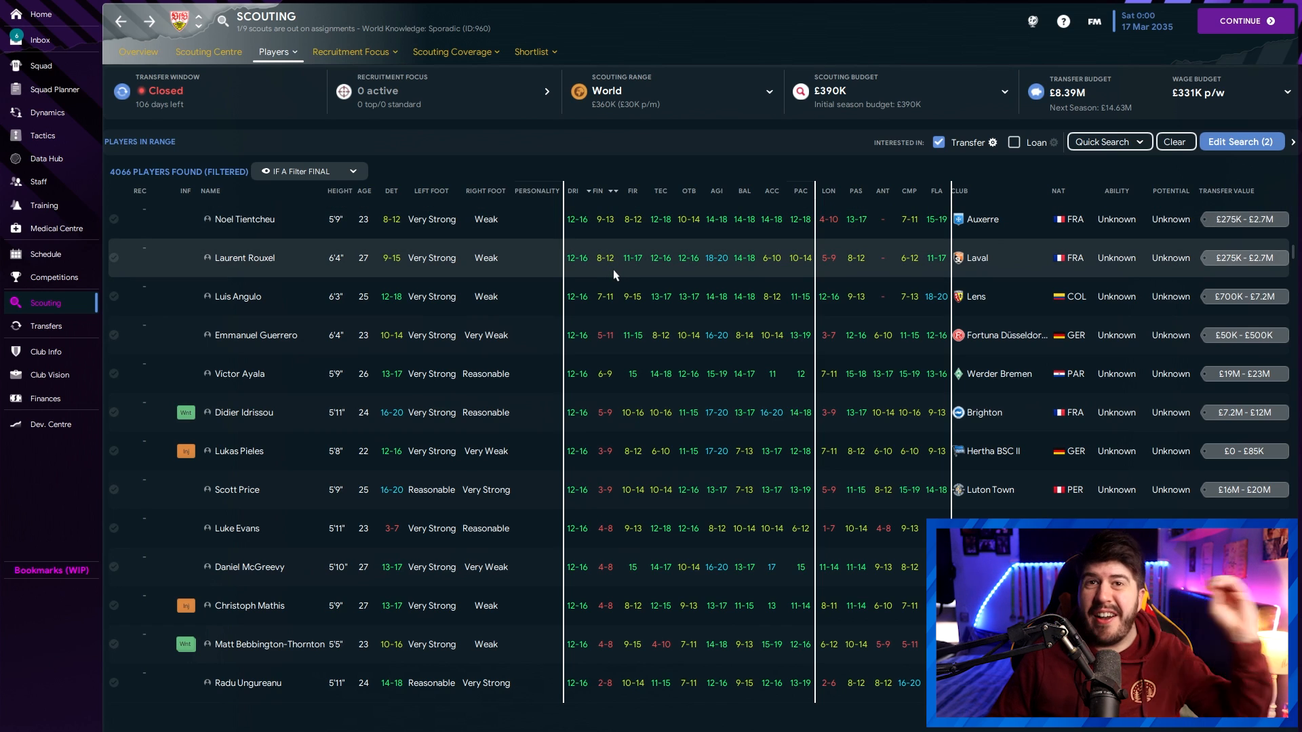
pyautogui.moveTo(673, 365)
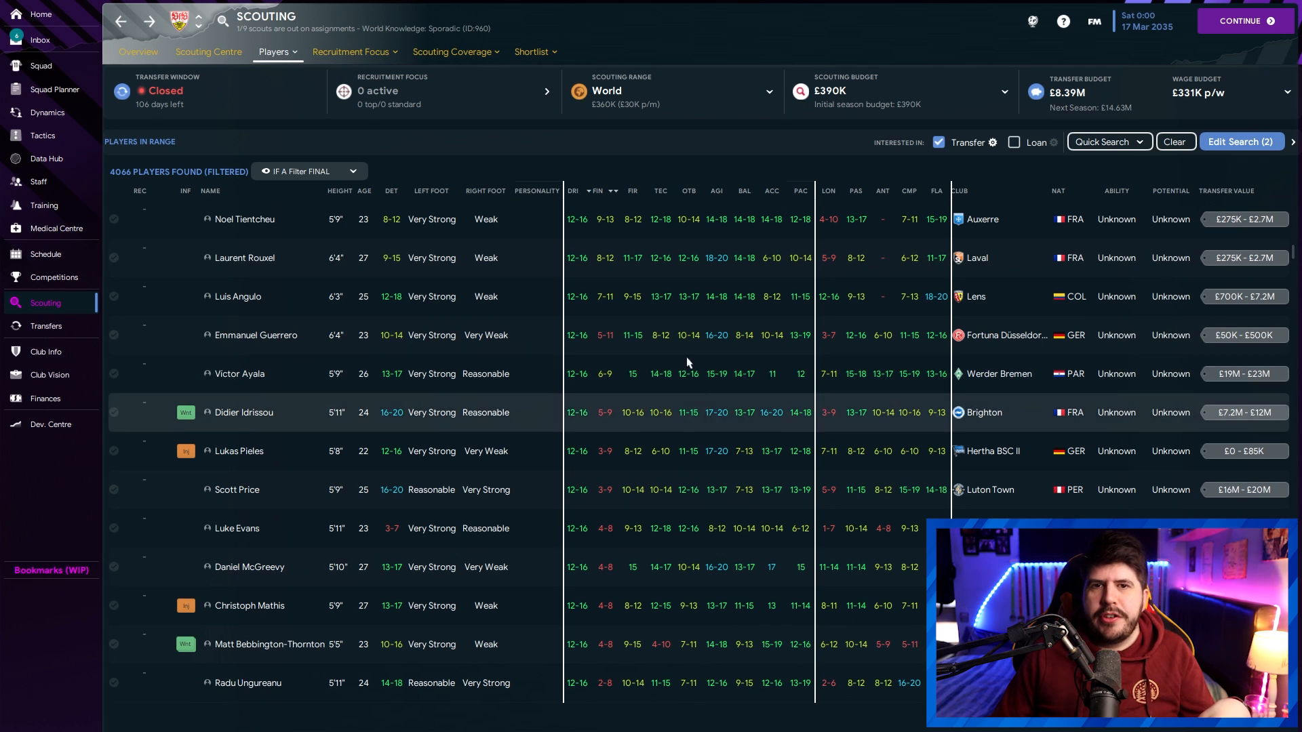
pyautogui.moveTo(582, 290)
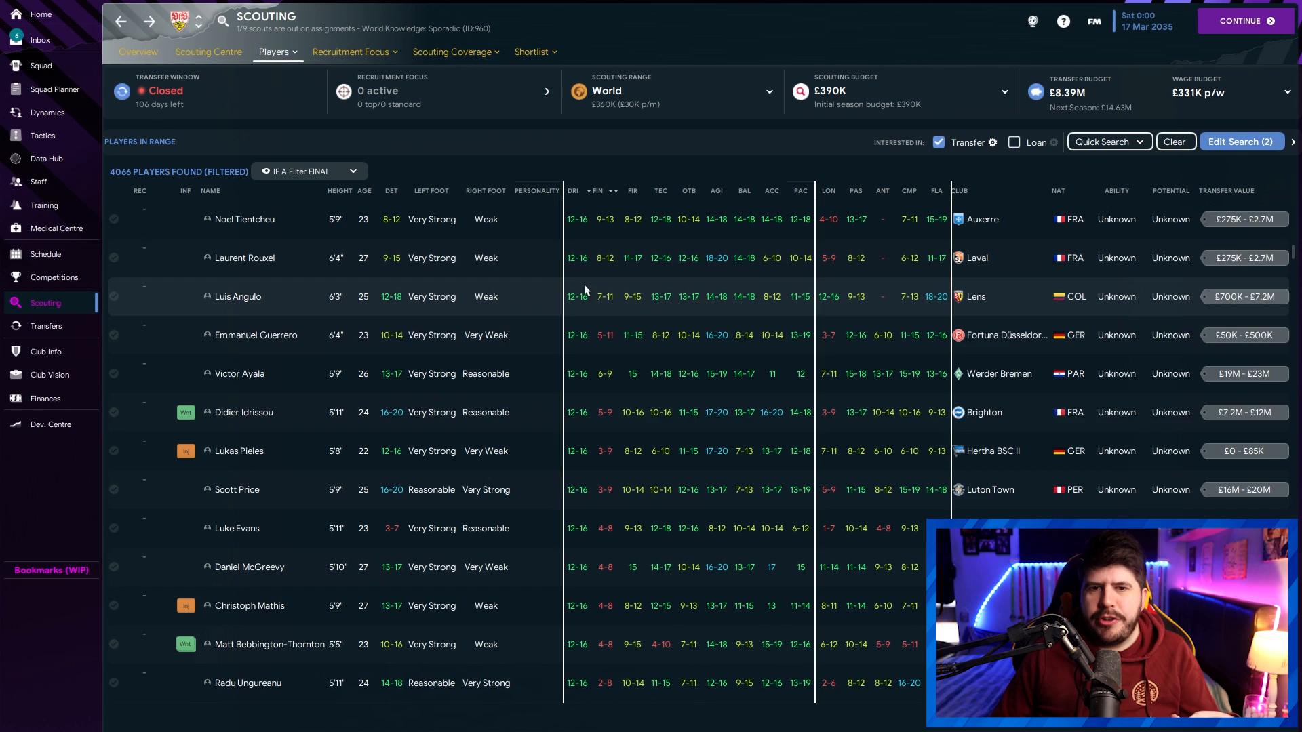
pyautogui.moveTo(668, 418)
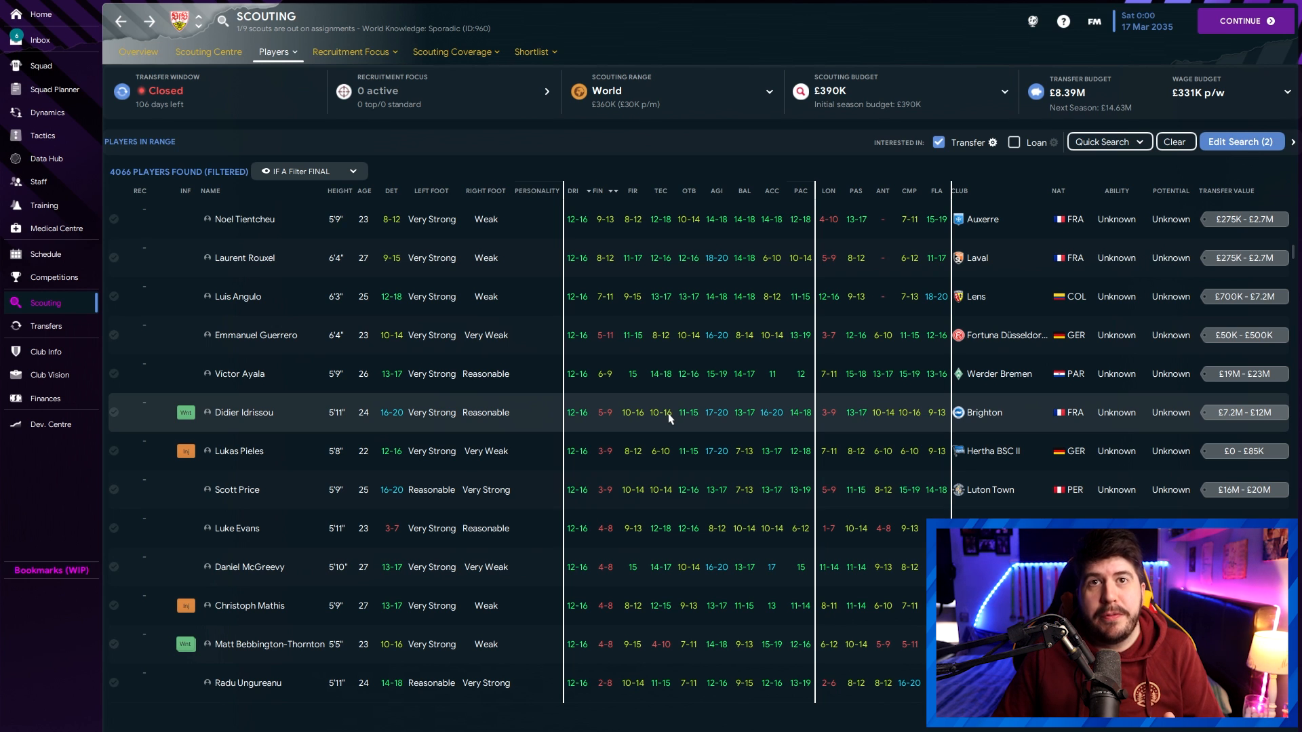
pyautogui.click(450, 52)
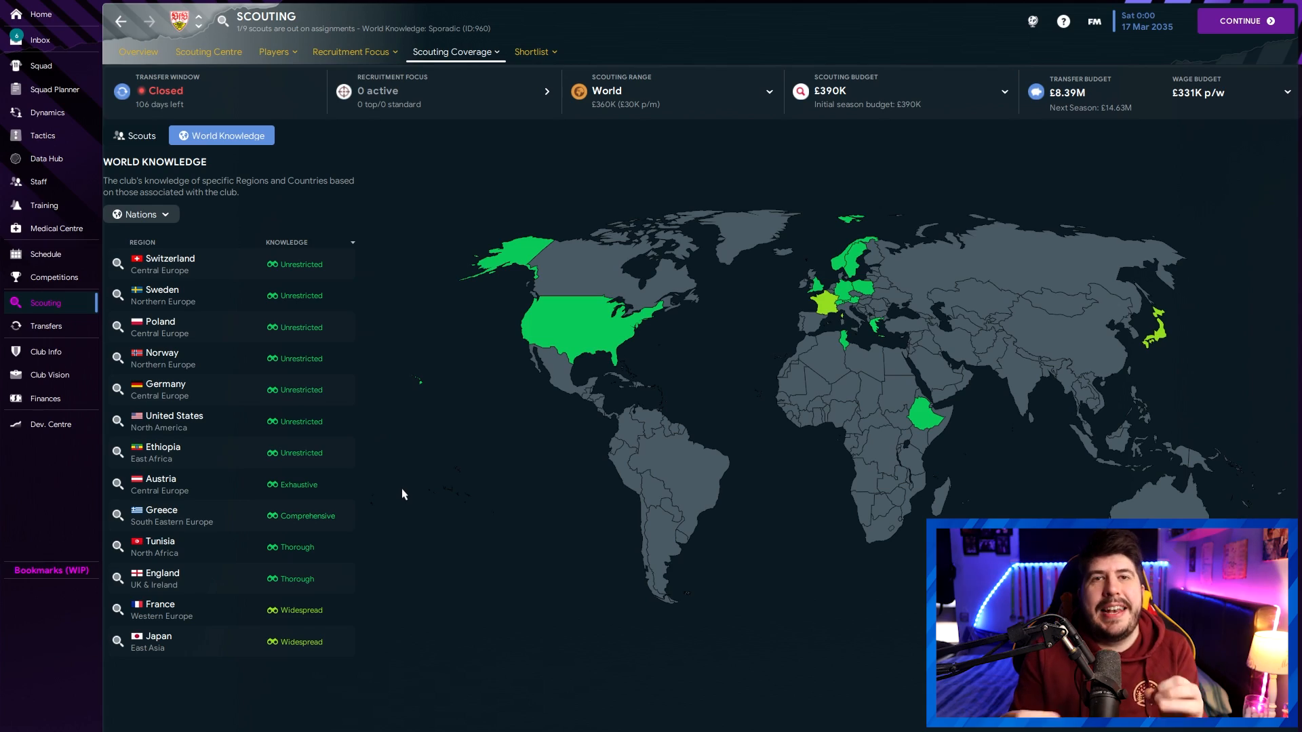
pyautogui.click(273, 52)
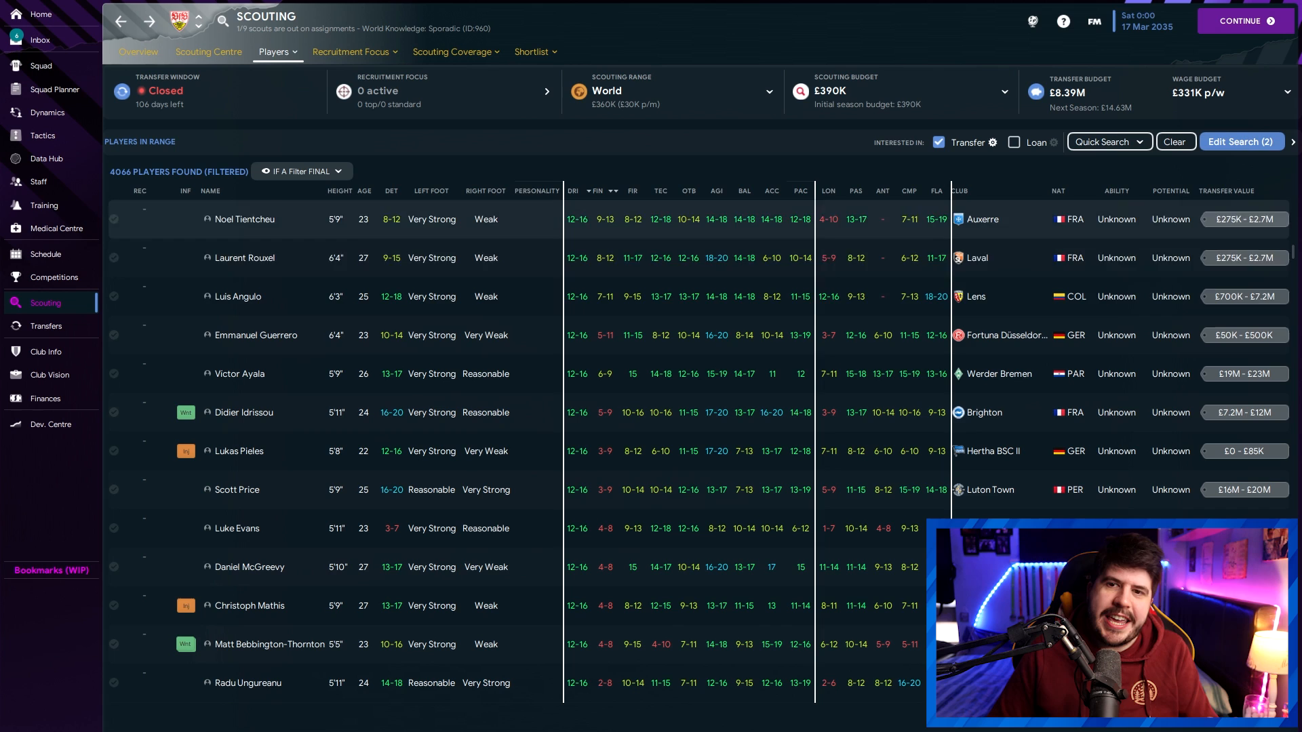
pyautogui.moveTo(744, 168)
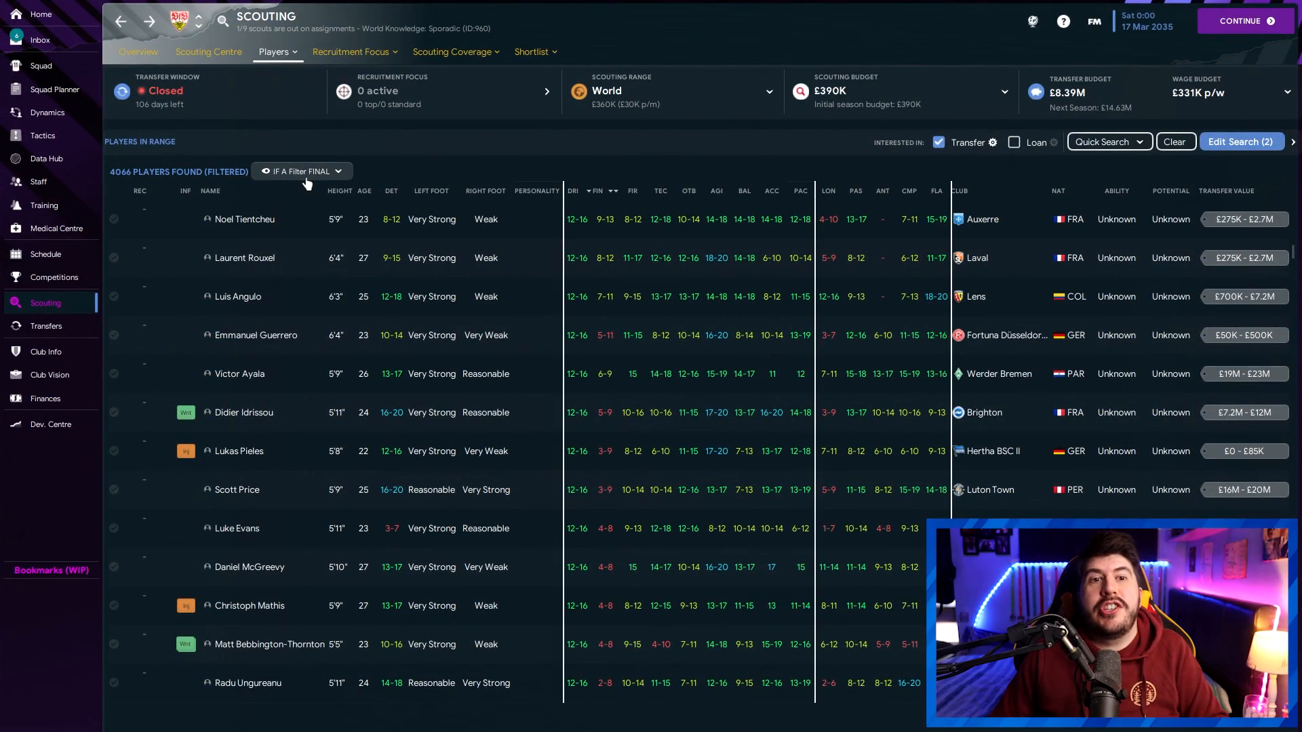
# Browse the saved-views import dialog and select the Assistant Manager Filter Final view file
pyautogui.click(301, 172)
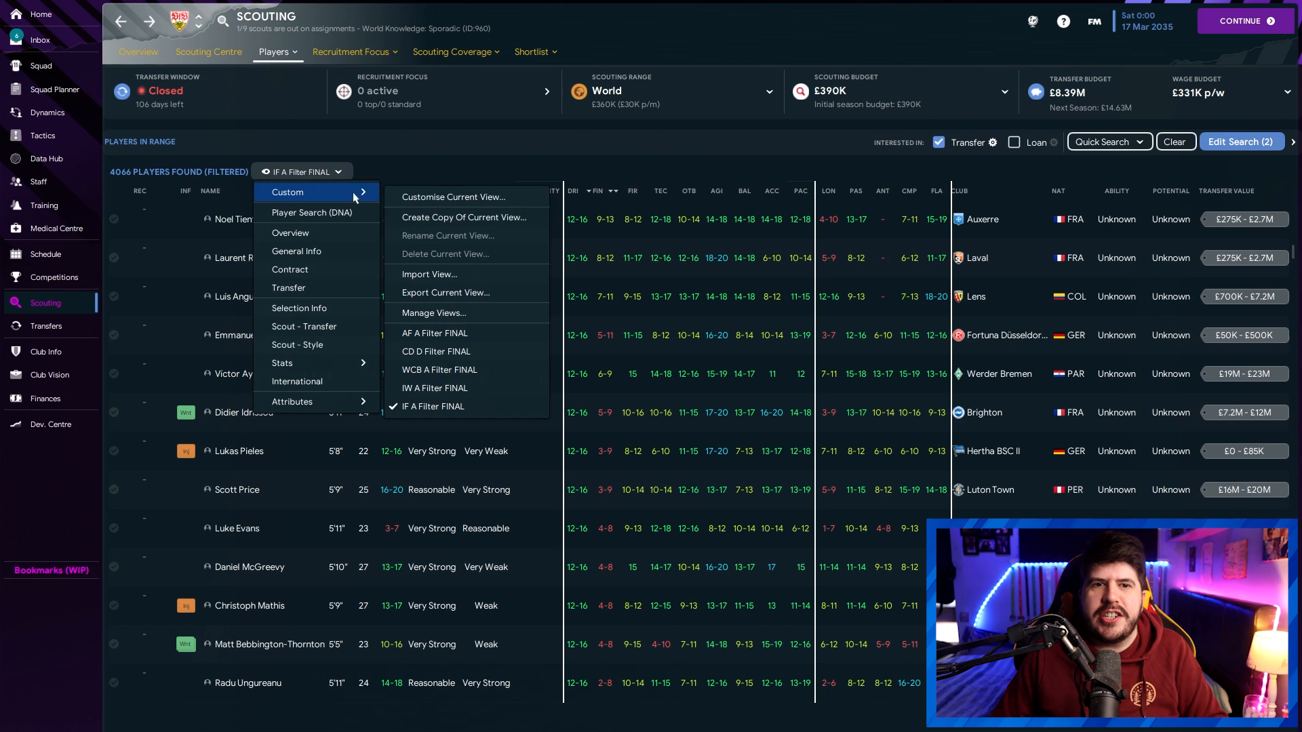
pyautogui.click(433, 313)
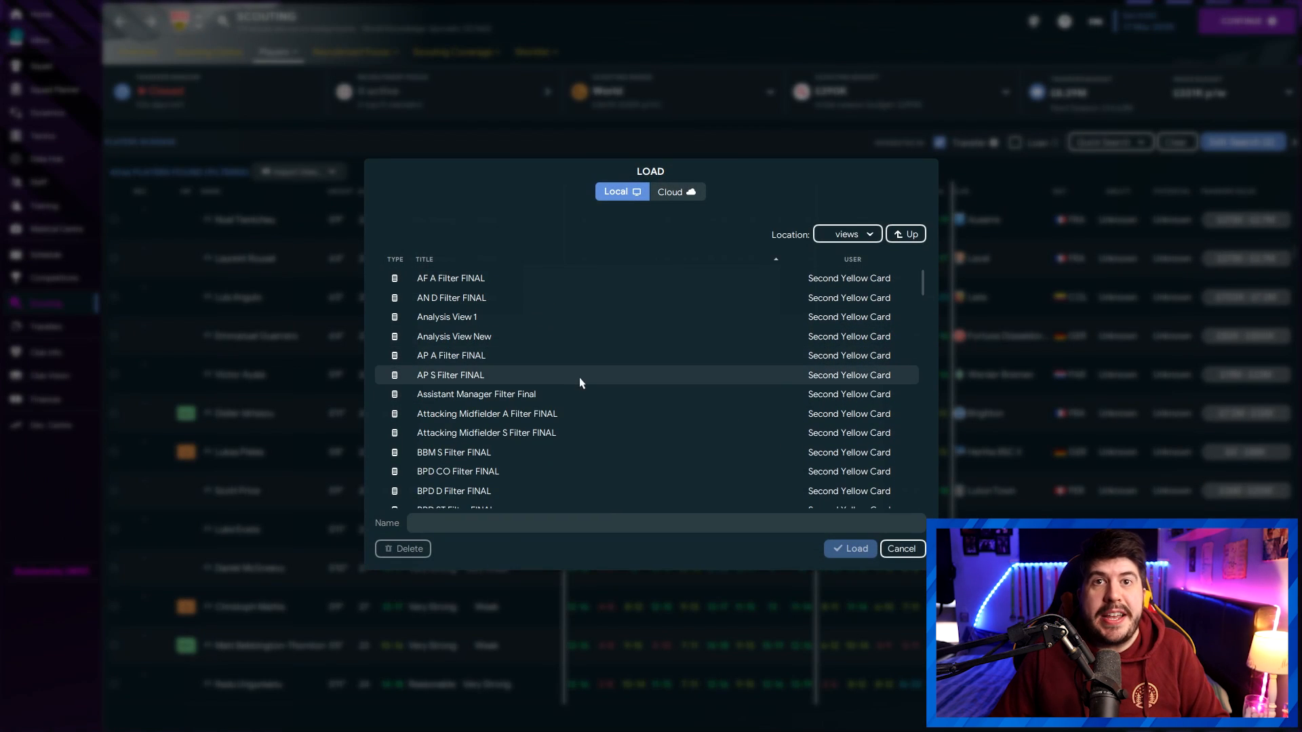
pyautogui.moveTo(570, 389)
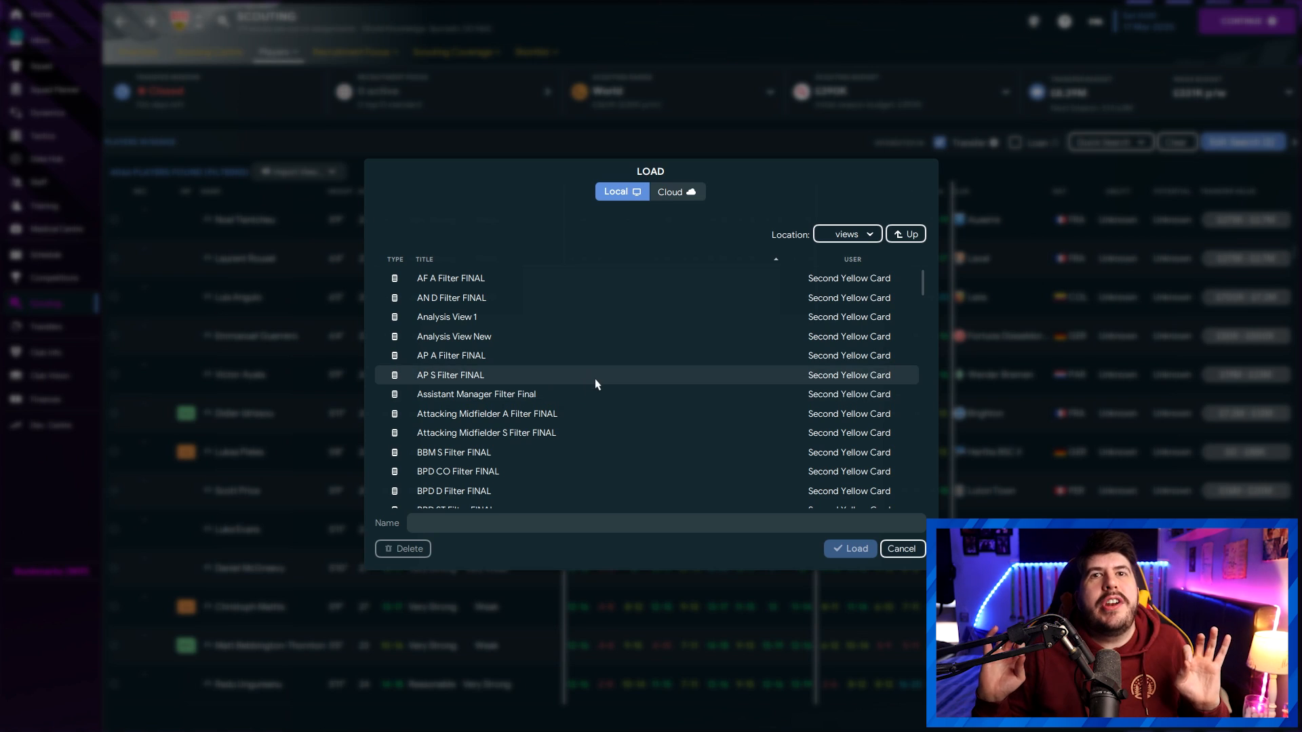
pyautogui.moveTo(618, 393)
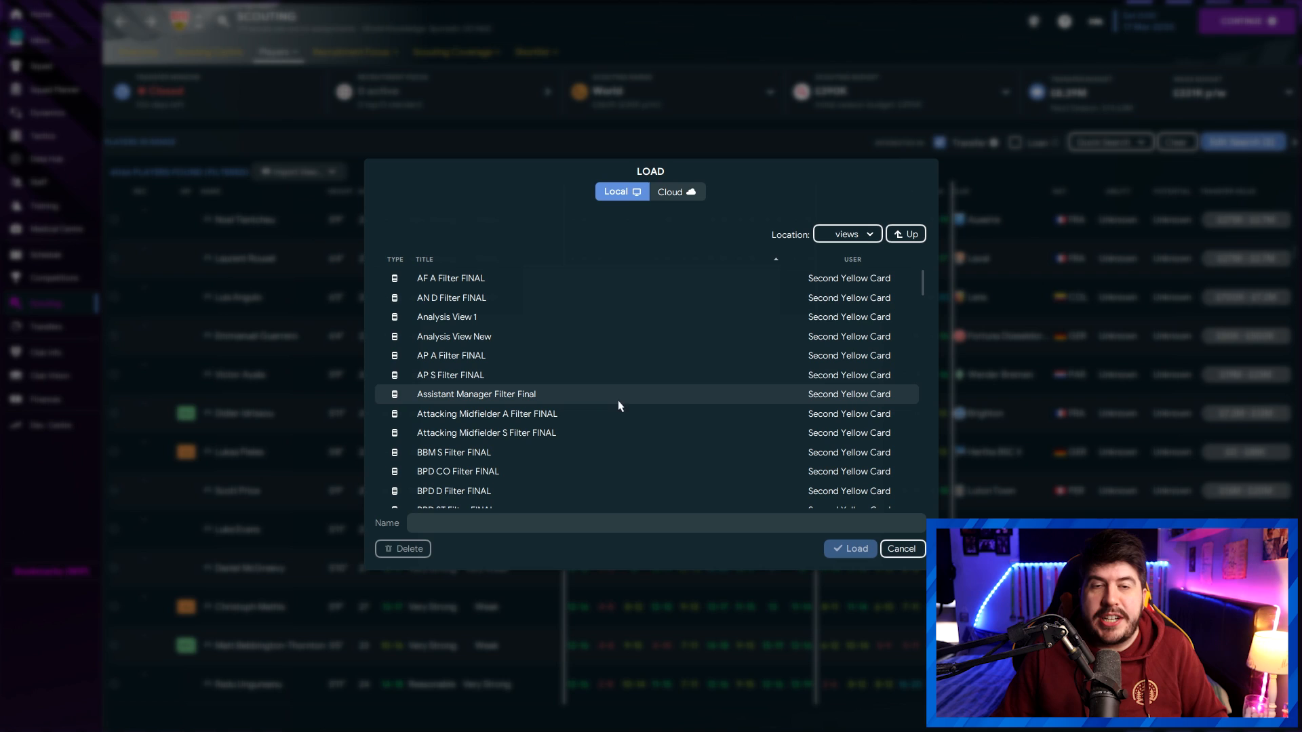
pyautogui.click(849, 549)
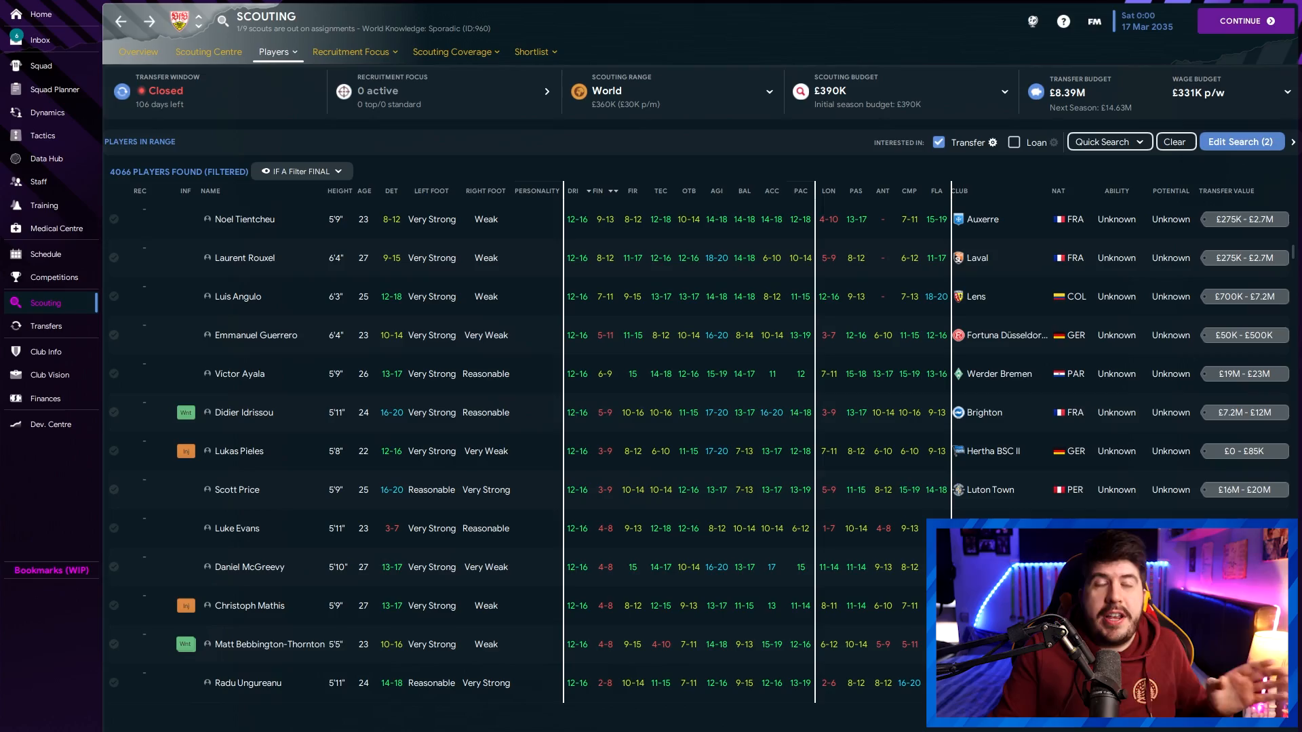
pyautogui.click(38, 181)
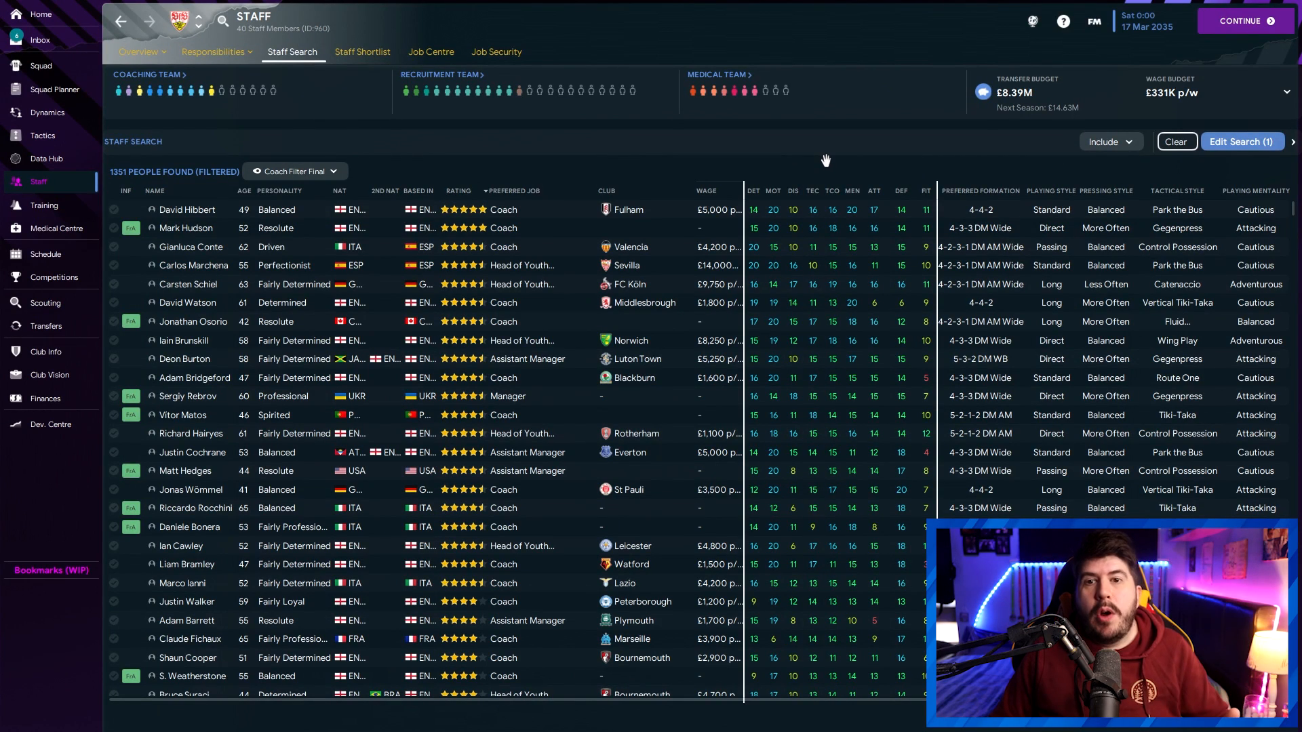
pyautogui.moveTo(293, 154)
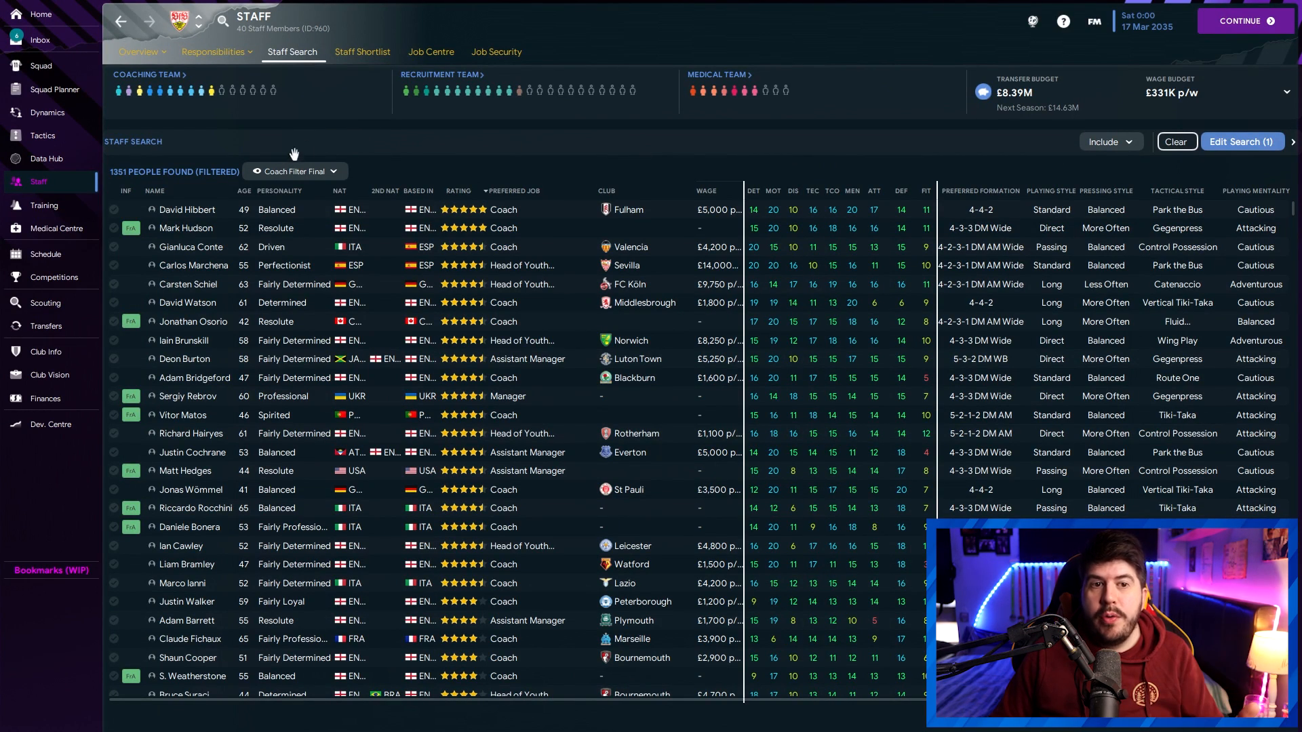
pyautogui.moveTo(393, 180)
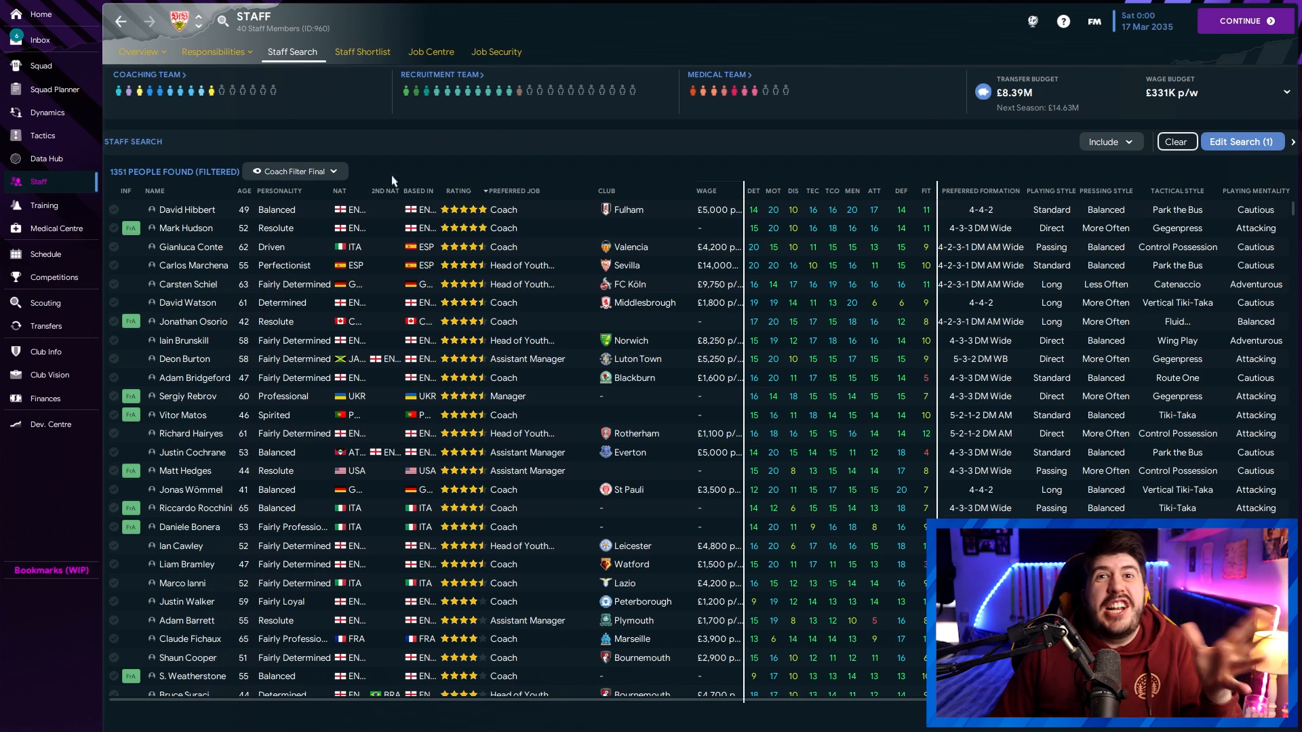
pyautogui.moveTo(776, 156)
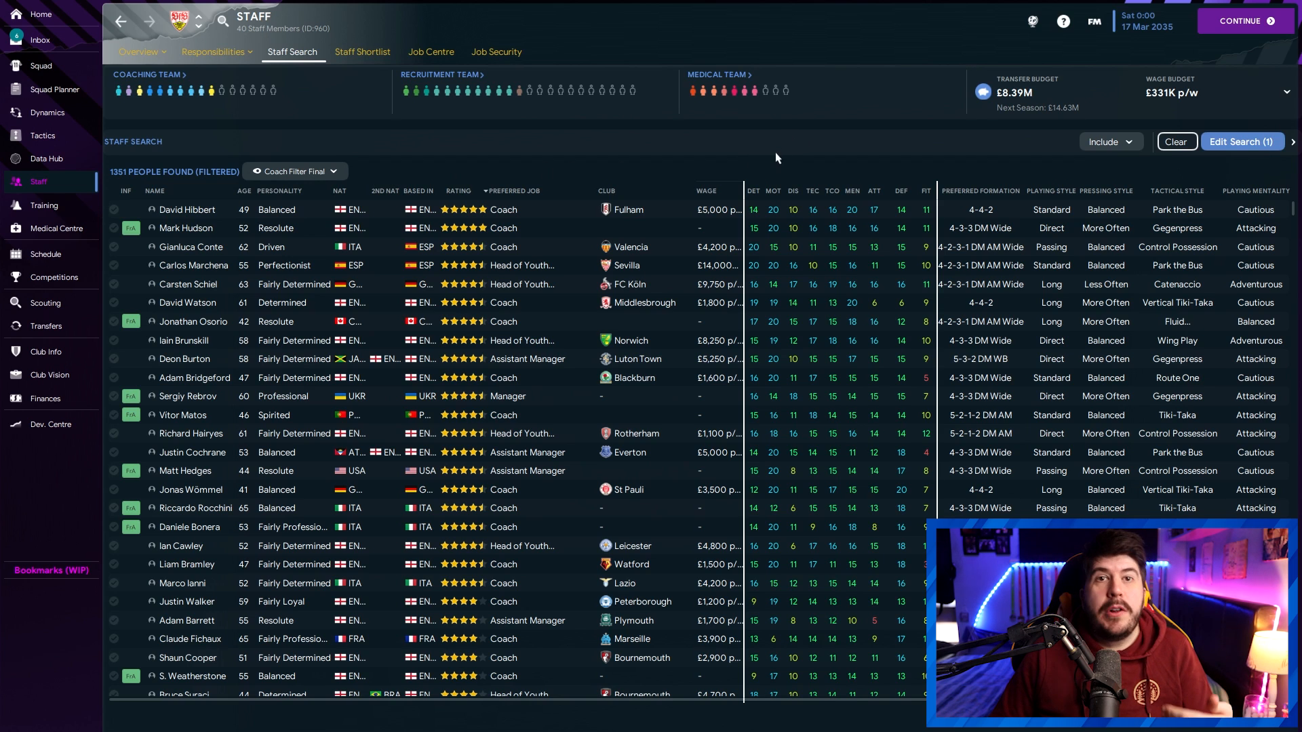
pyautogui.click(1240, 141)
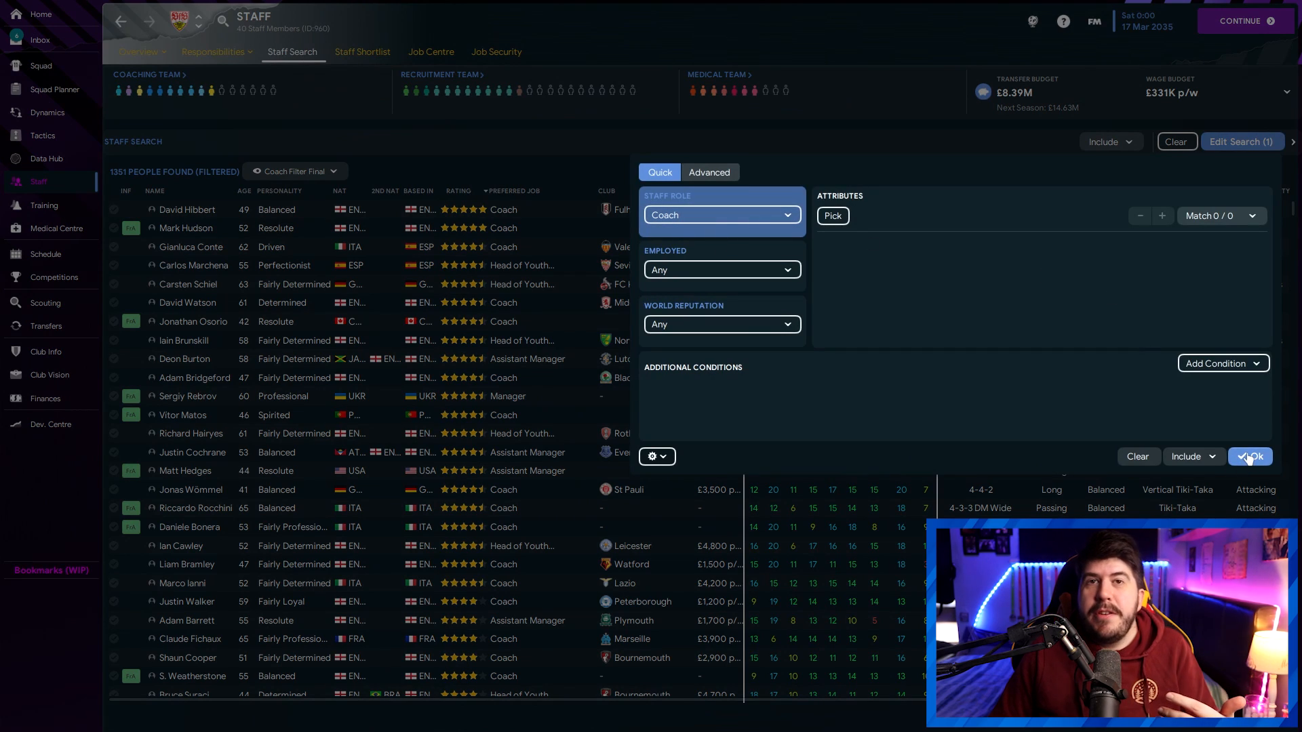
pyautogui.click(1249, 457)
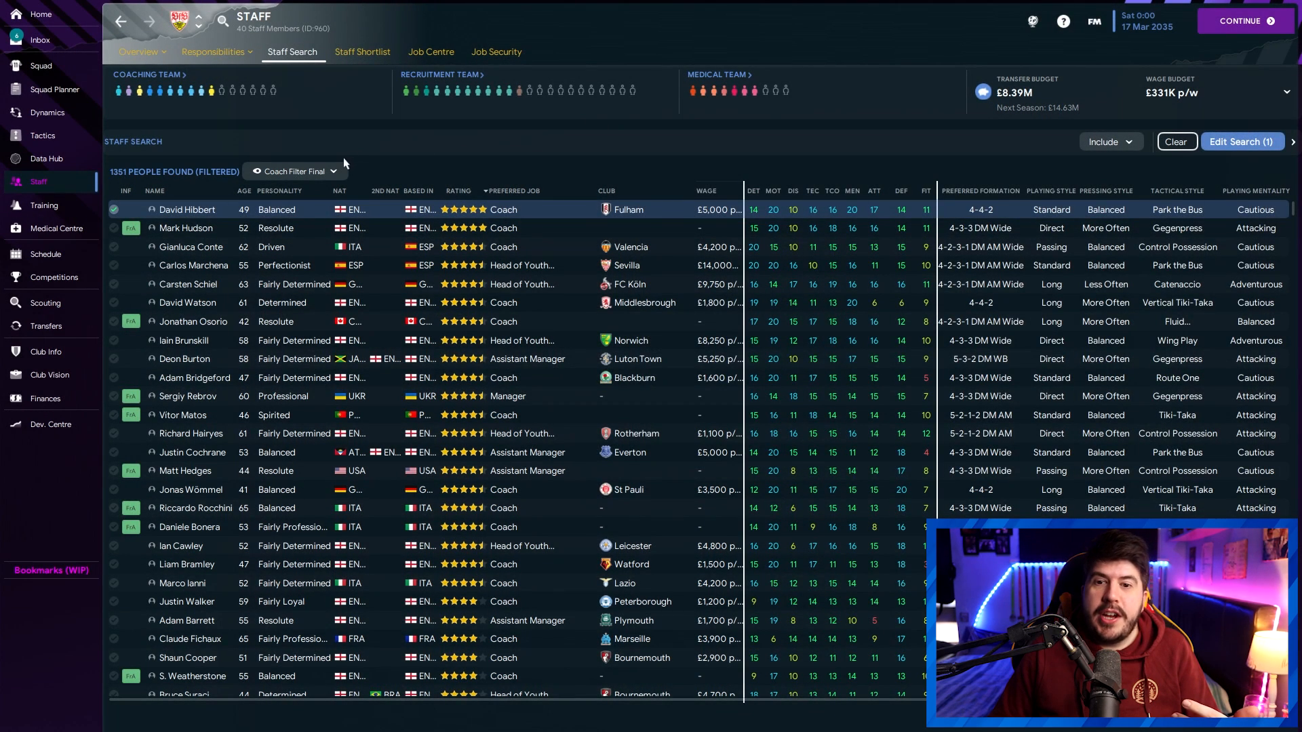
pyautogui.moveTo(808, 171)
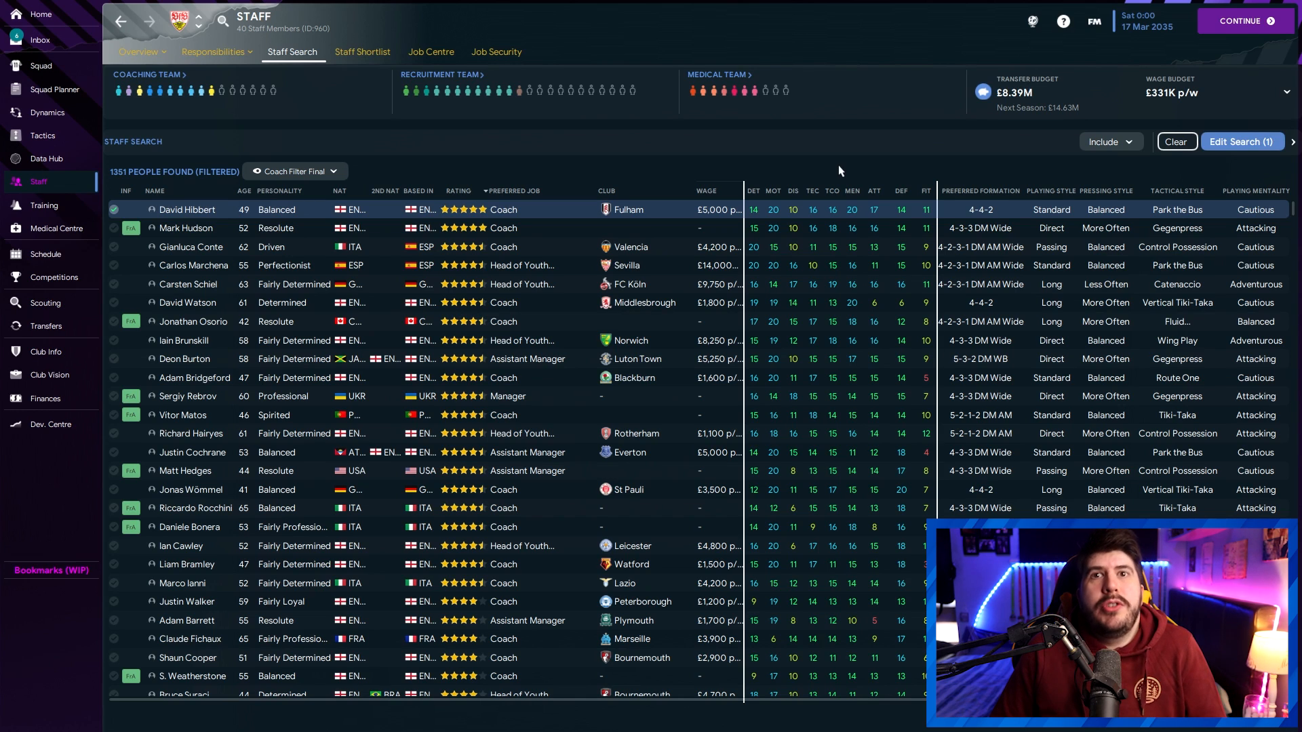
pyautogui.moveTo(850, 199)
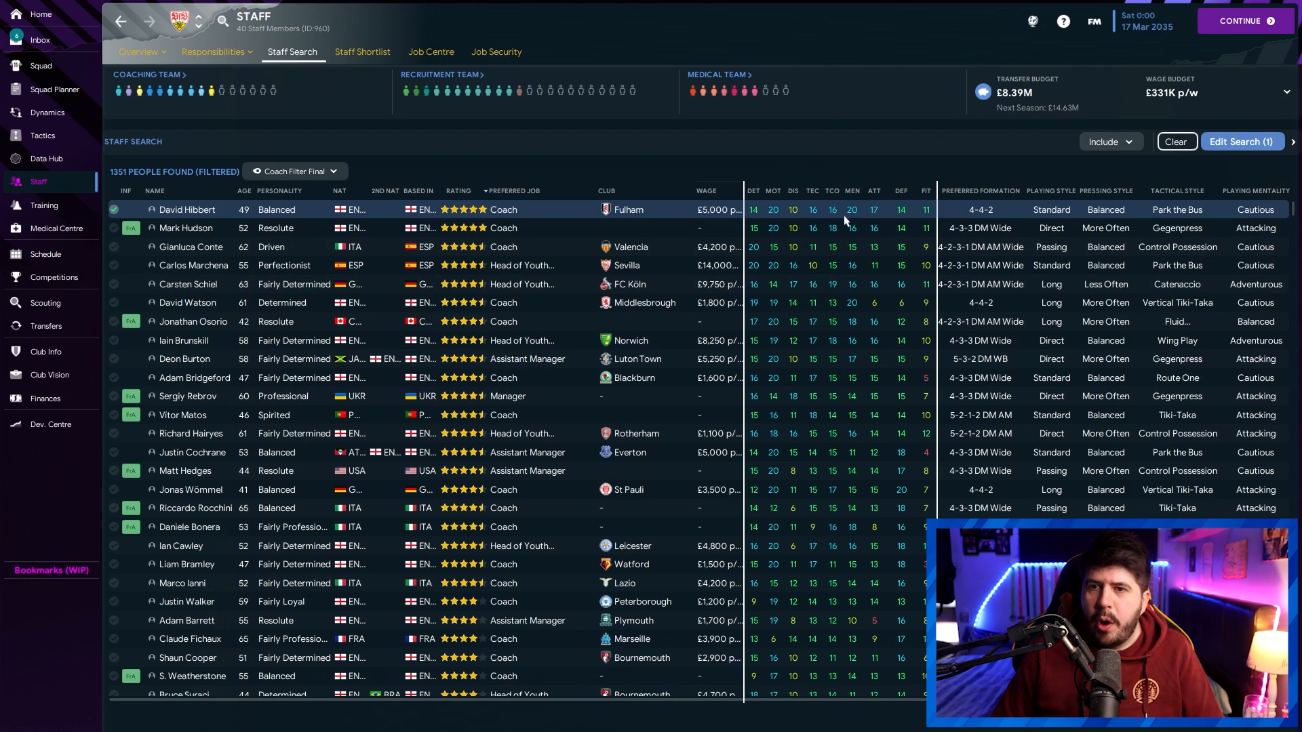
pyautogui.moveTo(985, 171)
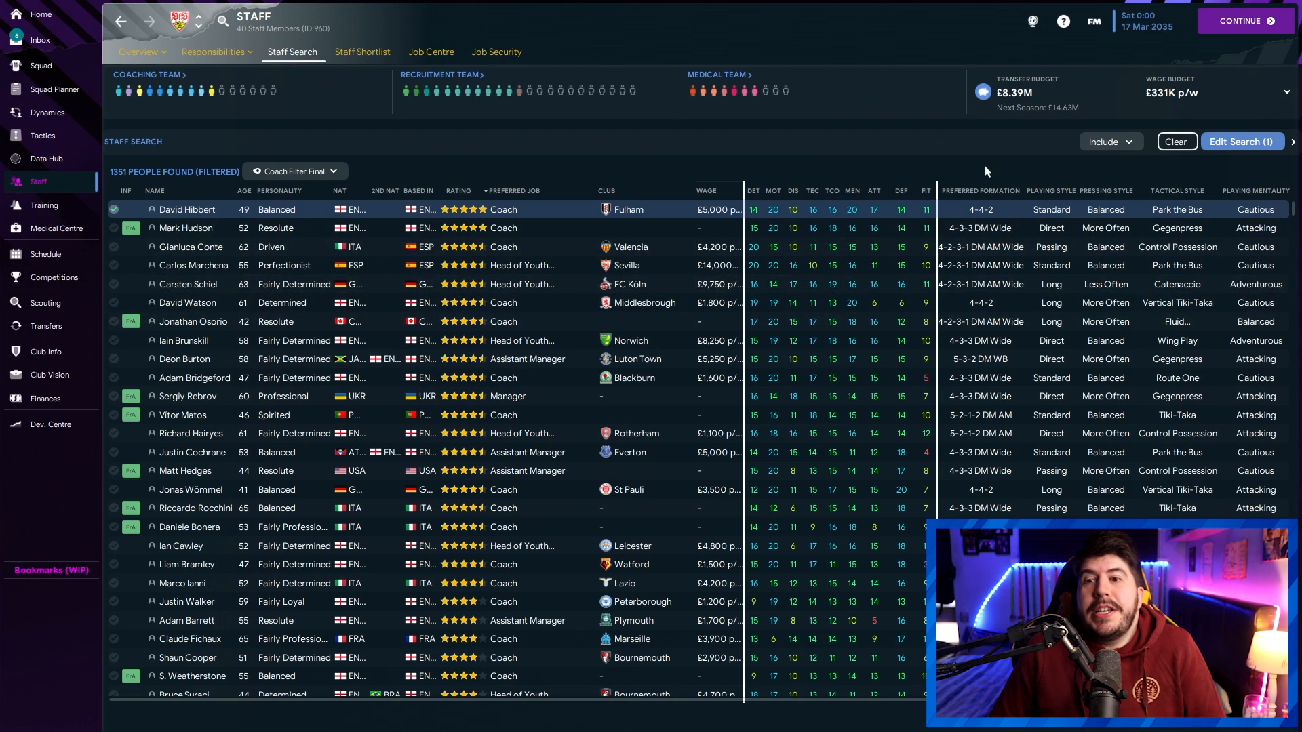
pyautogui.moveTo(1190, 206)
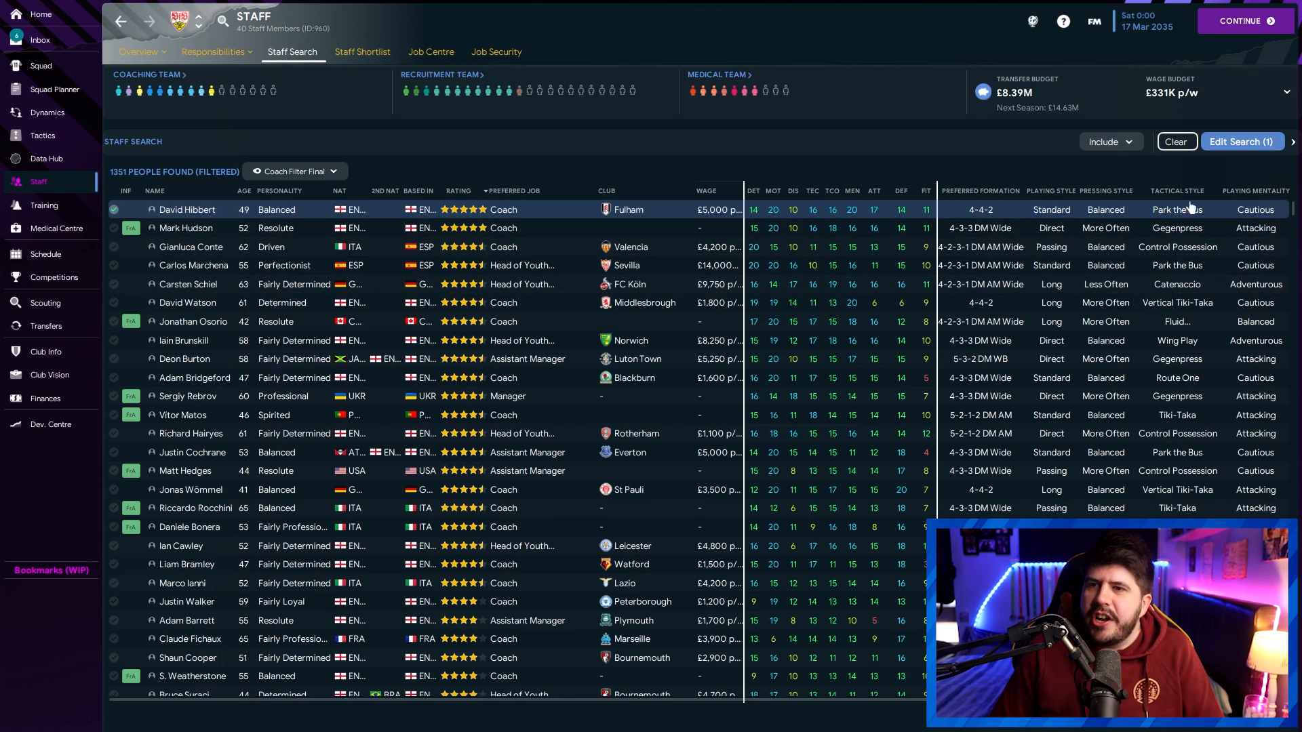
pyautogui.moveTo(785, 175)
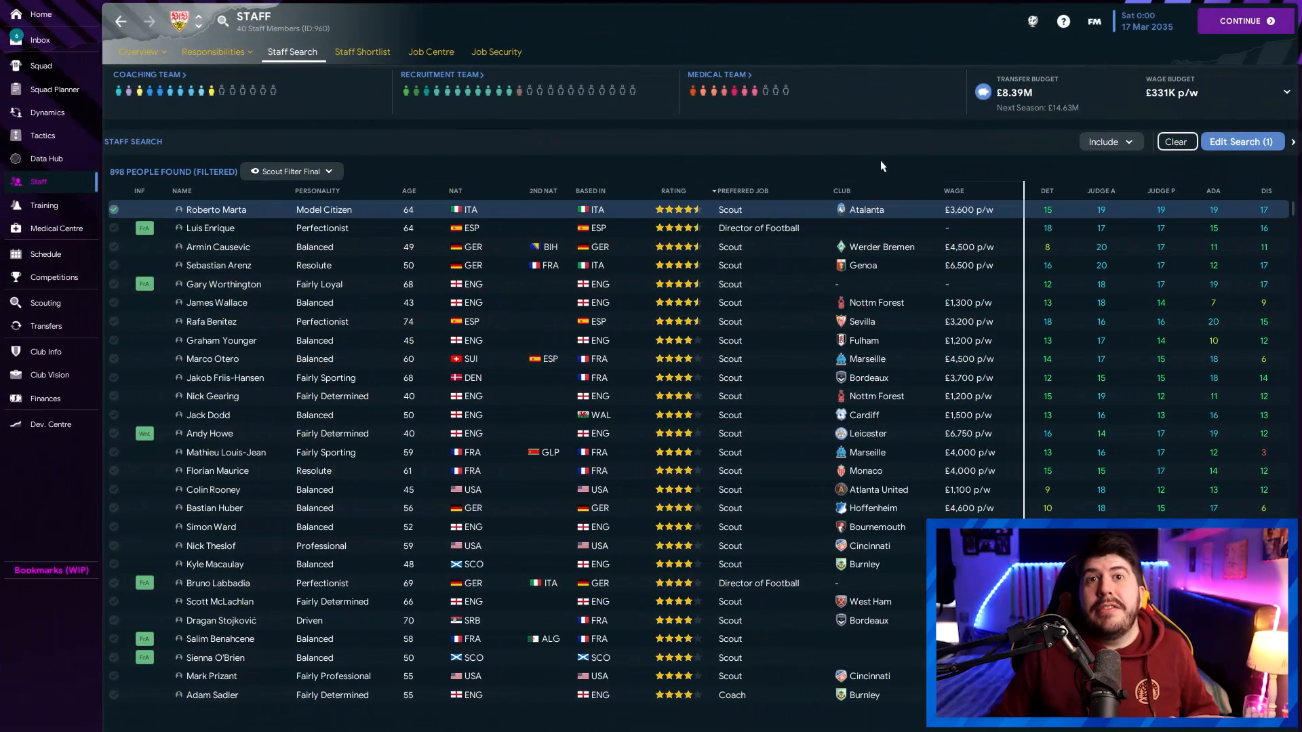
pyautogui.moveTo(534, 165)
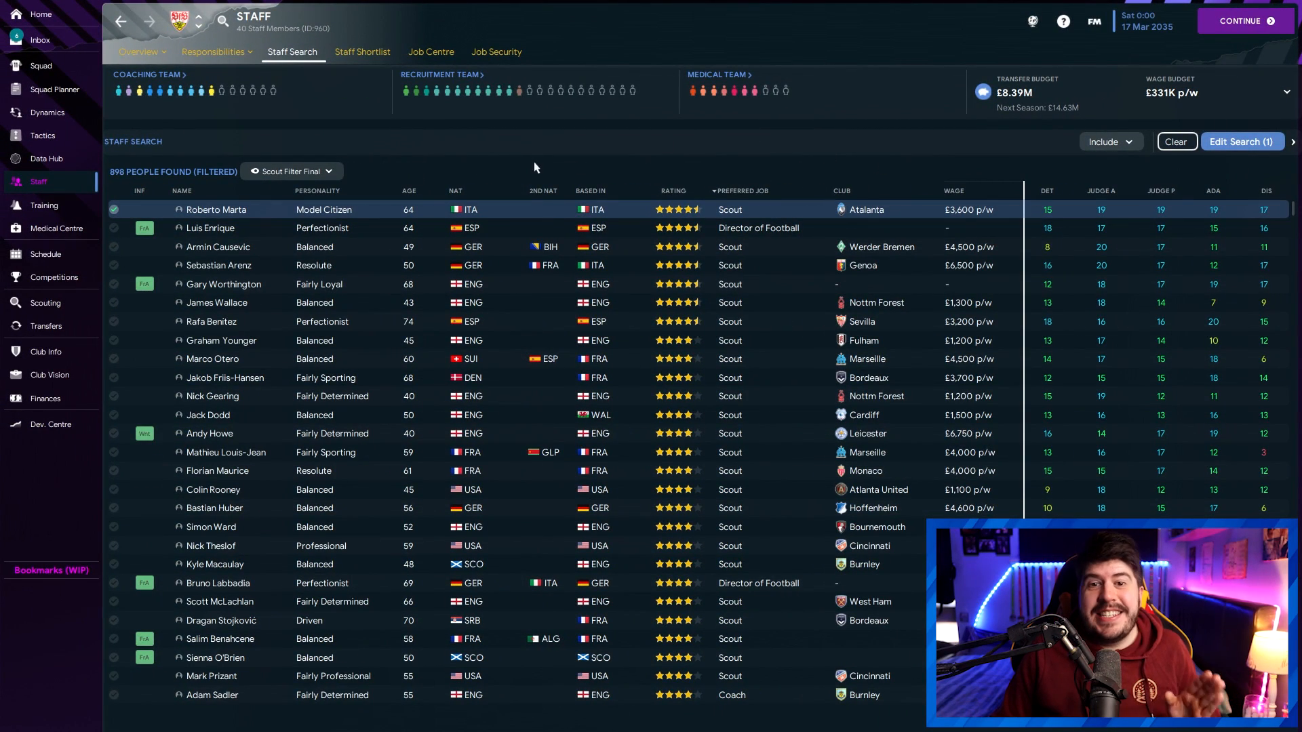
pyautogui.moveTo(887, 150)
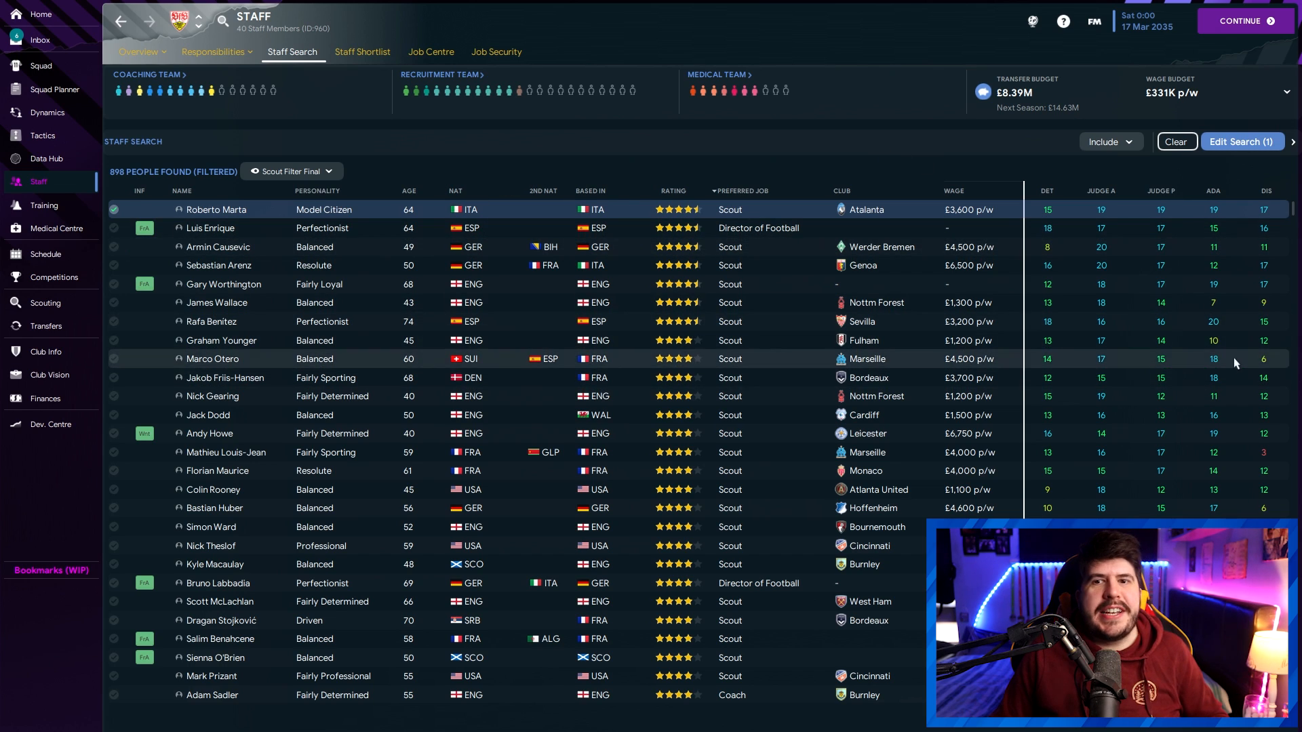
pyautogui.moveTo(818, 176)
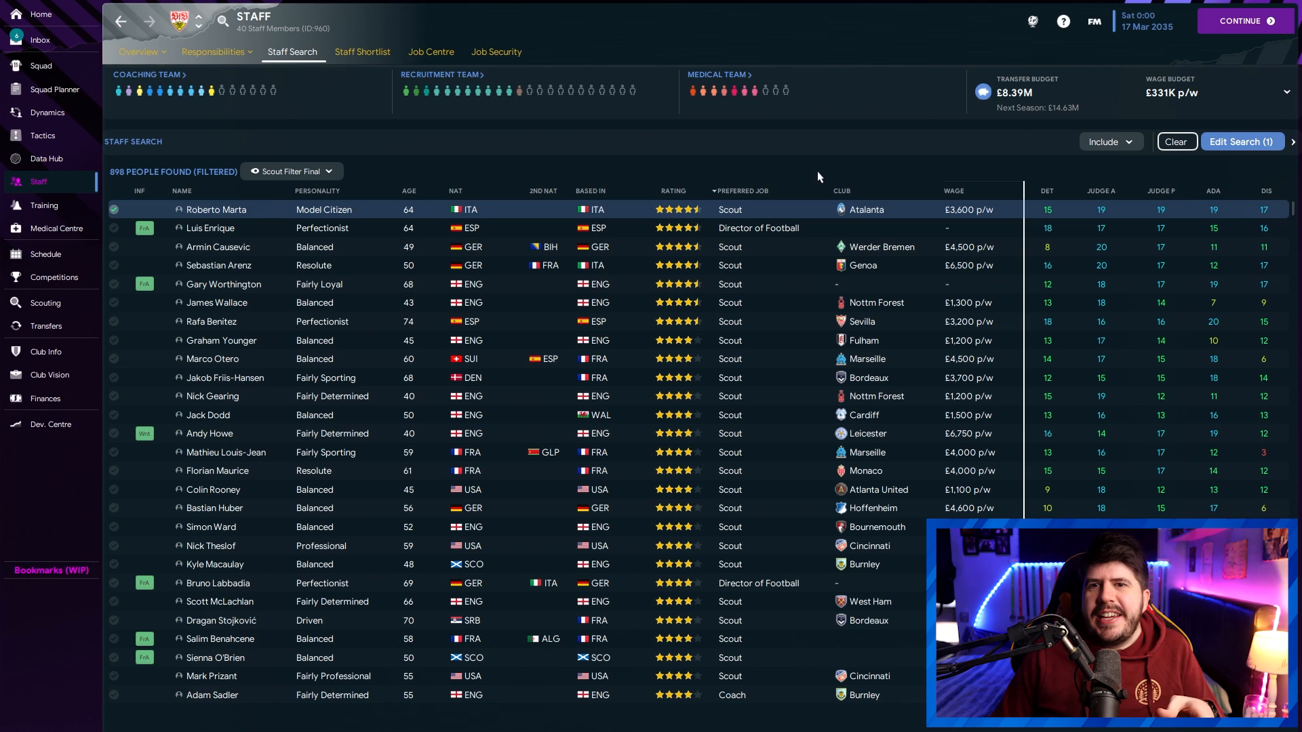
pyautogui.moveTo(1130, 180)
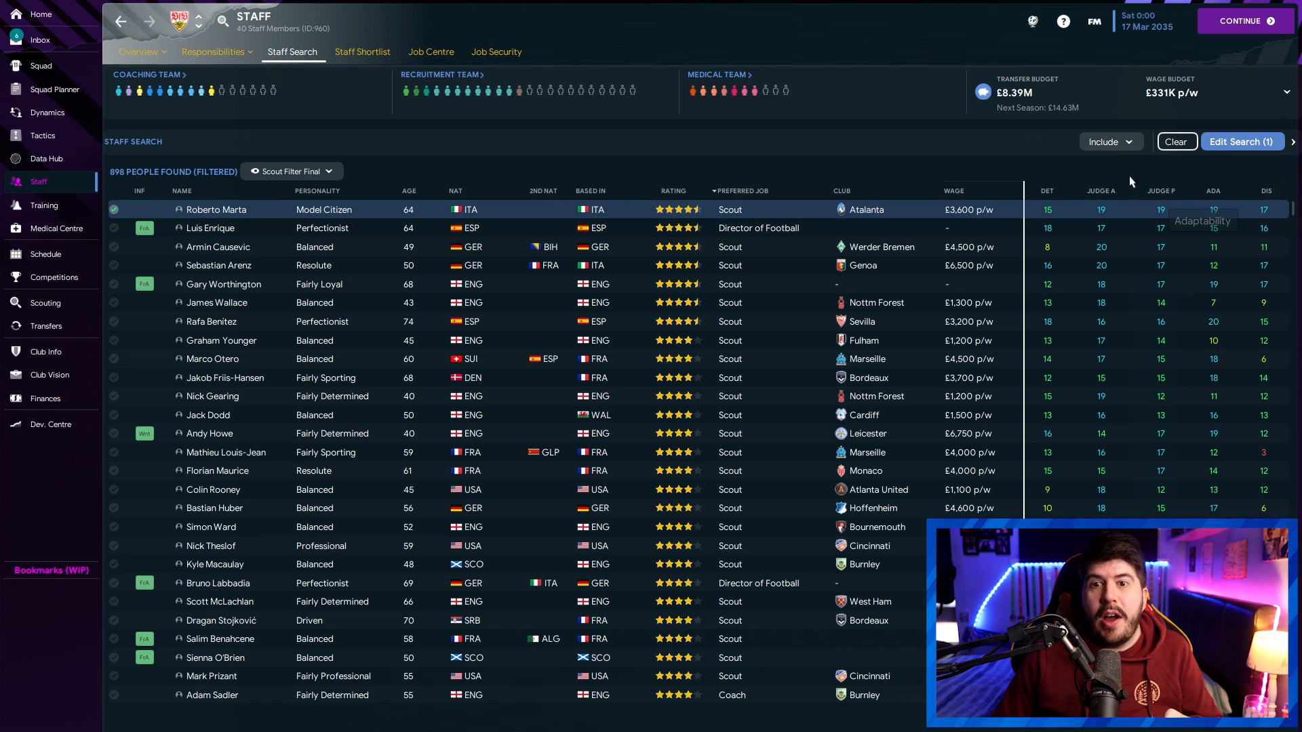
pyautogui.moveTo(834, 172)
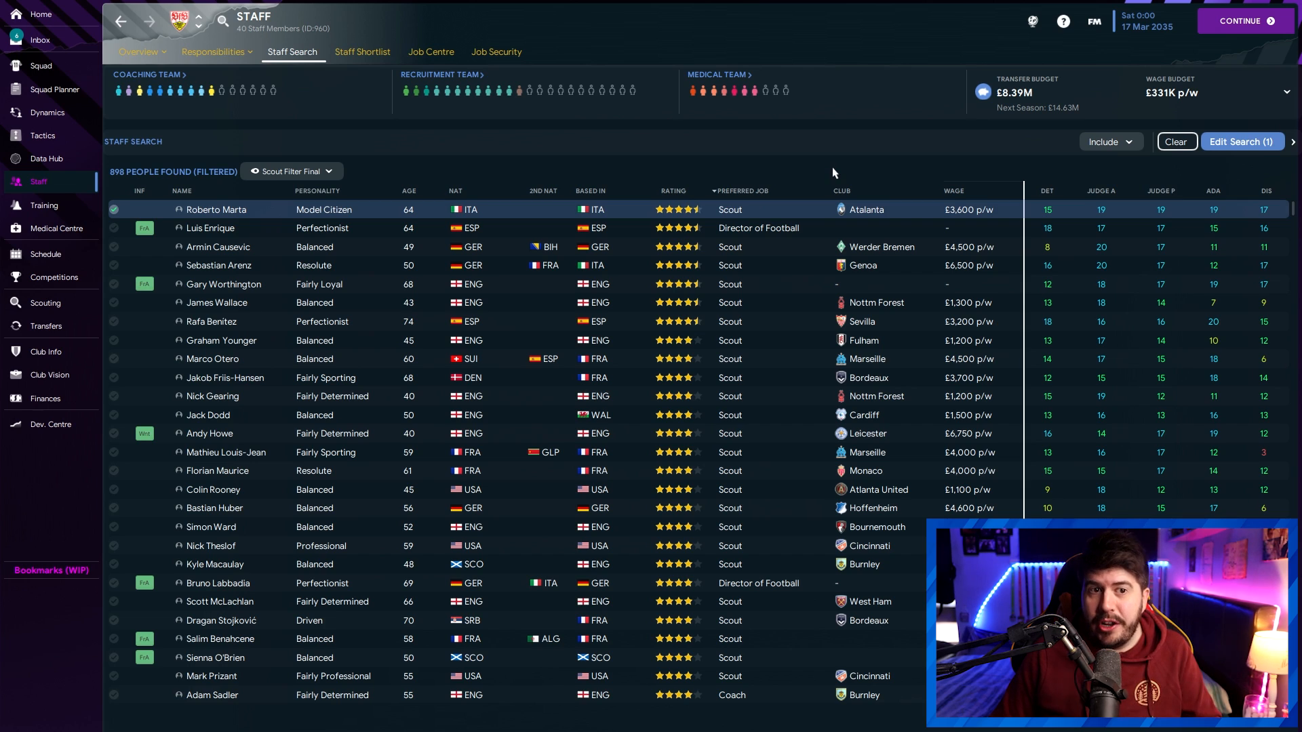
pyautogui.moveTo(1134, 214)
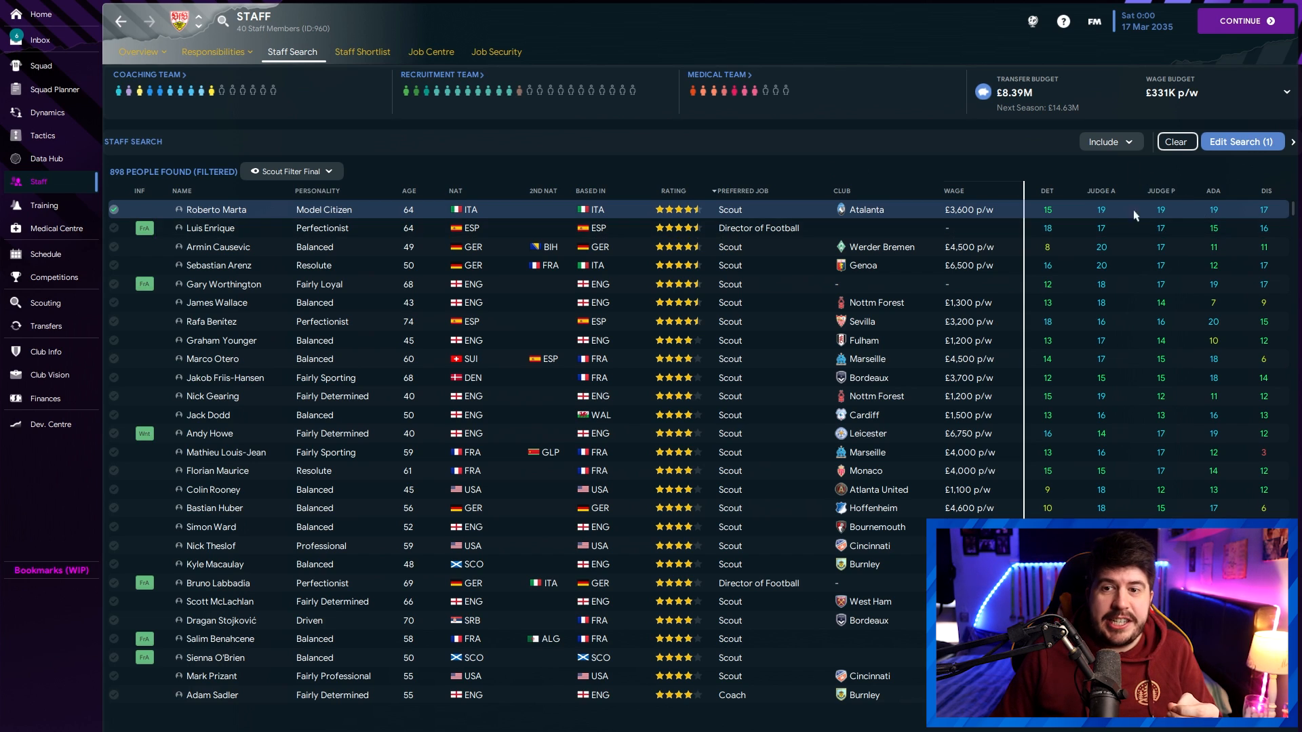
pyautogui.moveTo(849, 168)
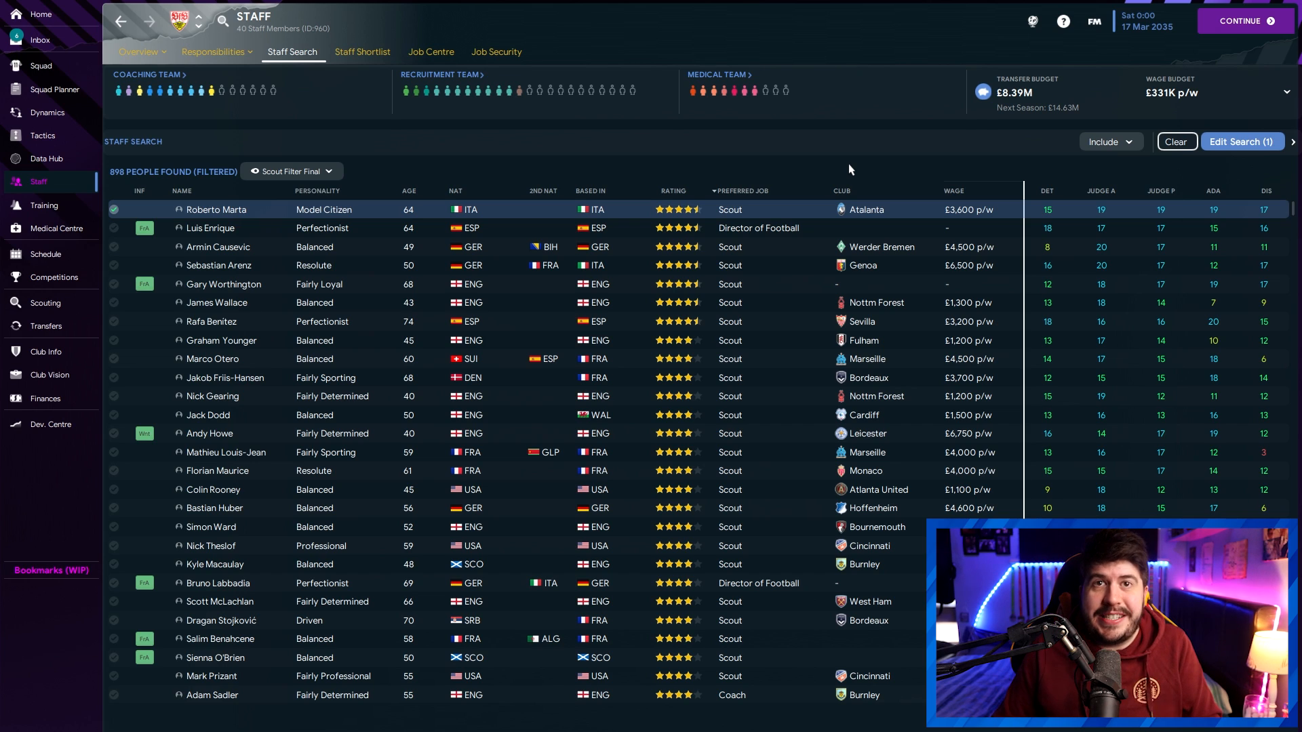
pyautogui.moveTo(453, 240)
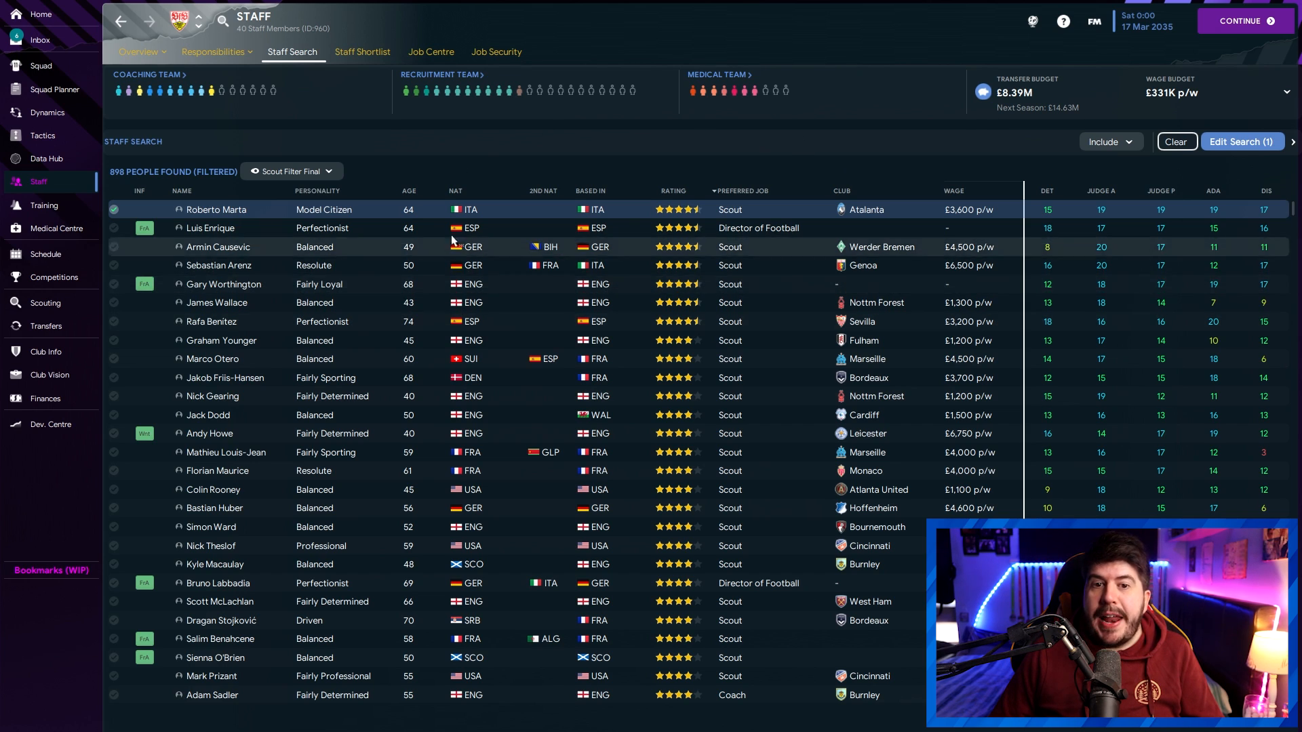
pyautogui.moveTo(825, 166)
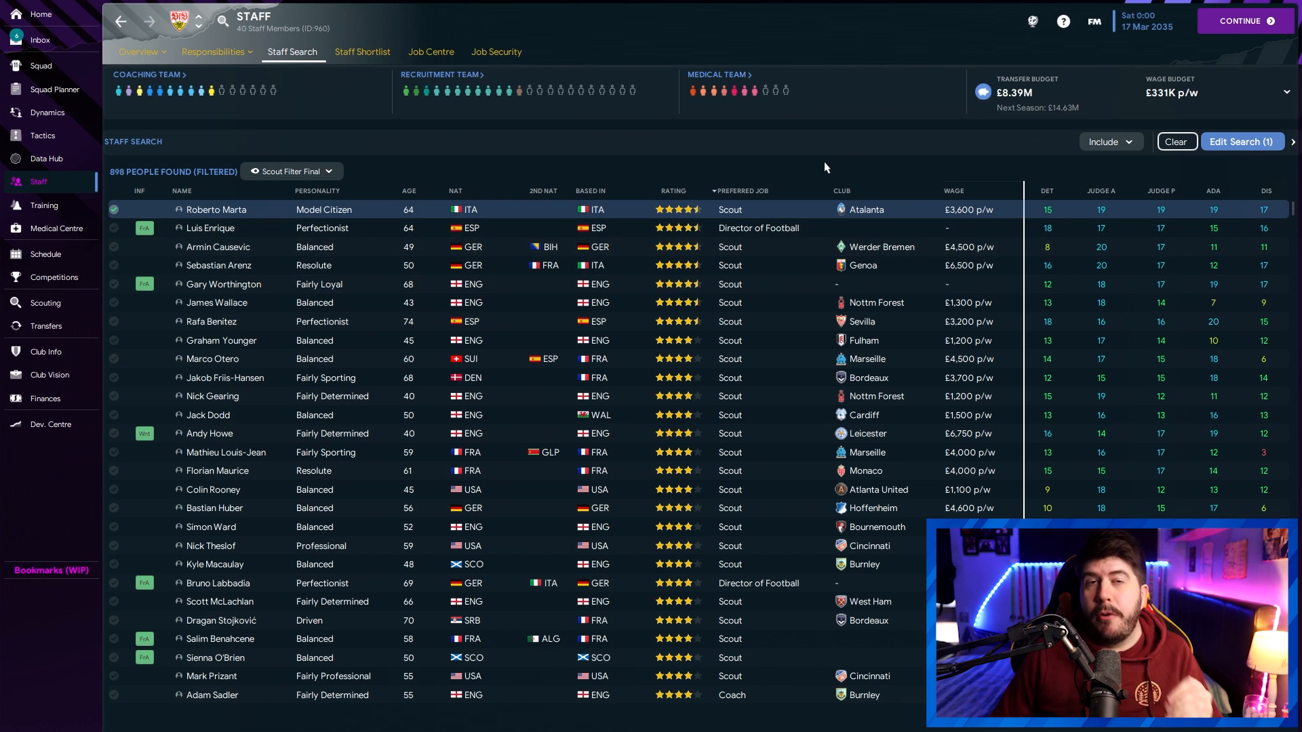
pyautogui.moveTo(886, 139)
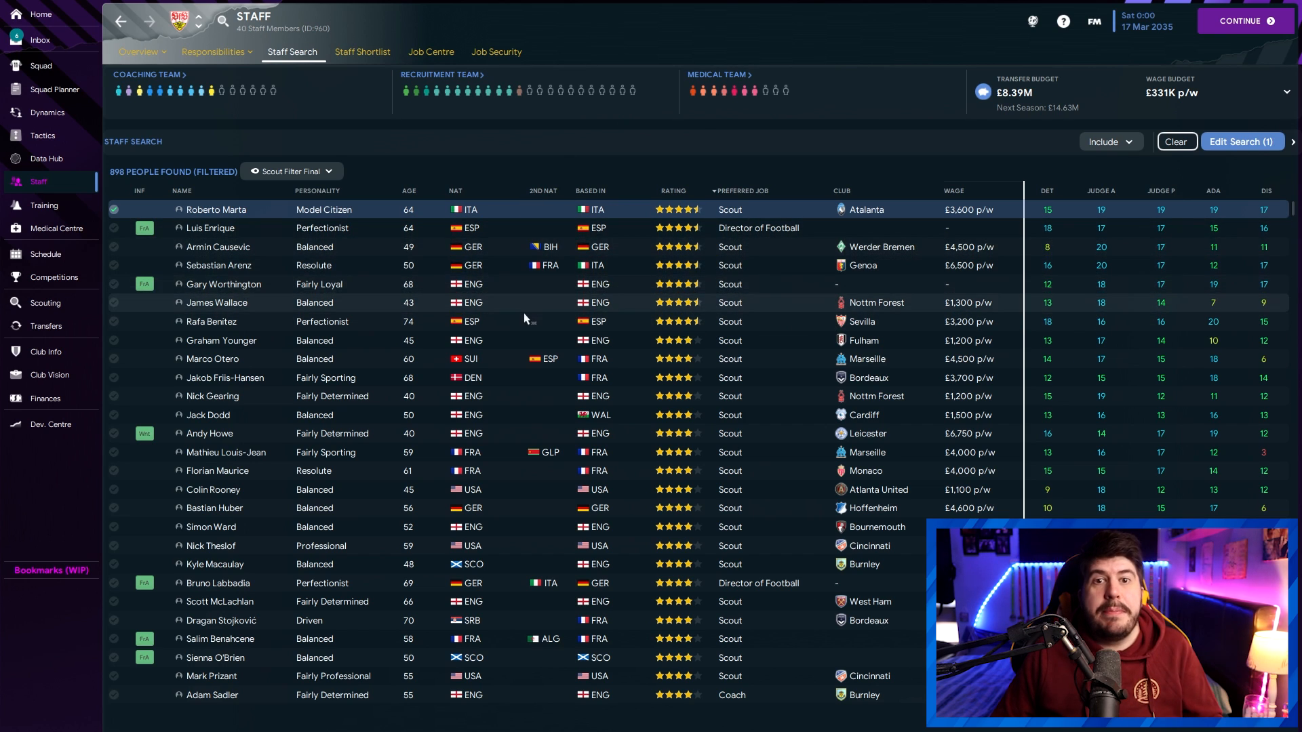
pyautogui.moveTo(532, 349)
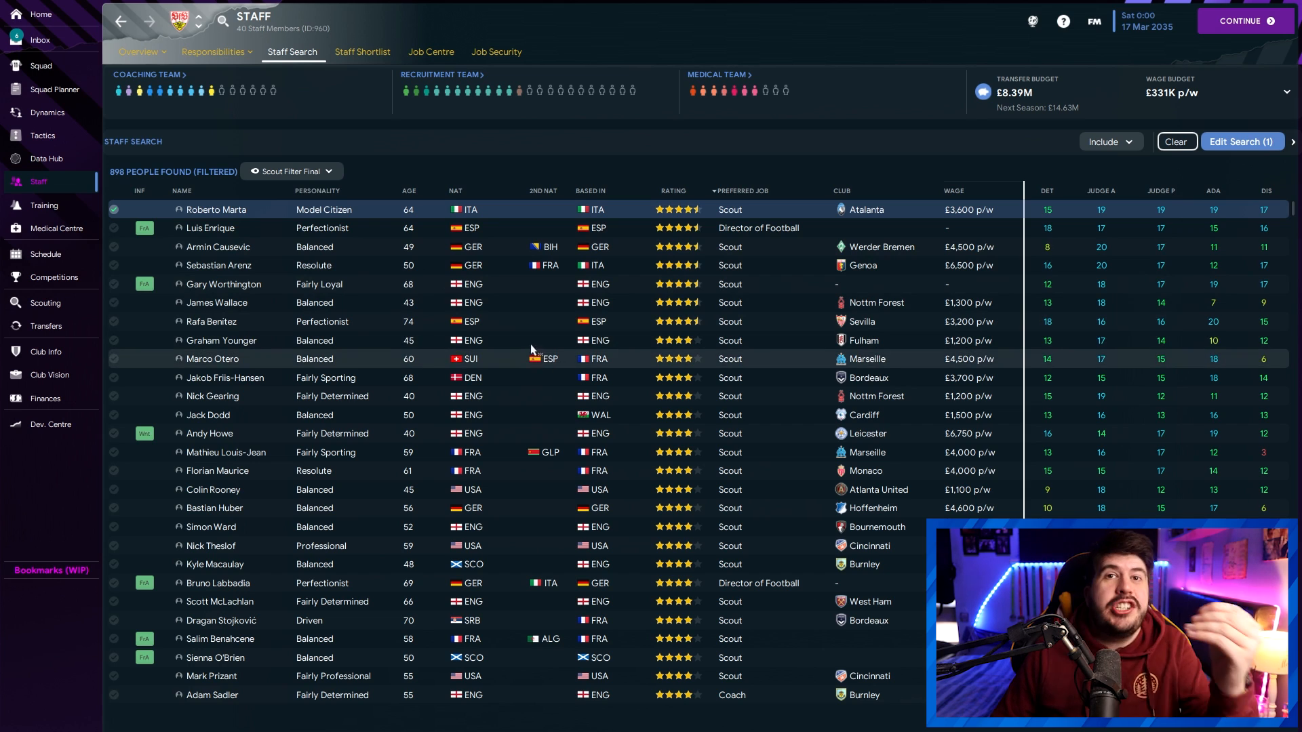
pyautogui.moveTo(519, 318)
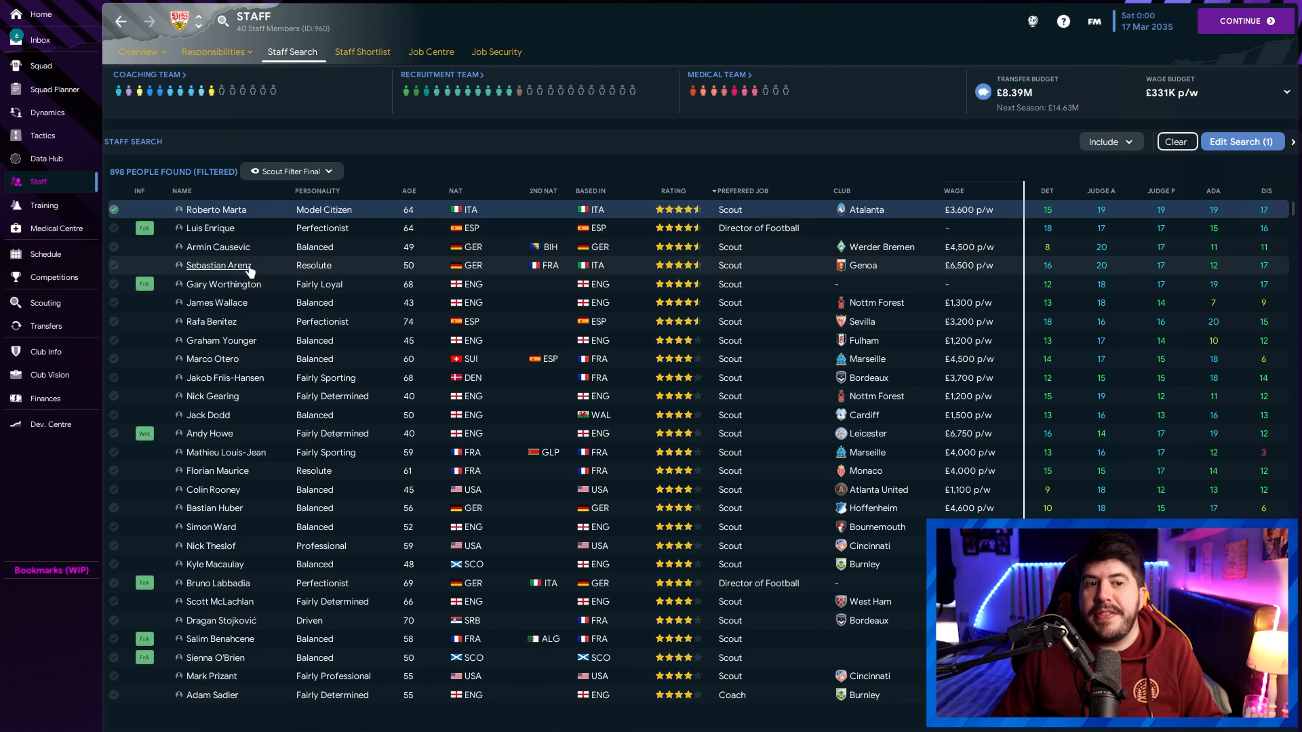
pyautogui.moveTo(462, 266)
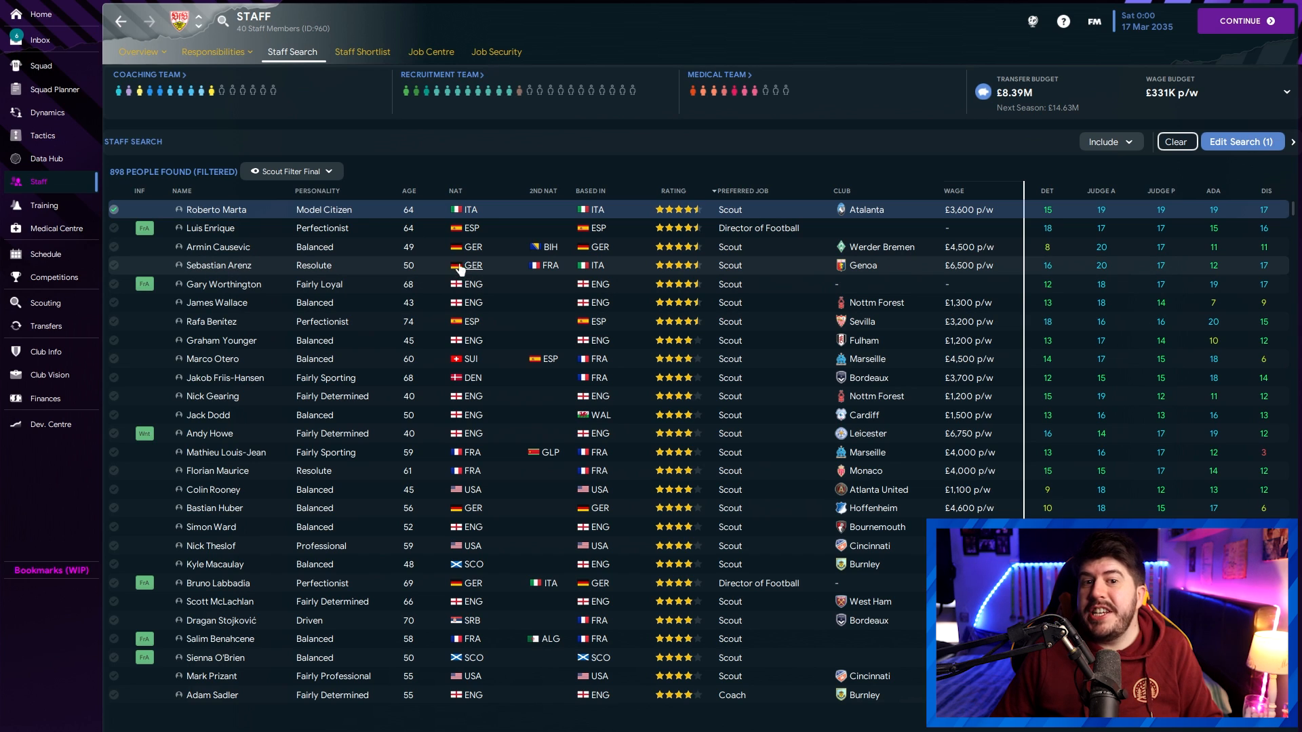
pyautogui.moveTo(217, 265)
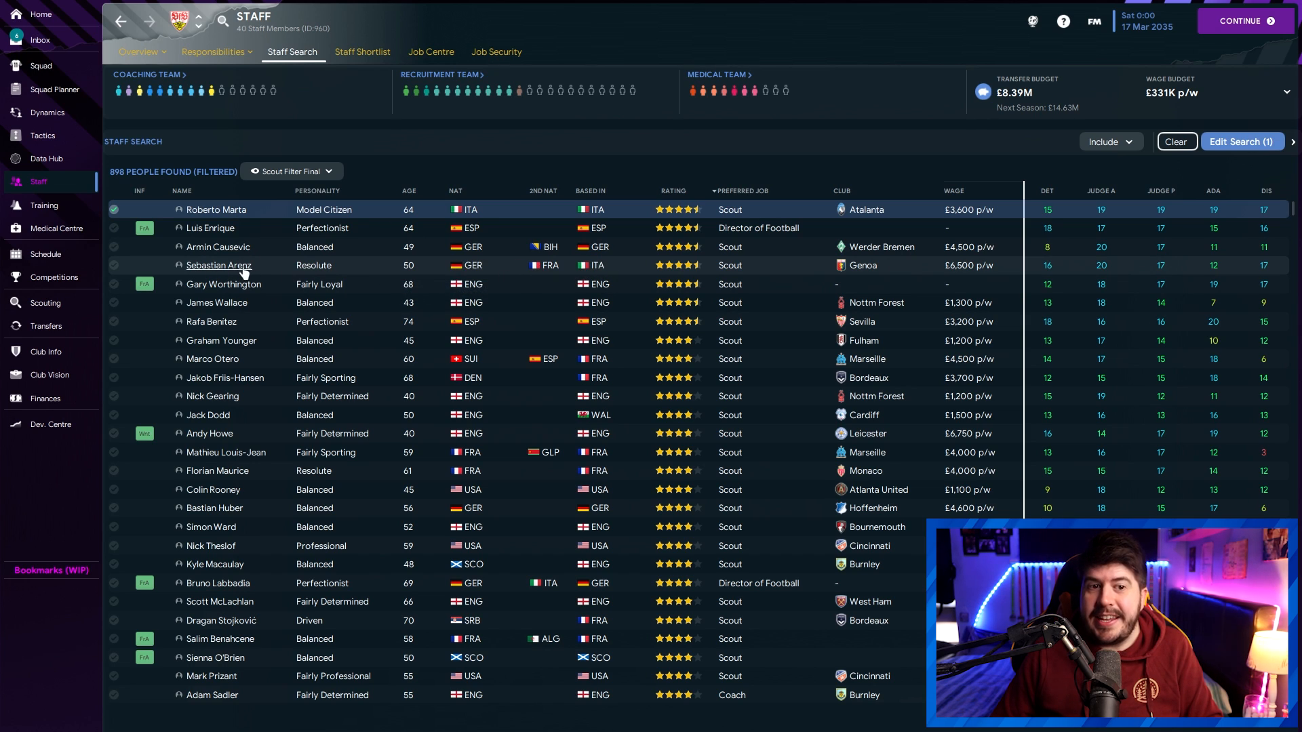
pyautogui.click(216, 264)
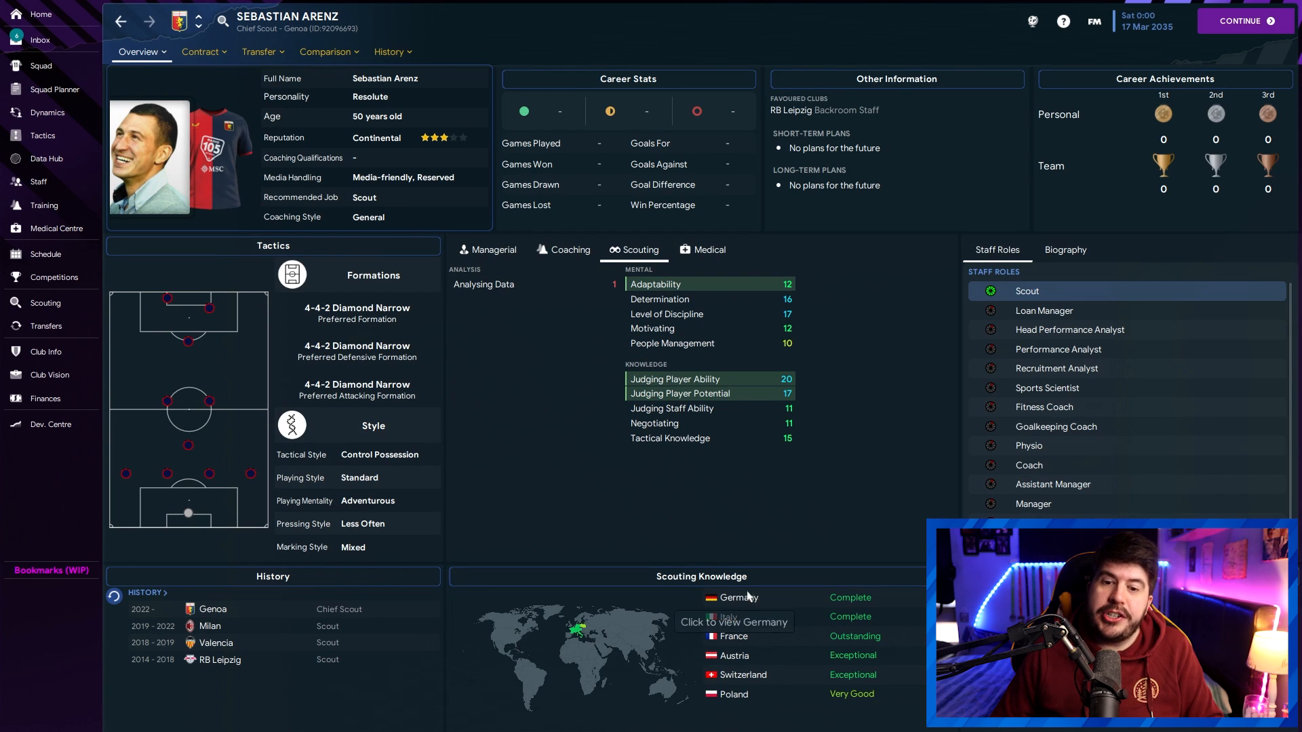
pyautogui.moveTo(868, 654)
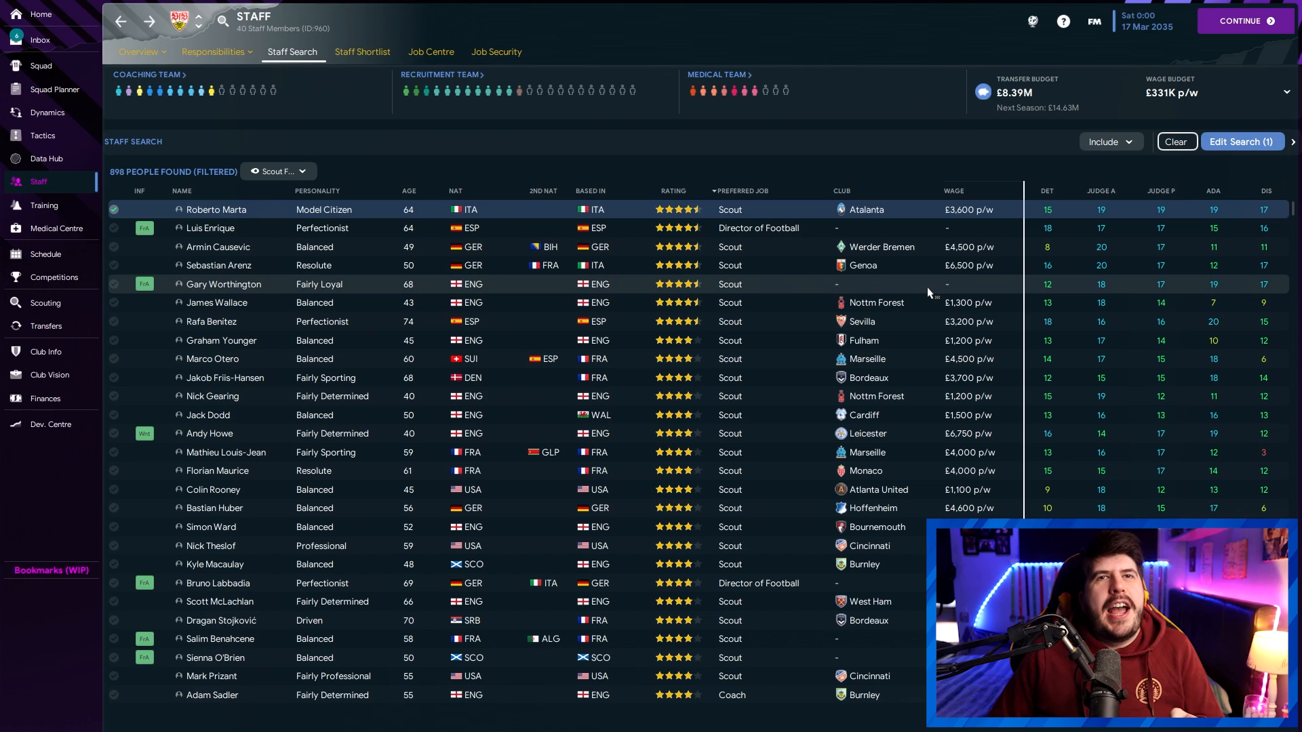
pyautogui.moveTo(915, 290)
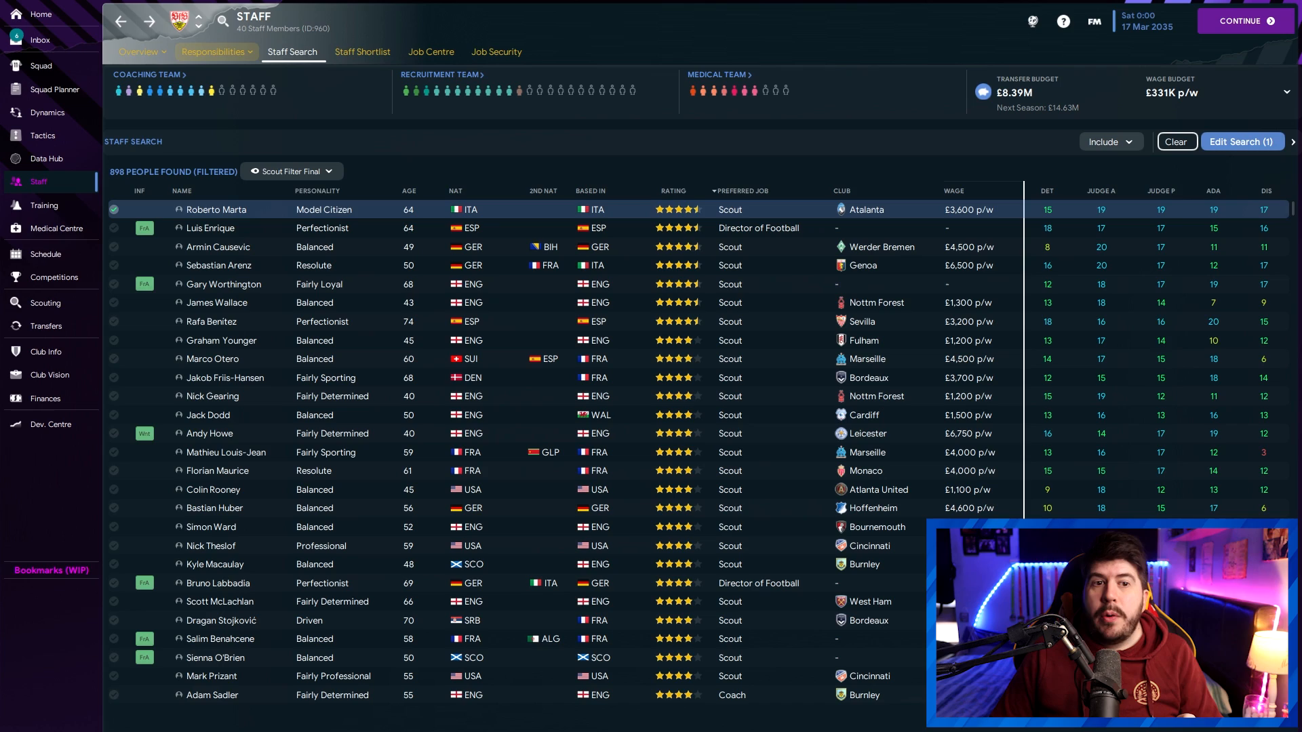
pyautogui.moveTo(659, 157)
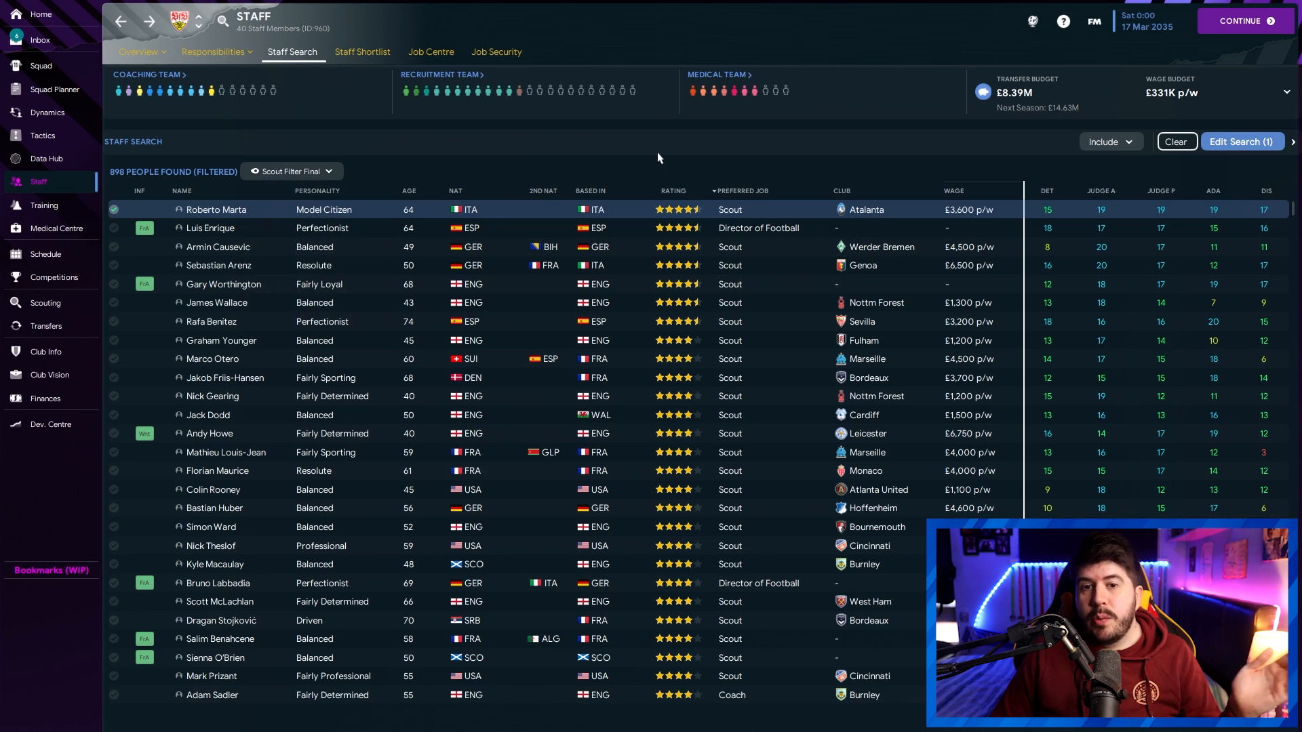